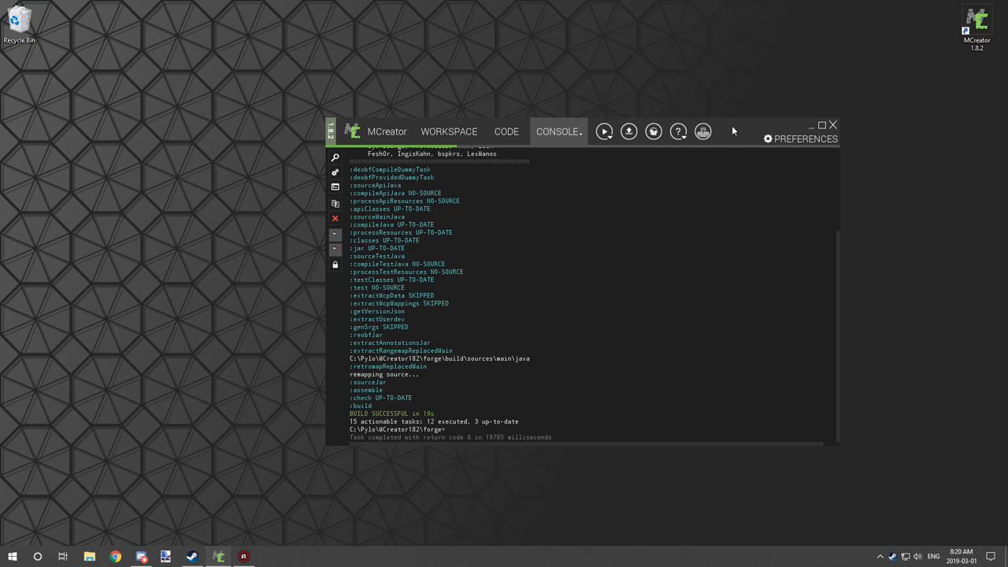
mouse_move(733, 131)
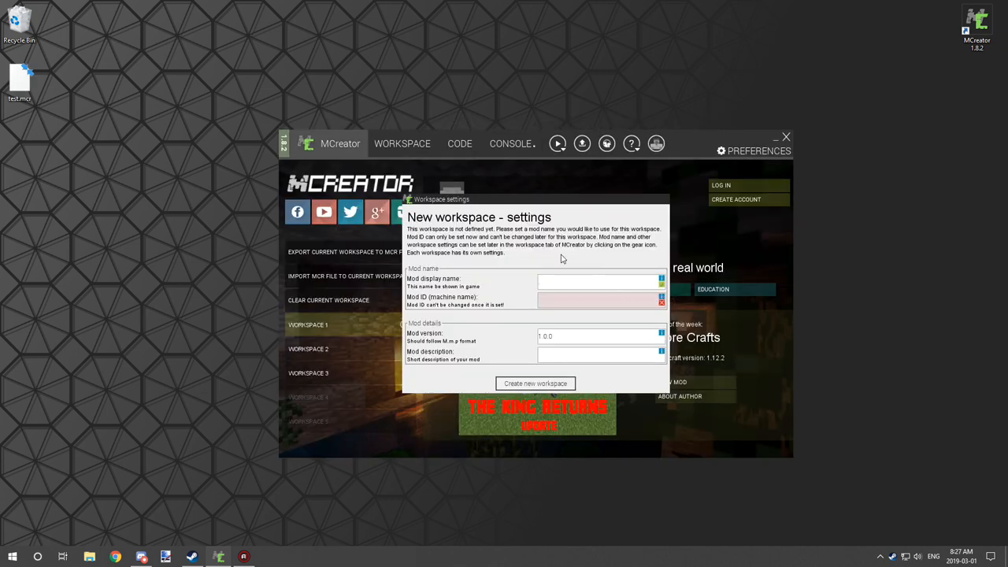
mouse_move(567, 260)
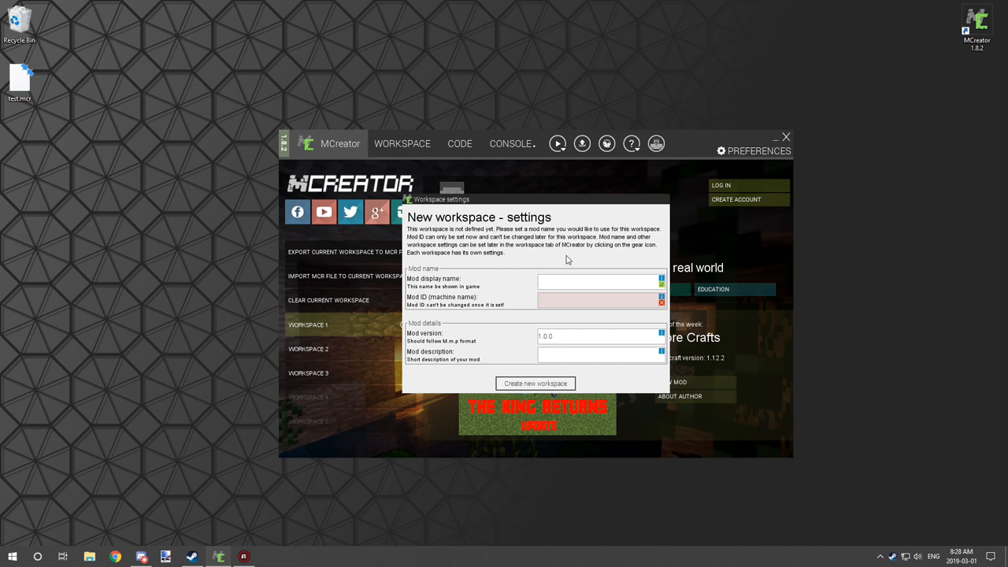
- Enter northsmusicmod as the mod name and 'Adds Custom Music' as the description
text(mod)
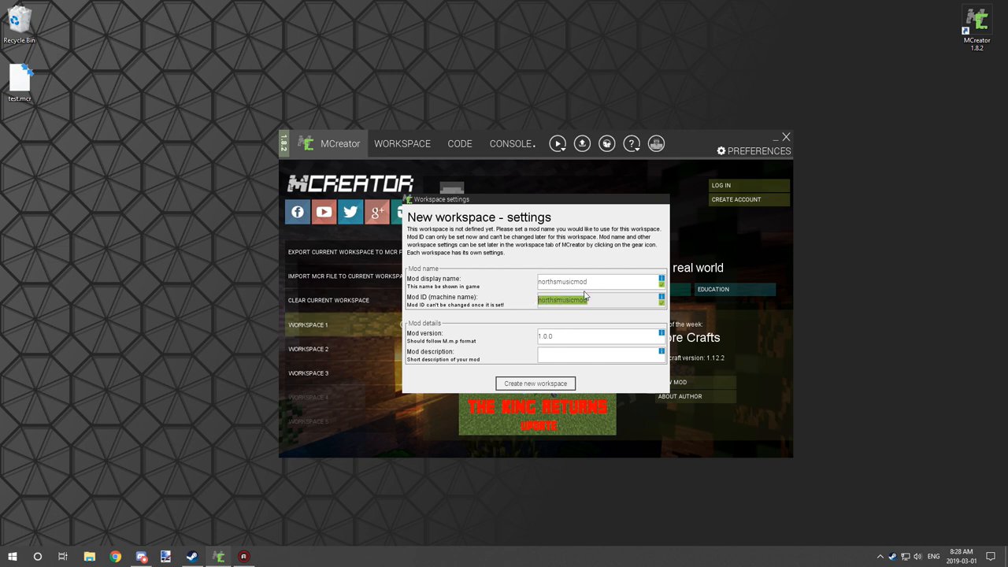
click(598, 354)
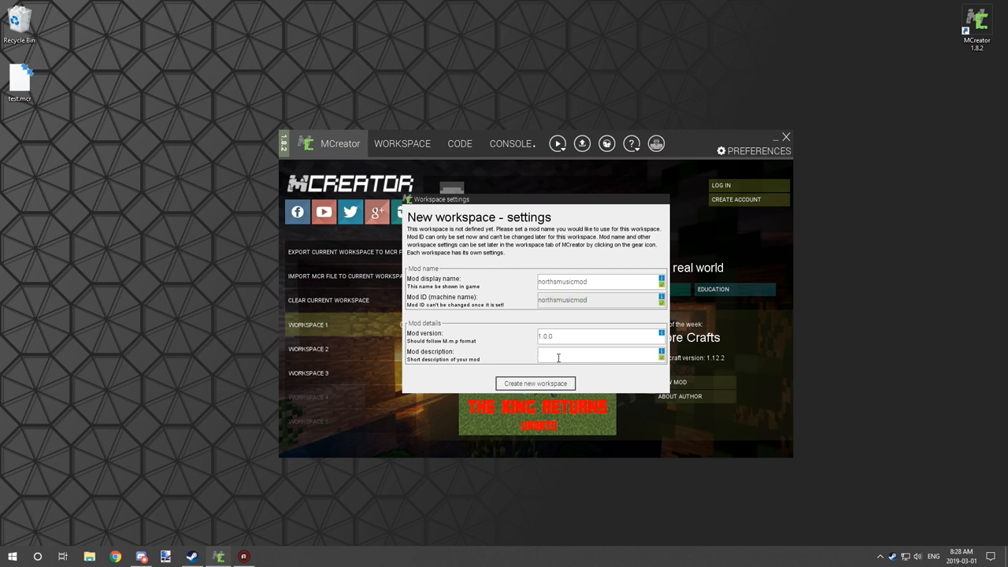
text(Adds Custom Music)
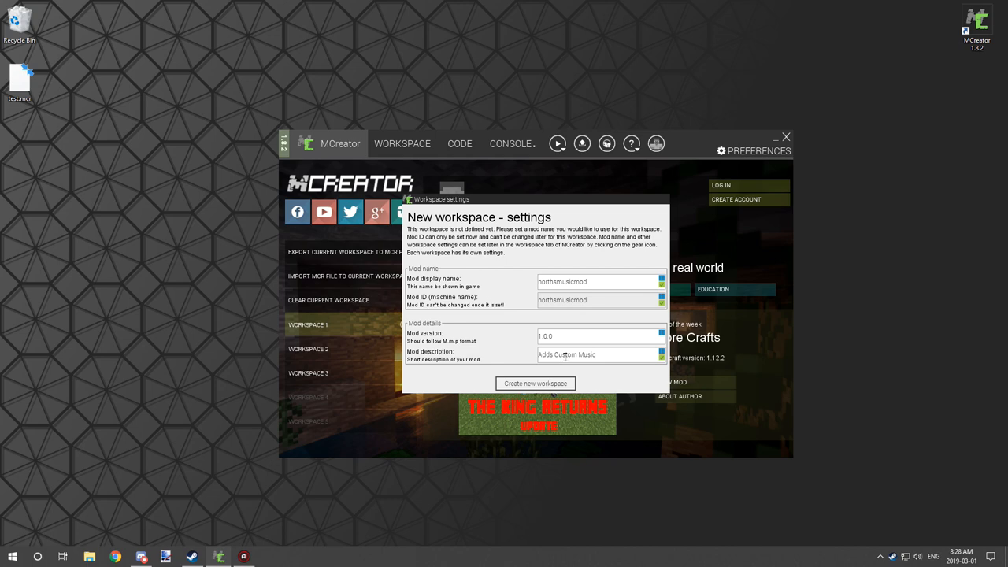
click(535, 383)
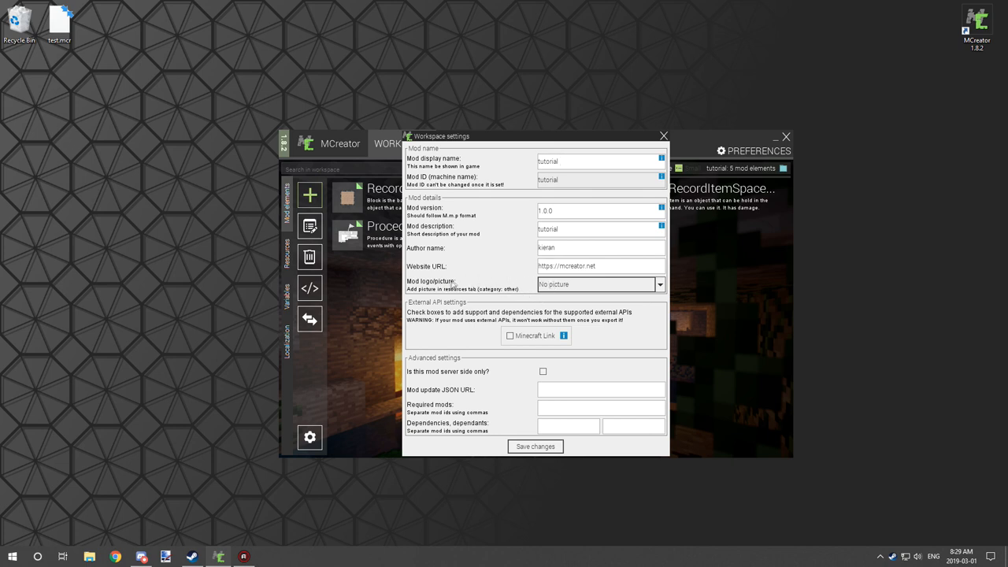
- Change the description to 'Adds custom music.' and the display name to 'Norths Music Mod'
click(659, 284)
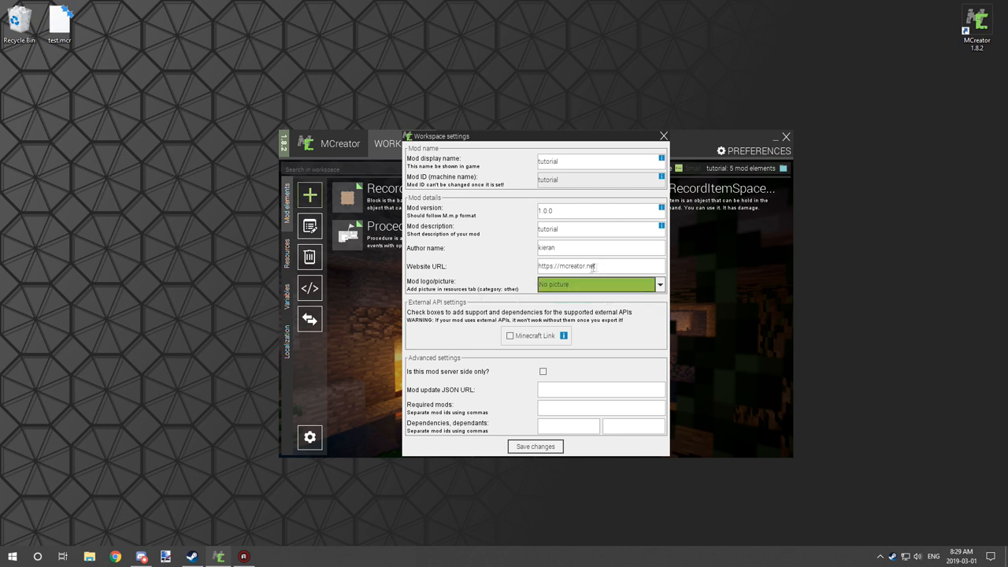
click(600, 265)
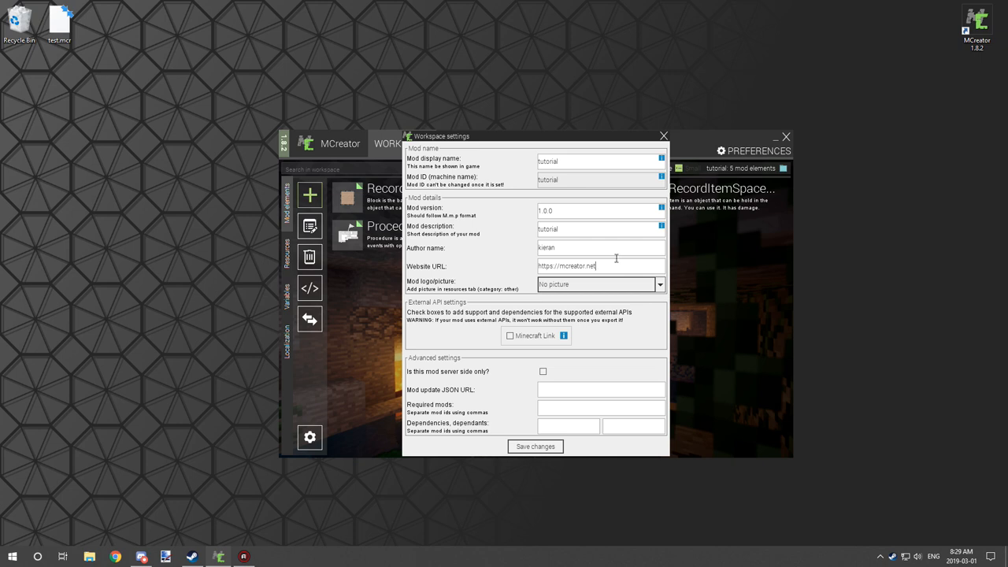
mouse_move(576, 245)
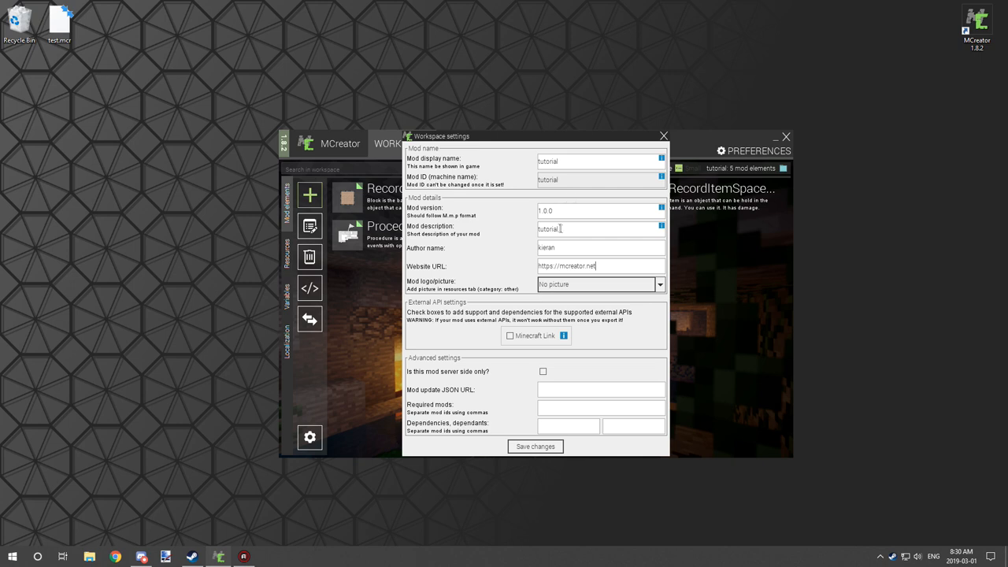
double_click(547, 228)
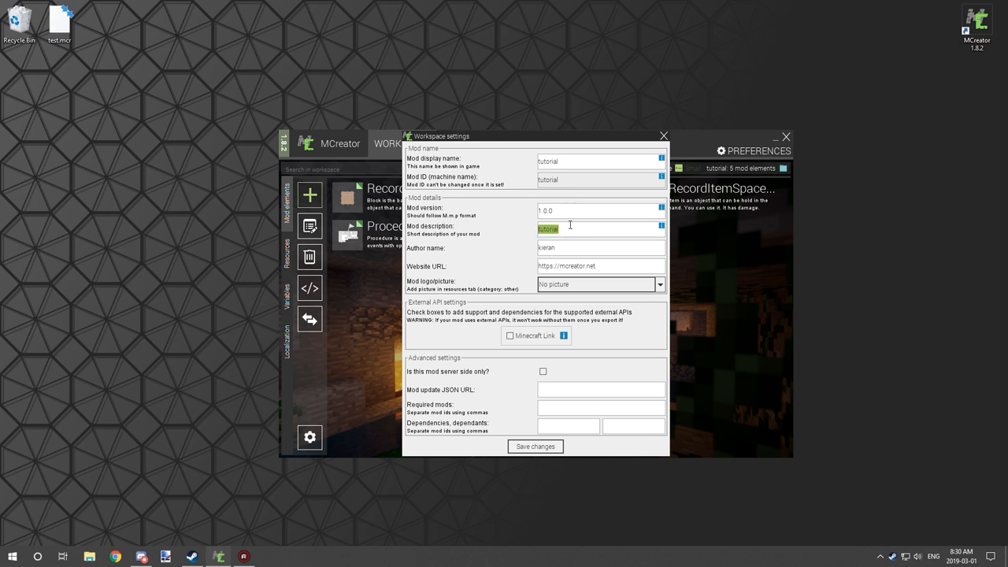
text(Adds C)
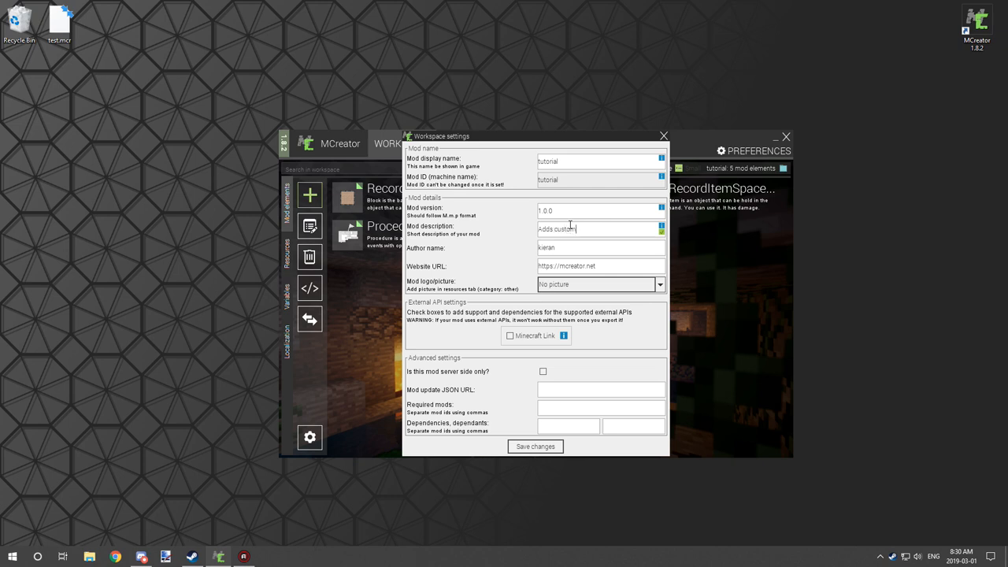
text(music)
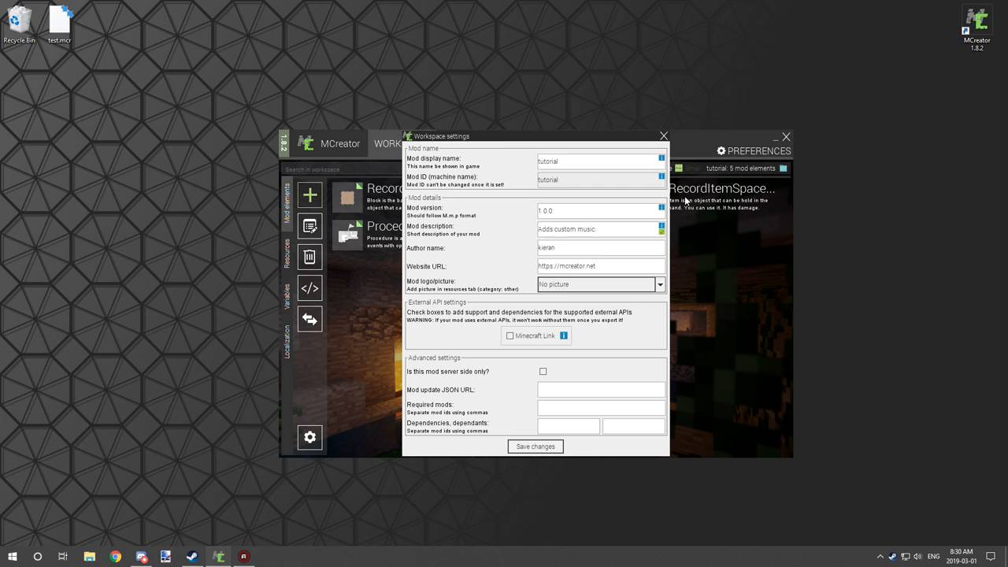
mouse_move(503, 170)
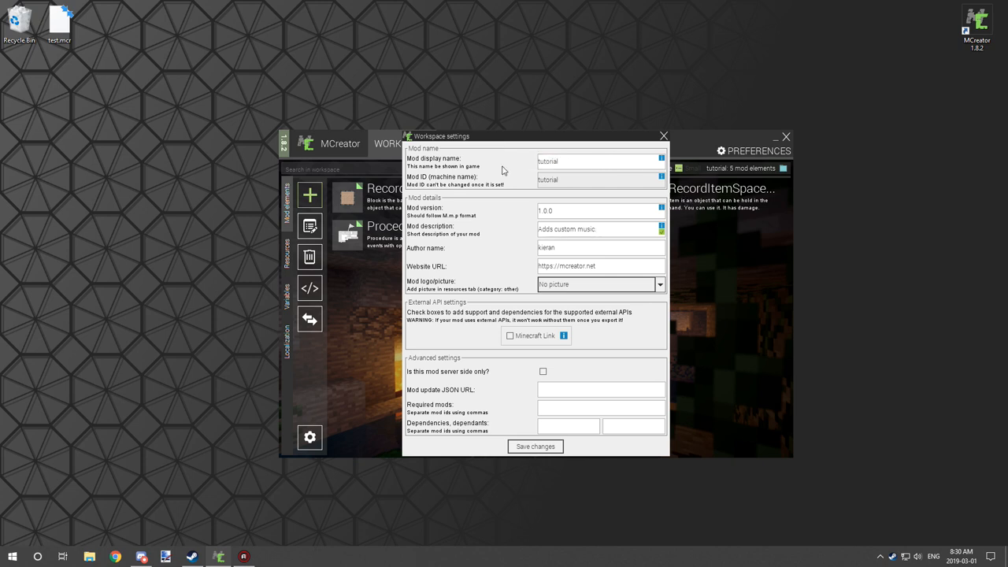
text(Norths C)
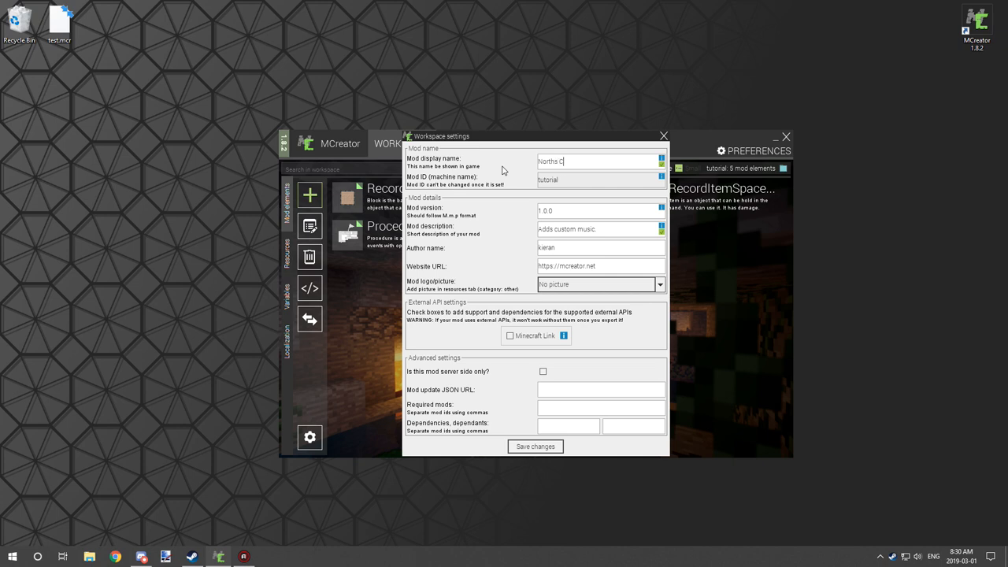
text(usic Mod)
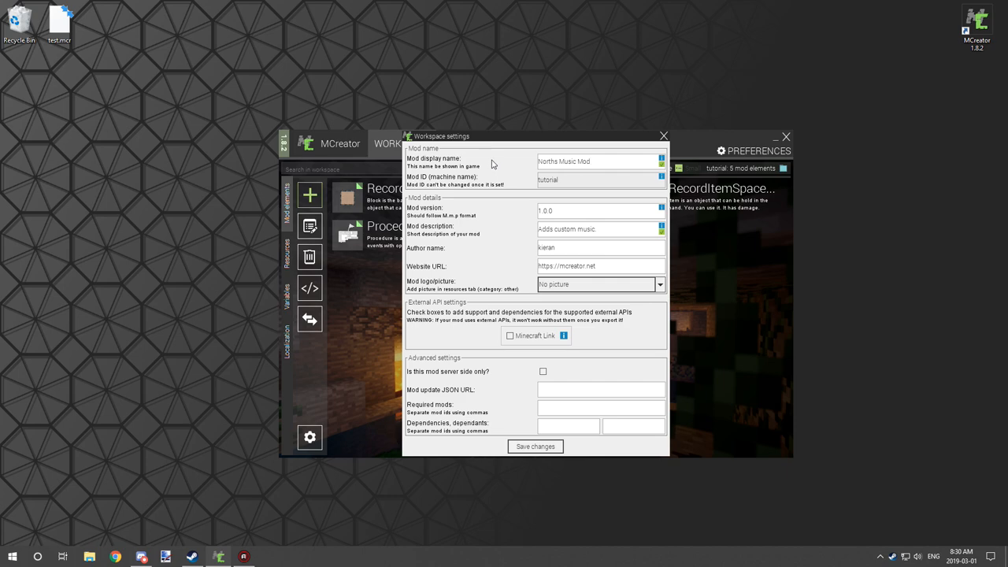
mouse_move(610, 196)
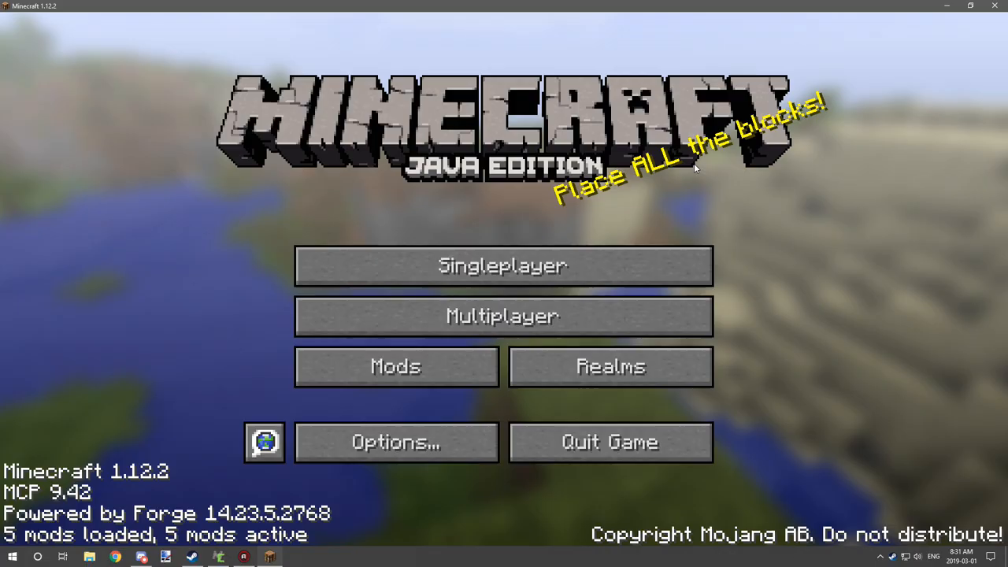
mouse_move(461, 283)
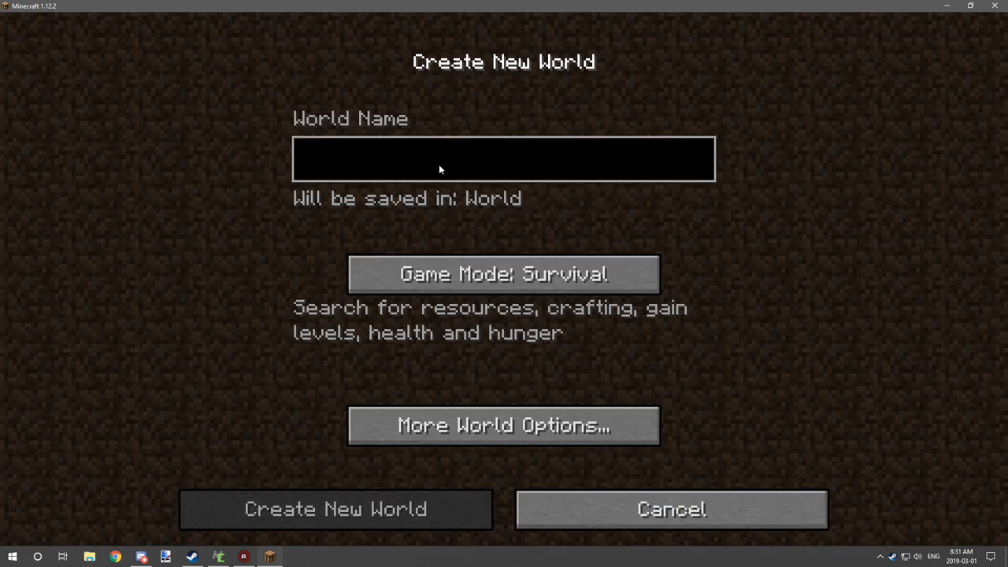
- Create a new Creative-mode Minecraft world named 'Test'
text(Mo)
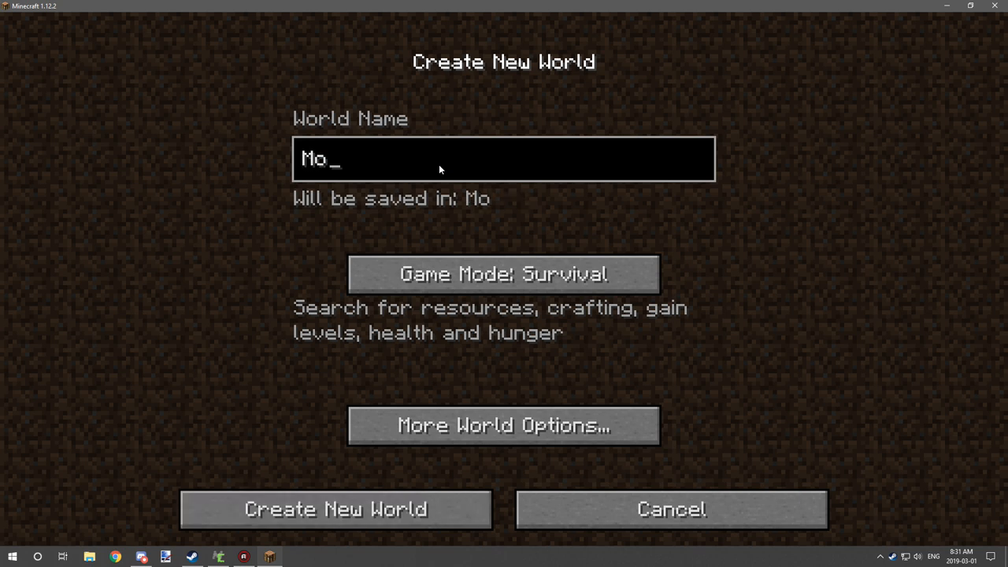
text(Test)
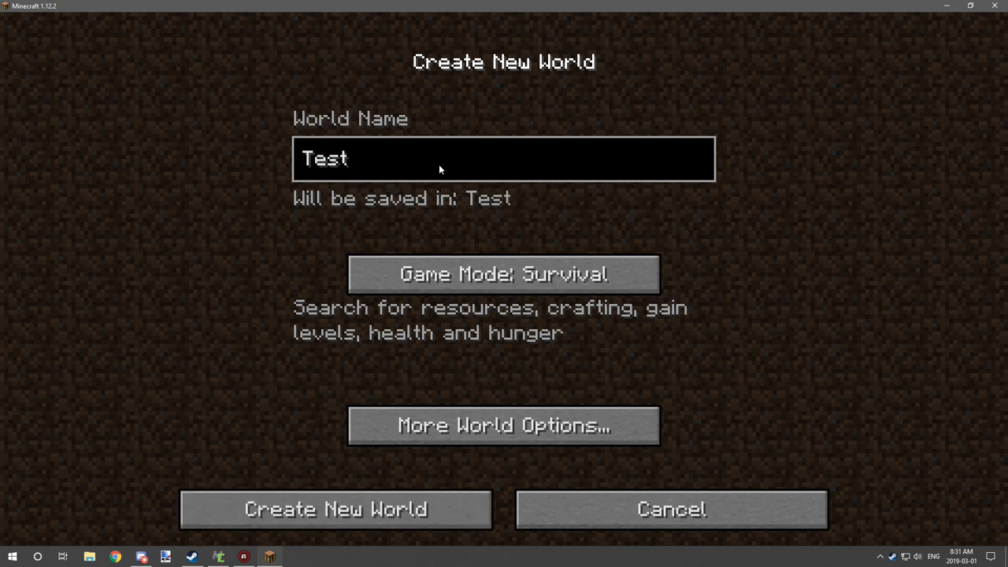
click(503, 274)
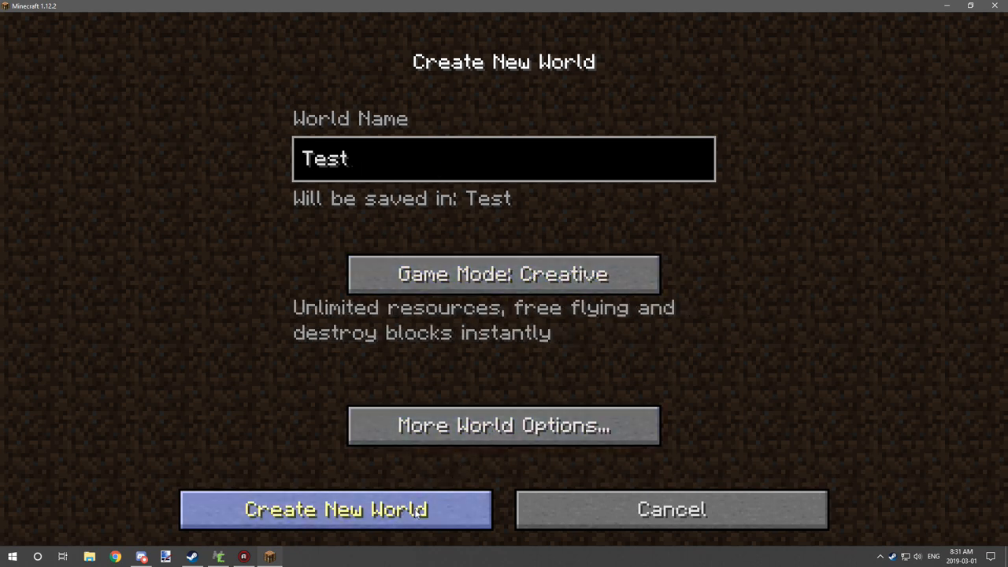
click(335, 508)
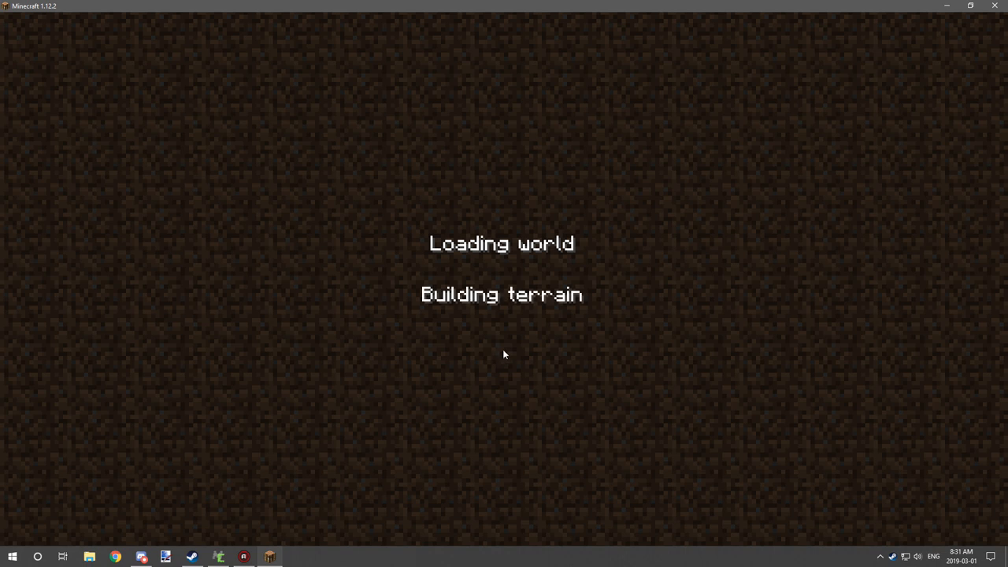
mouse_move(504, 321)
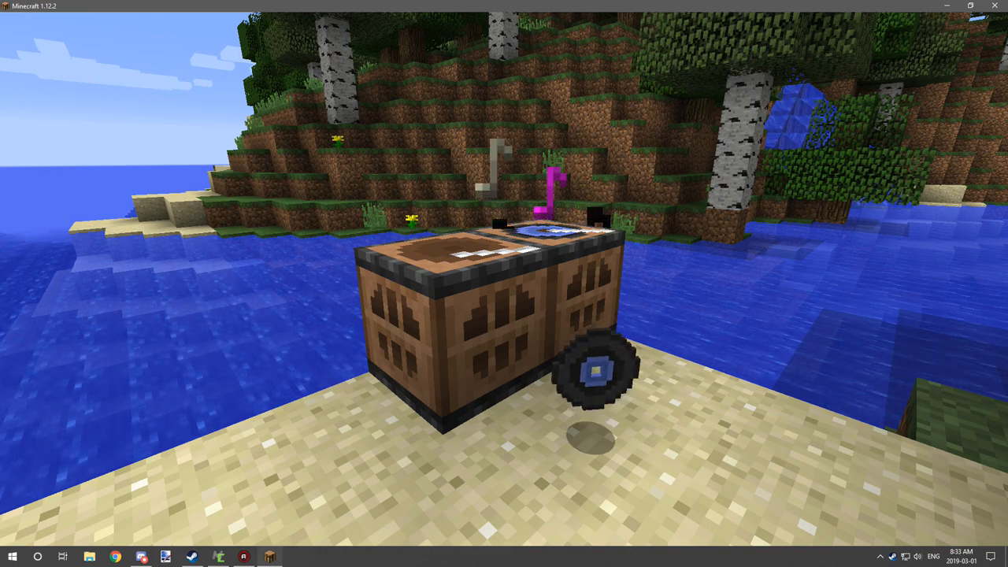
- Save an F2 screenshot of the placed music blocks and pause the game
key(F2)
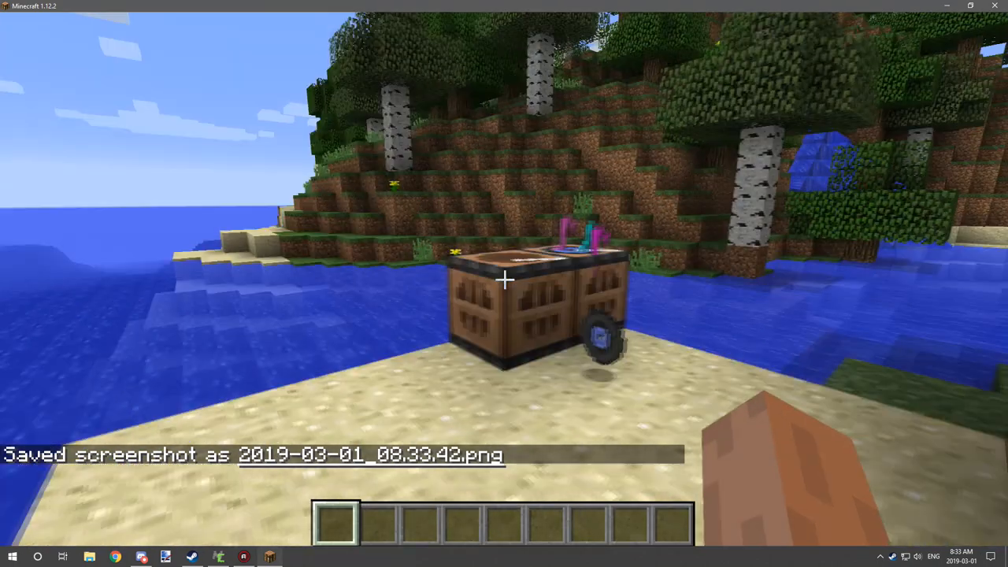
key(Escape)
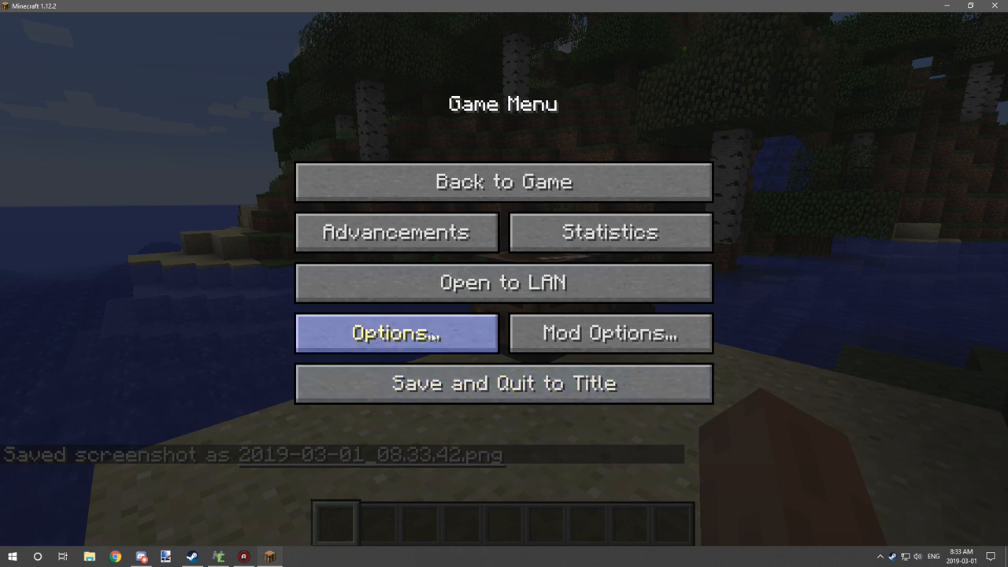
mouse_move(411, 352)
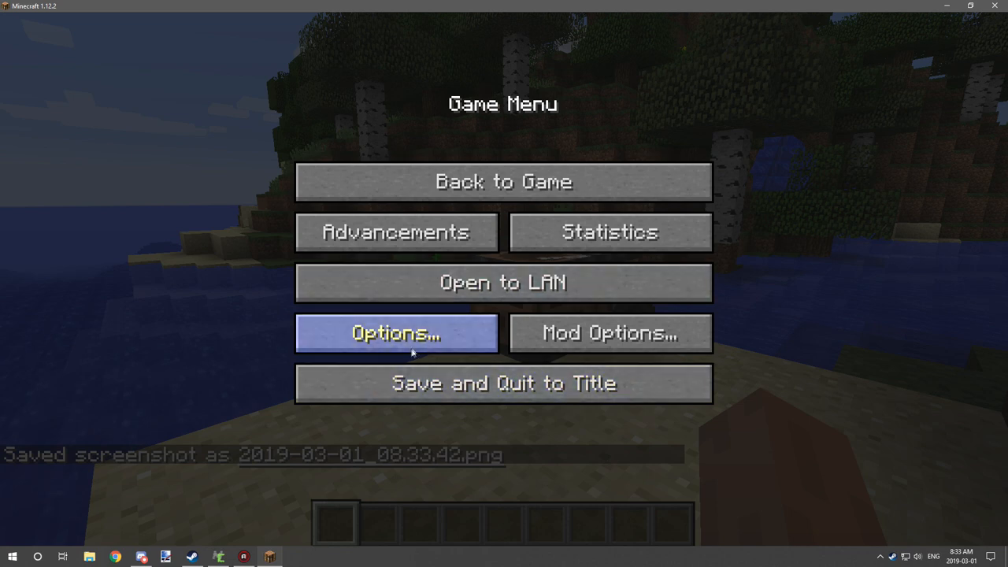
- From Minecraft's resource pack settings, browse the run folder to the Test world's save
click(396, 333)
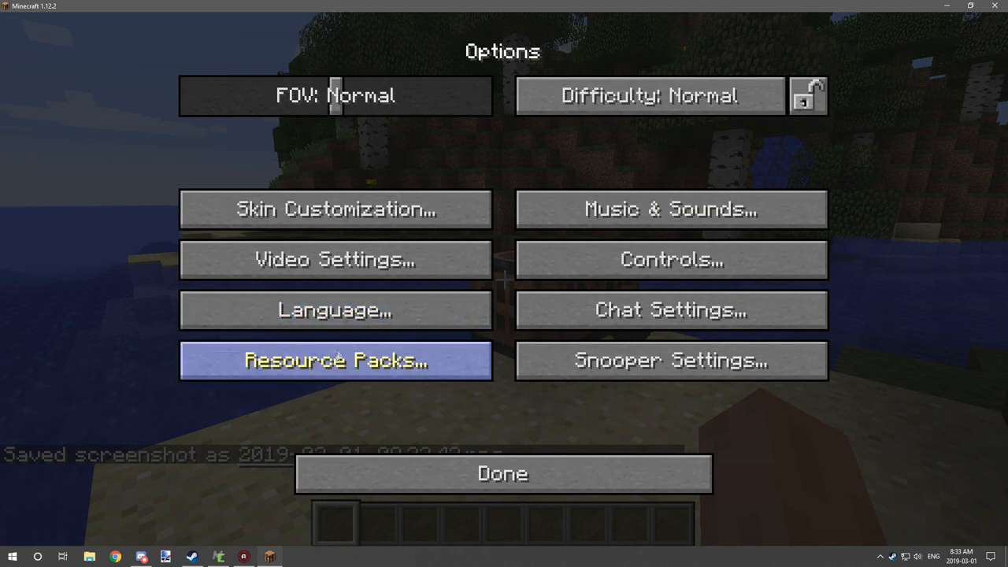
click(334, 361)
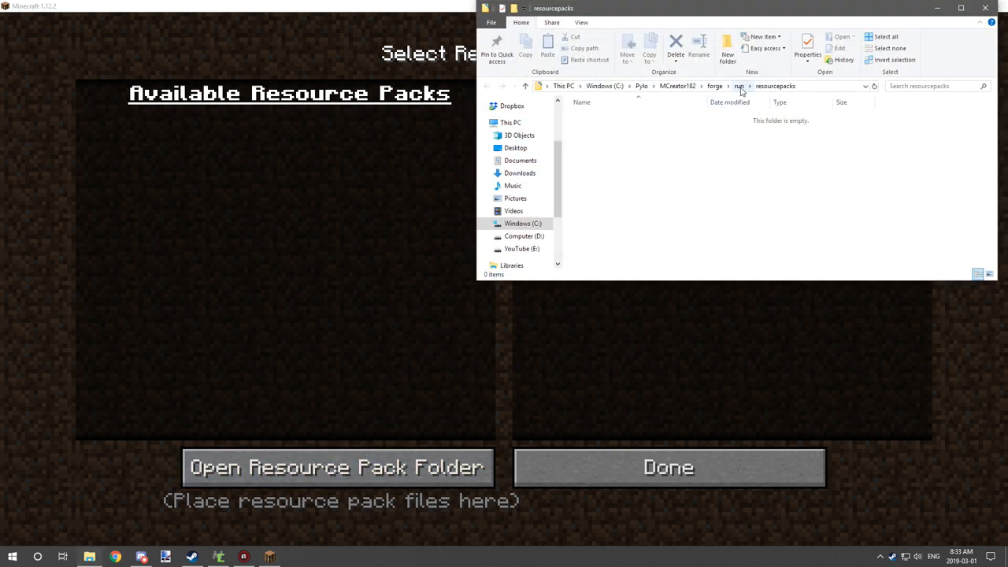
click(738, 86)
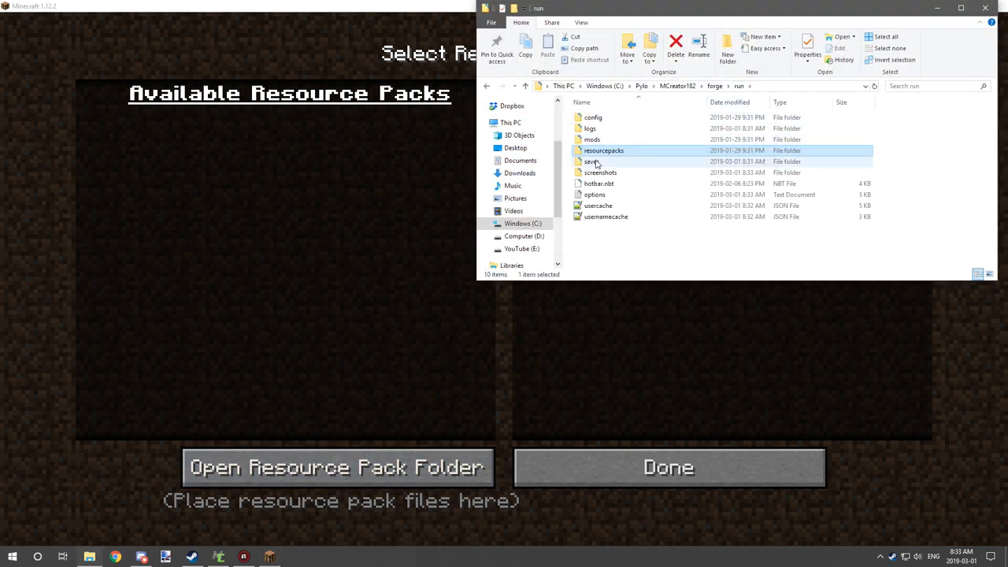
double_click(590, 161)
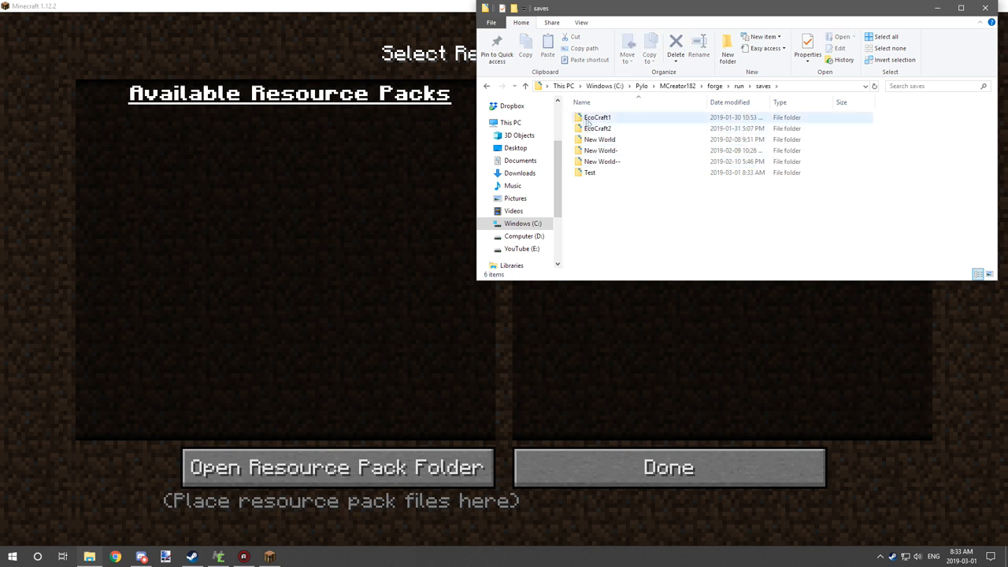
click(589, 173)
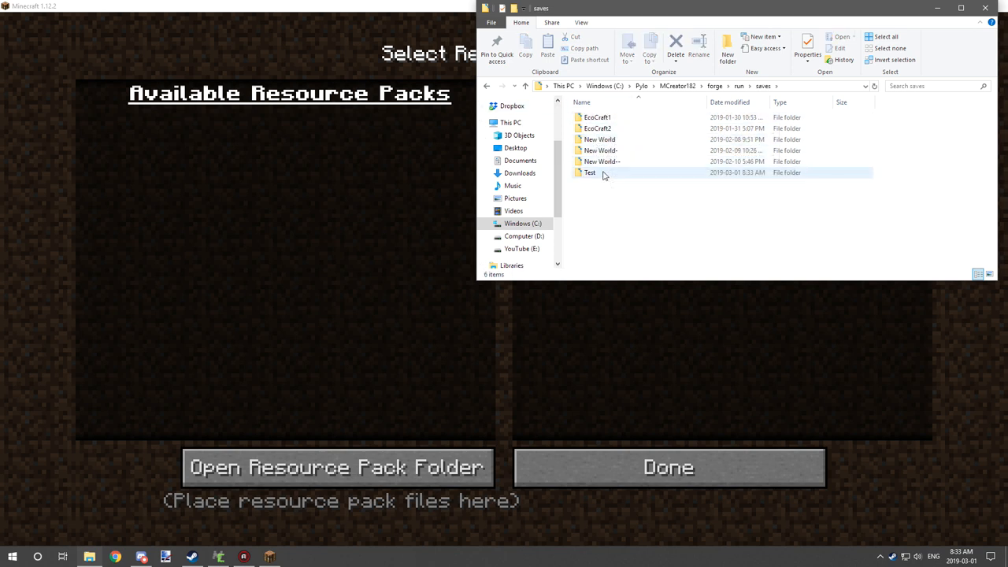
double_click(589, 172)
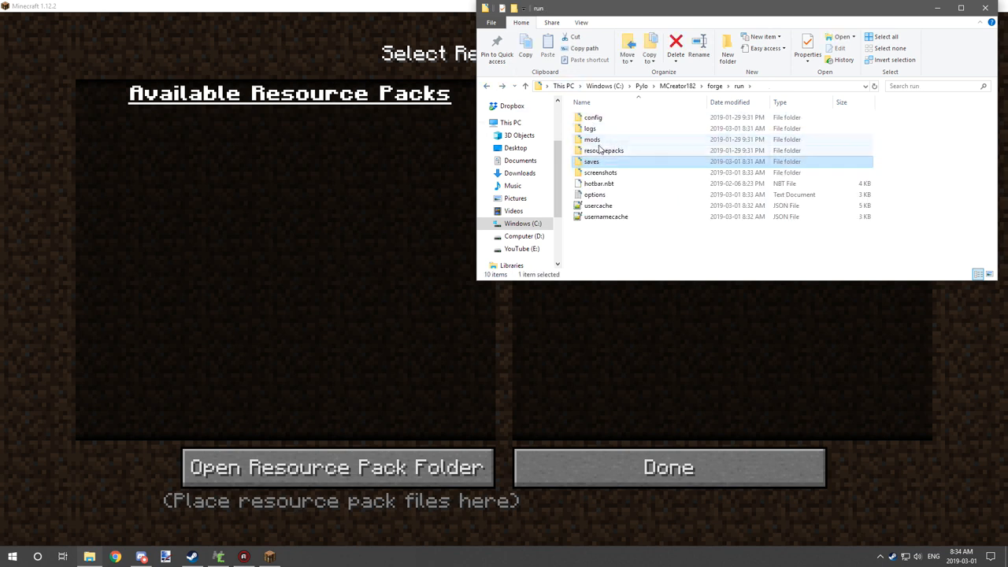
- Open the screenshots folder and edit the newer 2019-03-01 screenshot
double_click(599, 172)
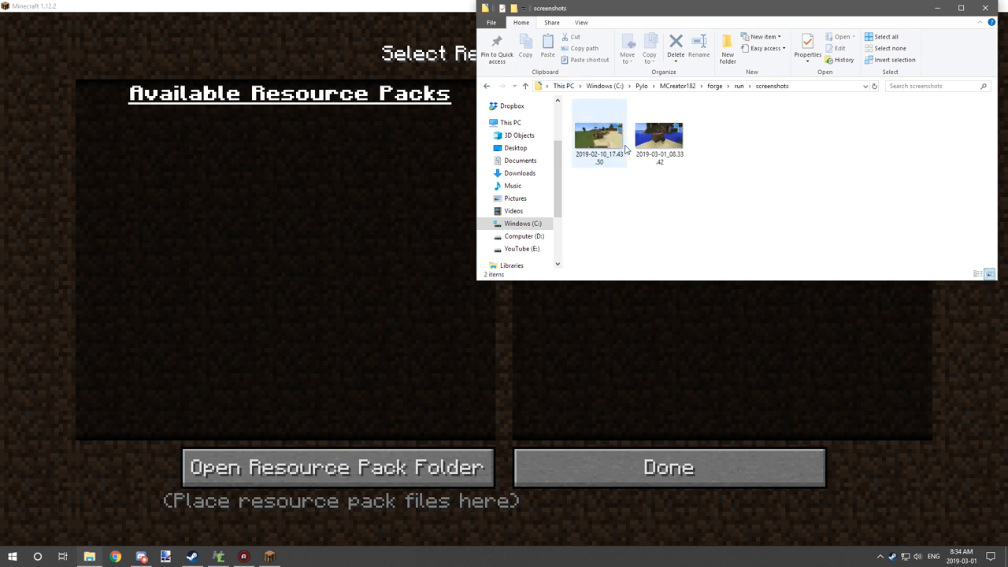
right_click(659, 134)
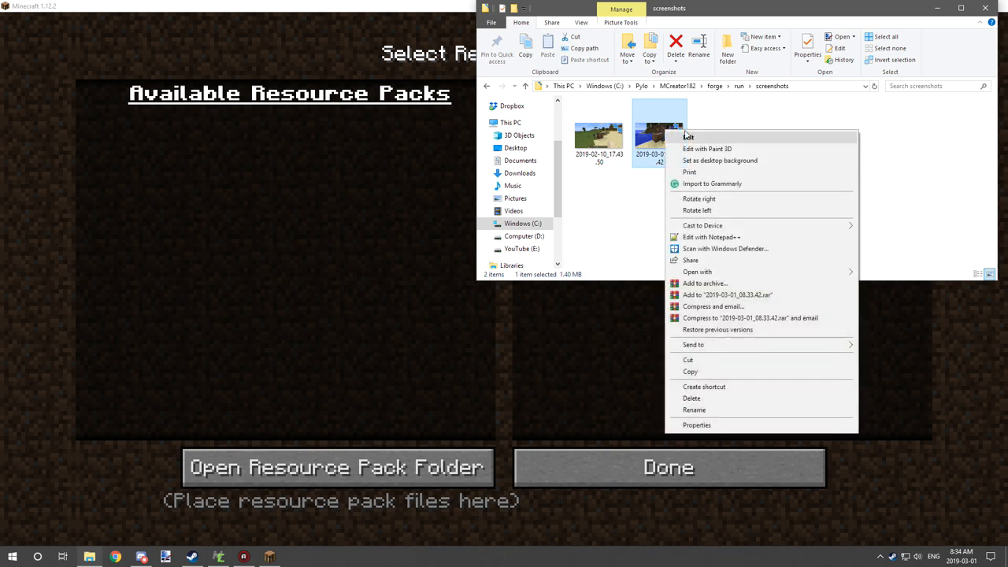
mouse_move(698, 139)
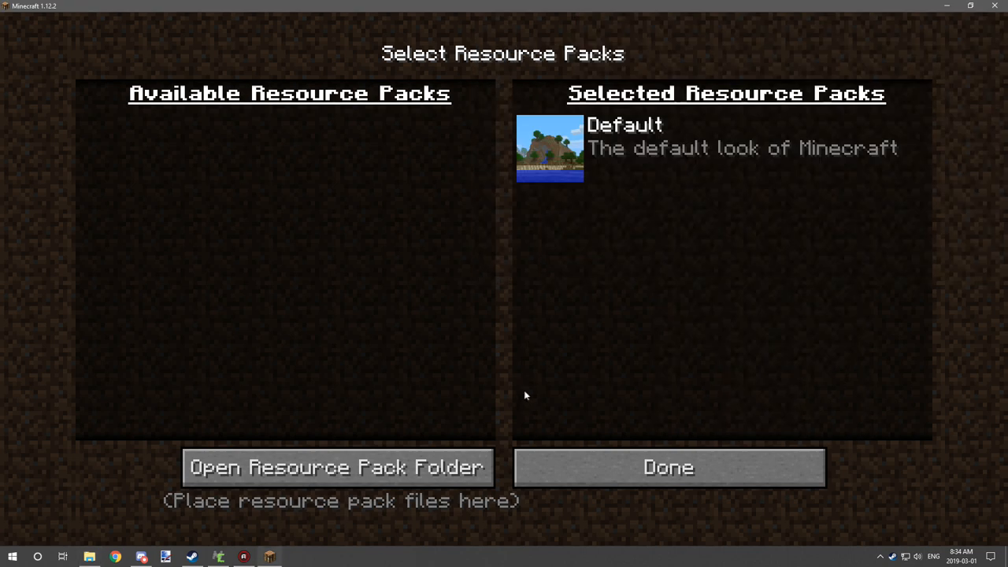
click(668, 467)
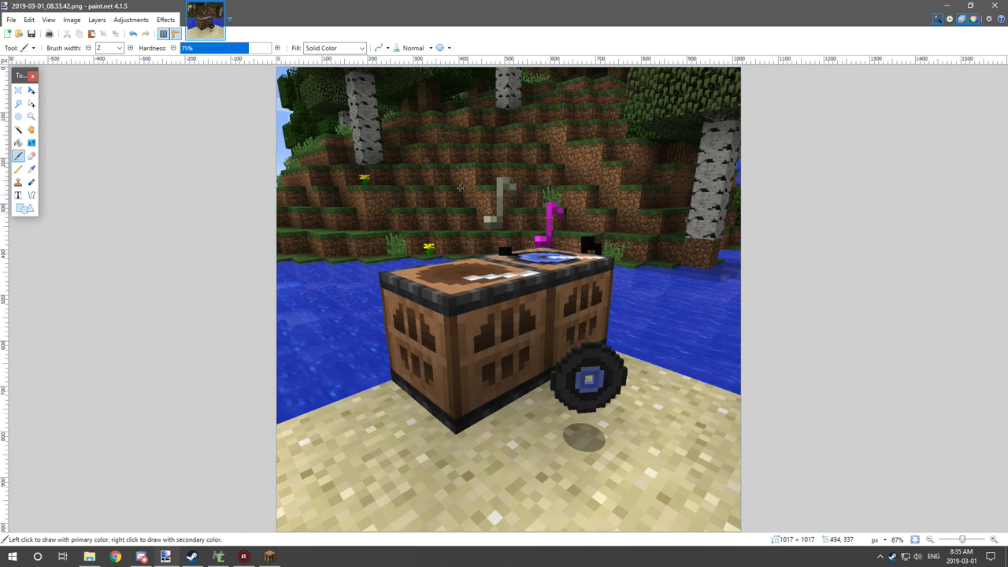
- Resize the screenshot to 512 pixels wide, keeping the aspect ratio
click(72, 20)
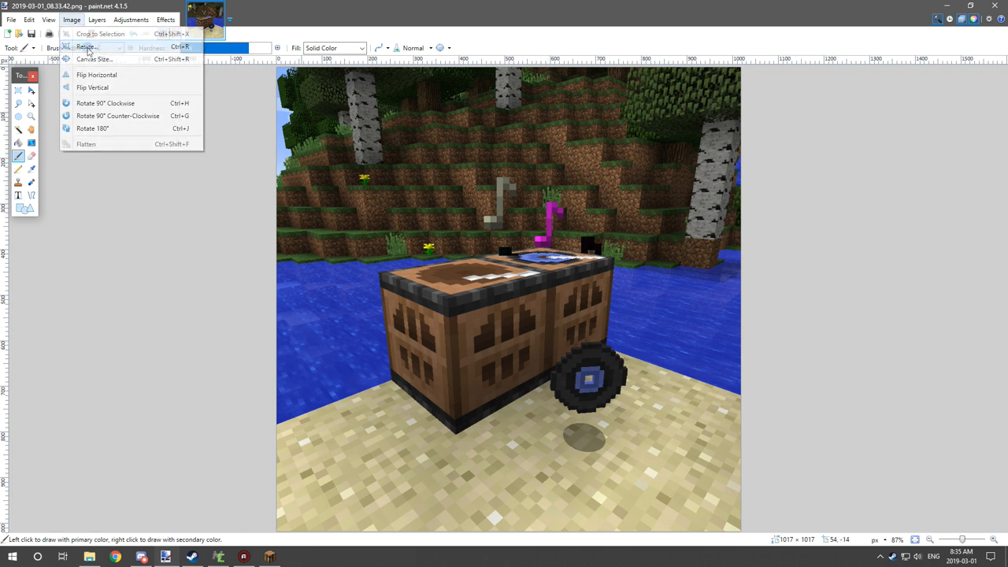
click(86, 47)
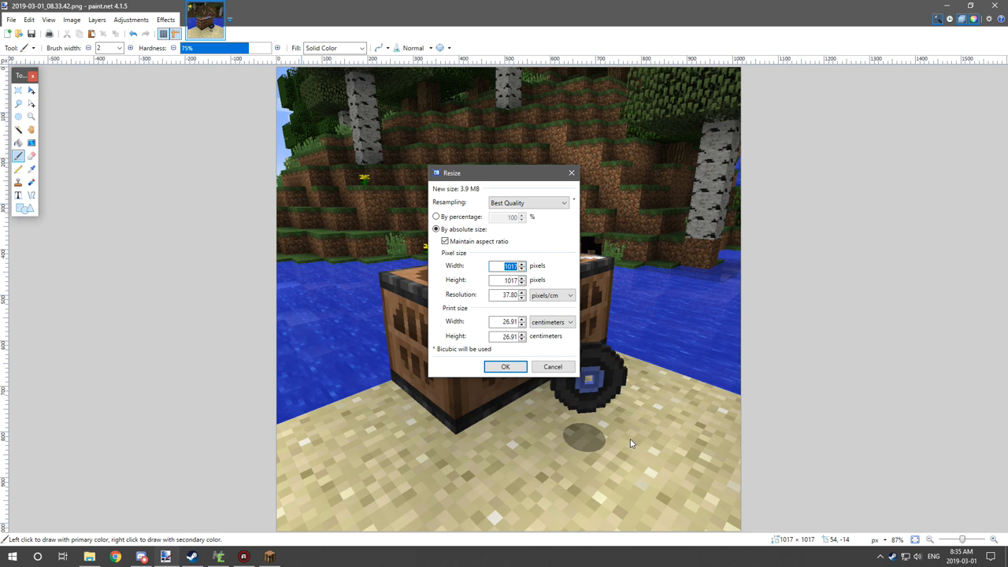
click(505, 366)
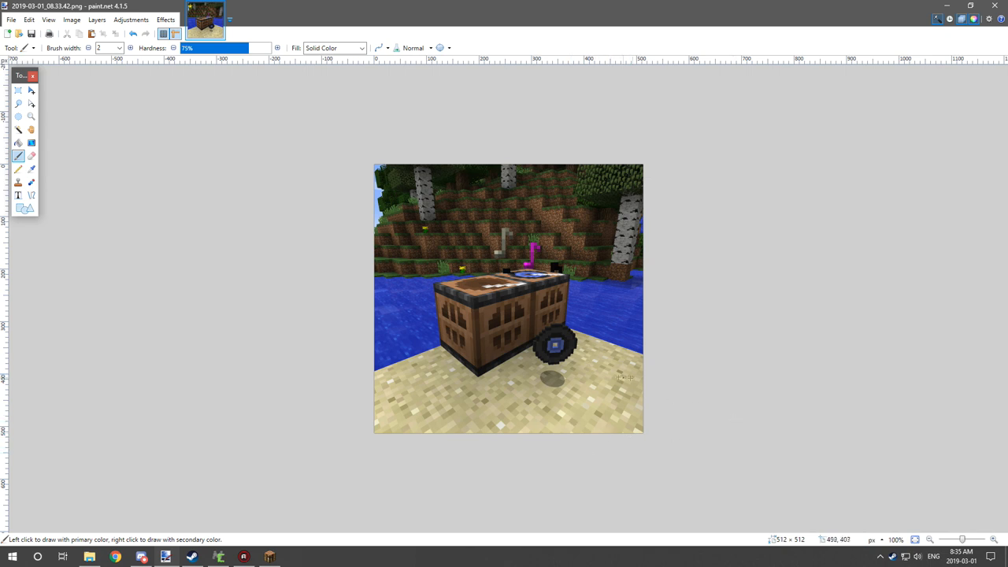
mouse_move(303, 103)
text(MUSIC MOD)
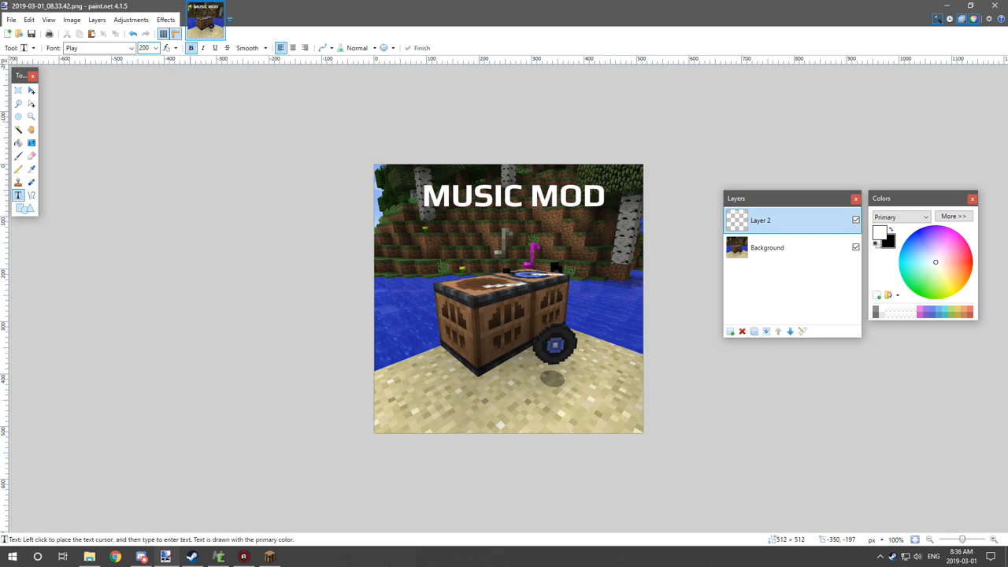
- Type the title captions, including 'Minecraft 1.12.2', across the top of the screenshot
text(2)
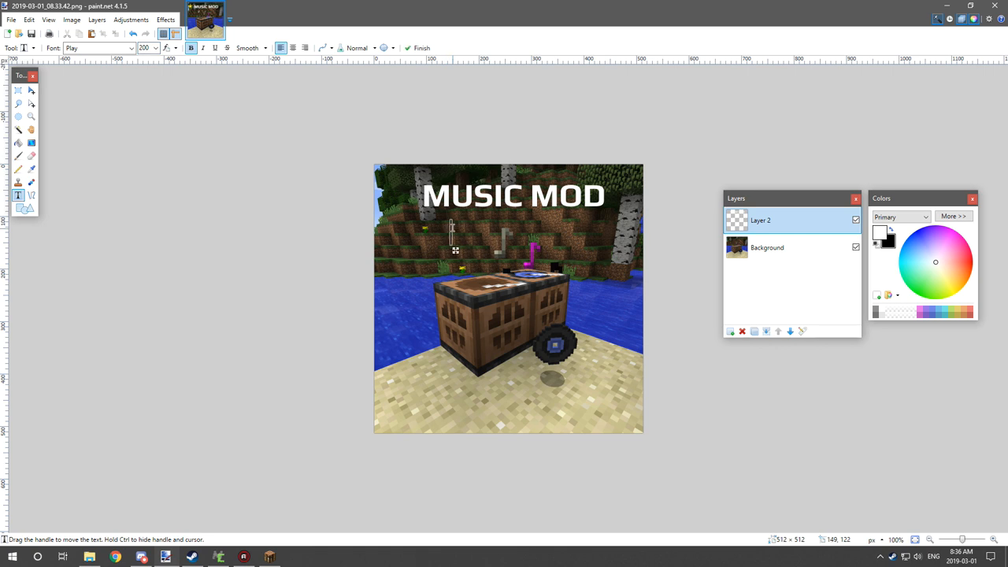
text(MCR)
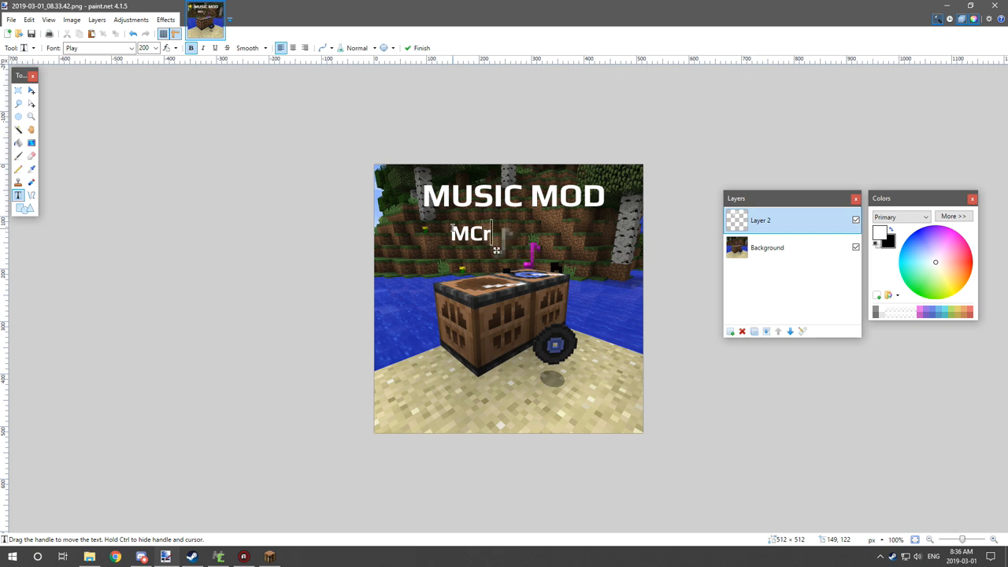
text(eator)
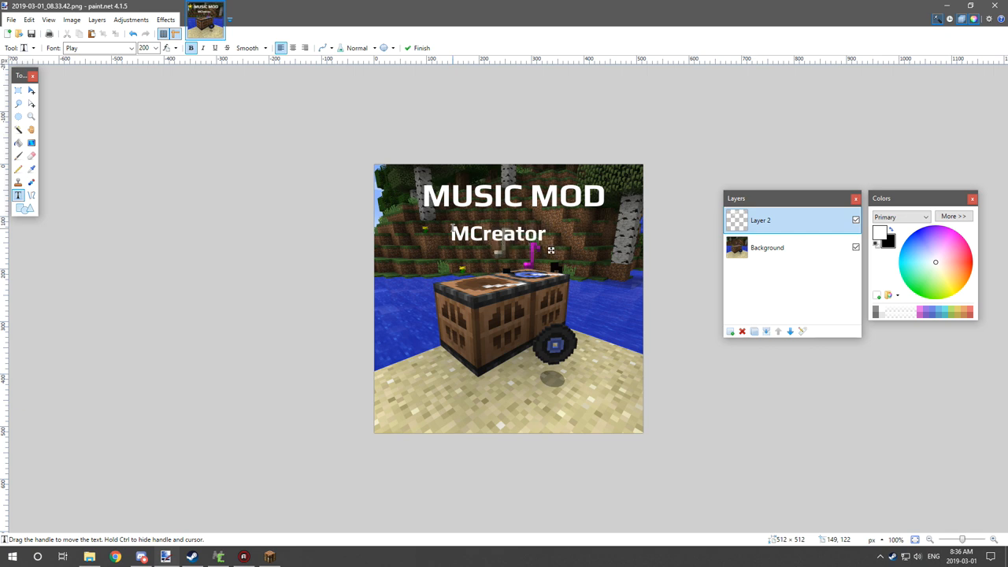
text(Mine)
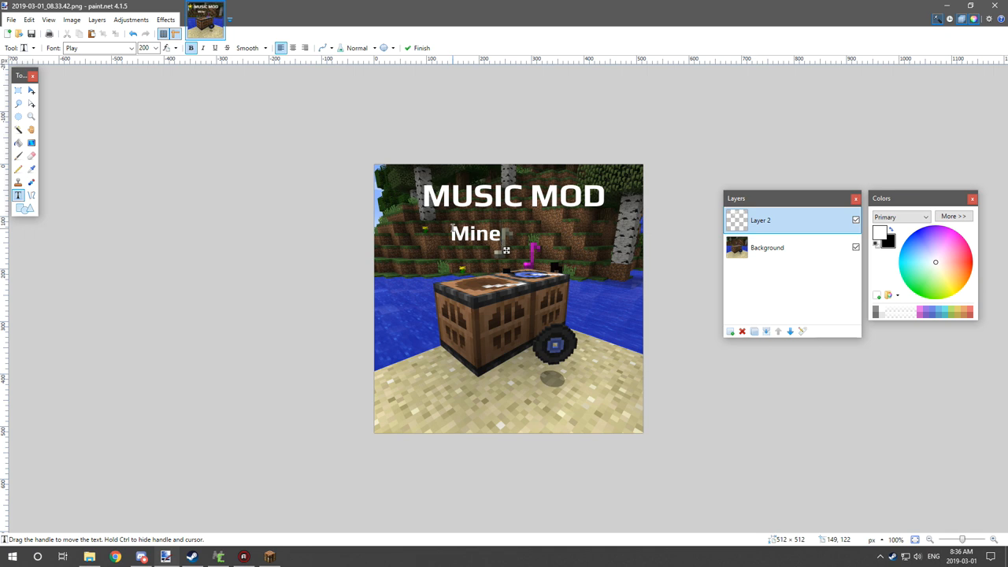
text(craft 1.12.2)
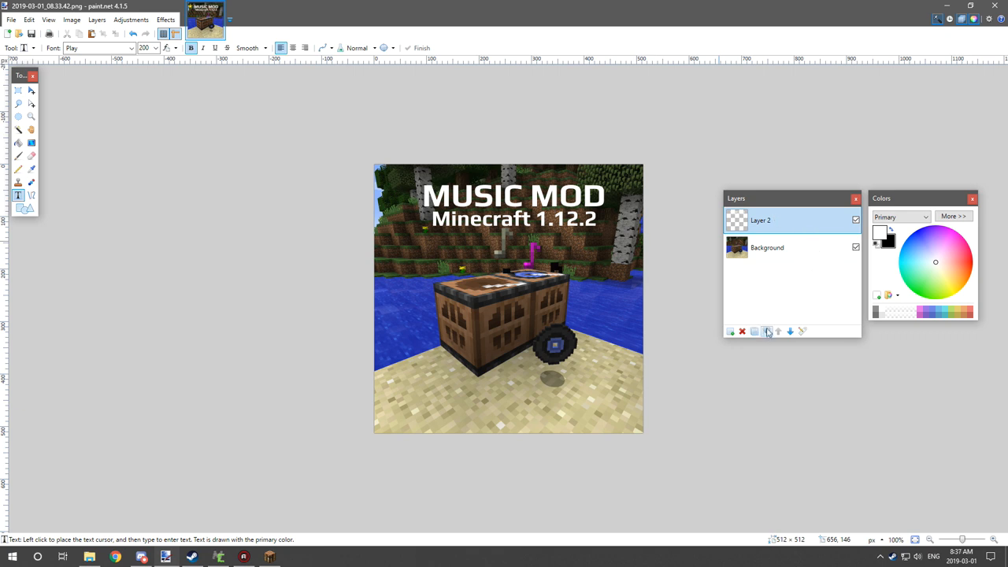
mouse_move(766, 331)
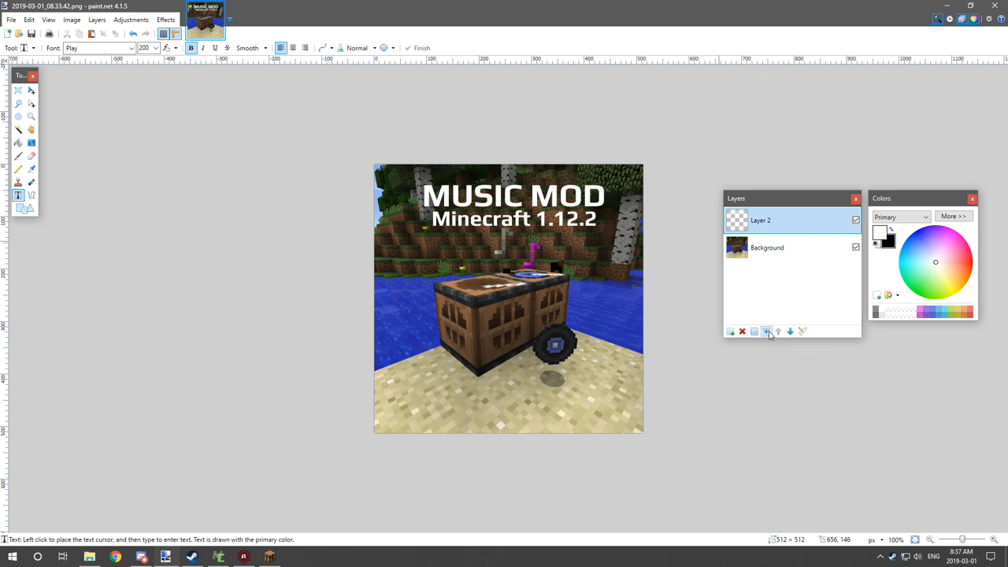
- Merge the caption layer down and save the image to the Desktop as 'thumbnail'
click(741, 330)
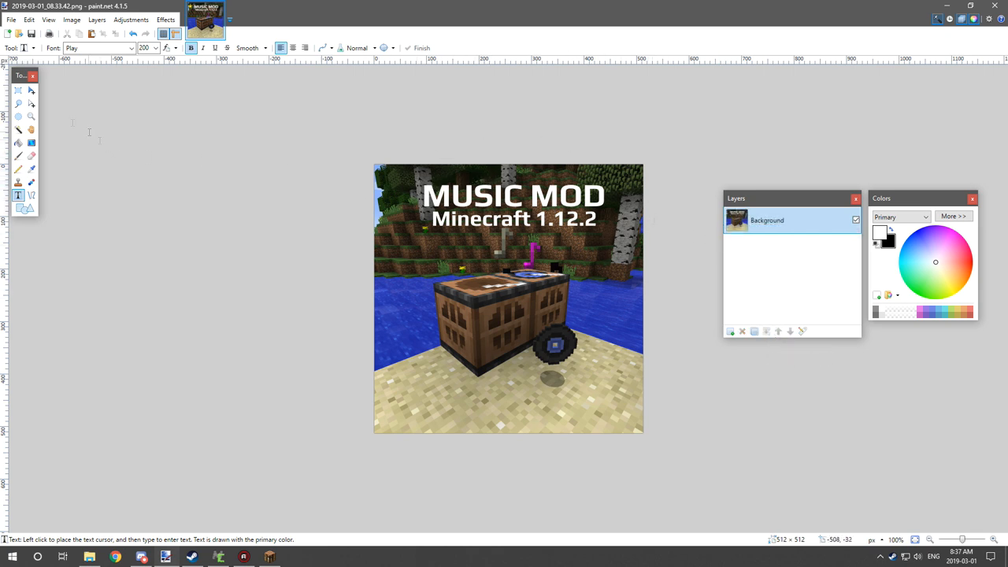
click(11, 19)
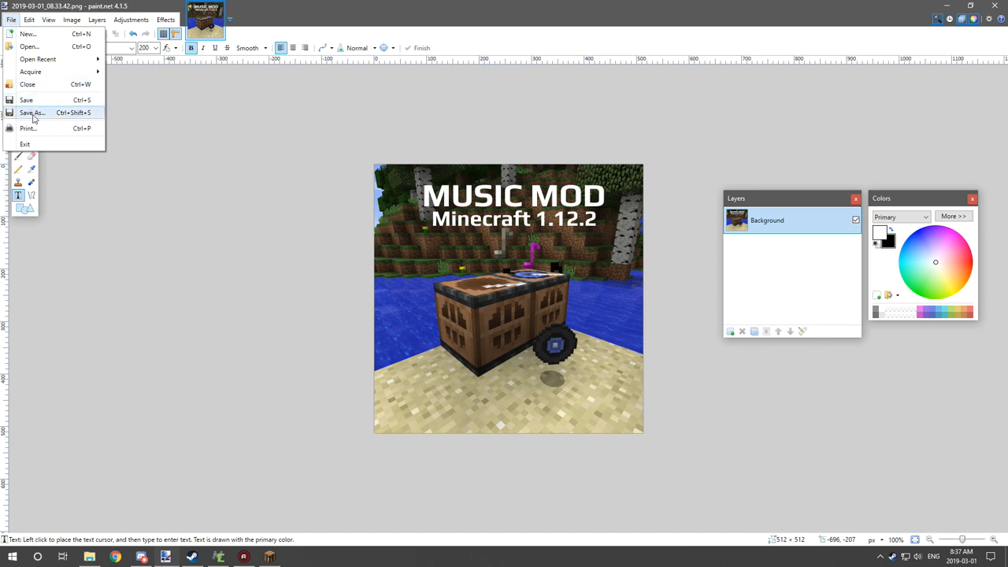
click(32, 112)
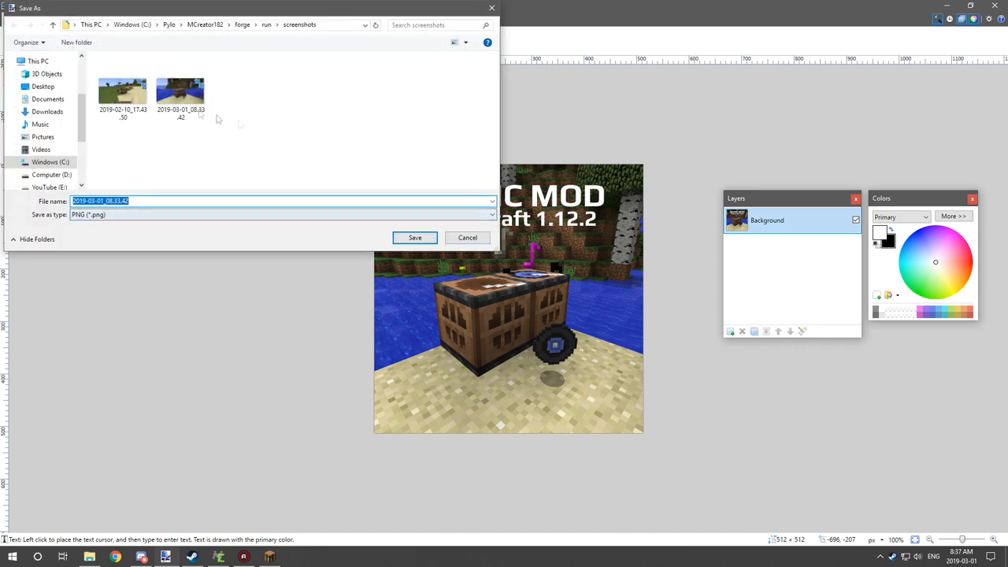
click(132, 24)
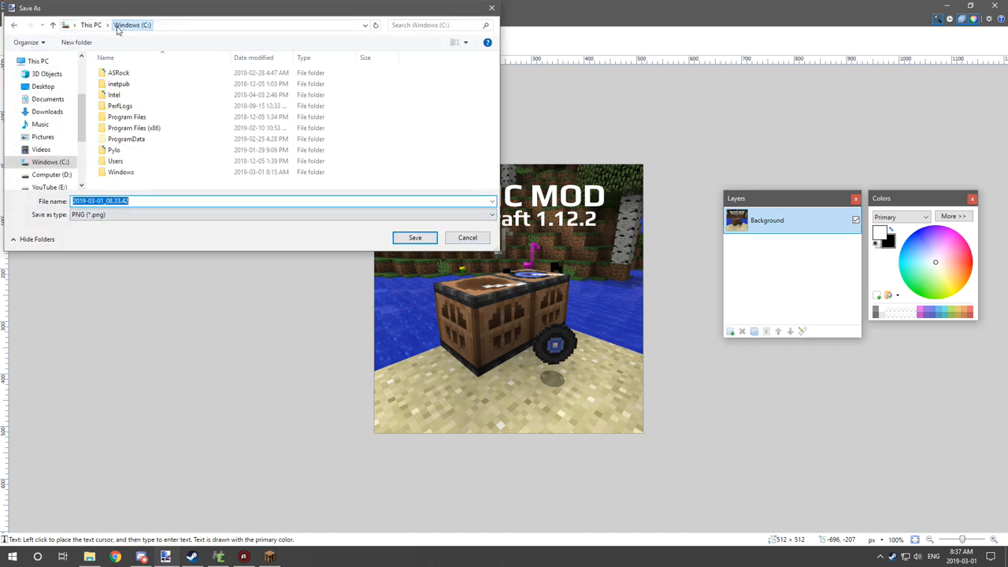
click(42, 85)
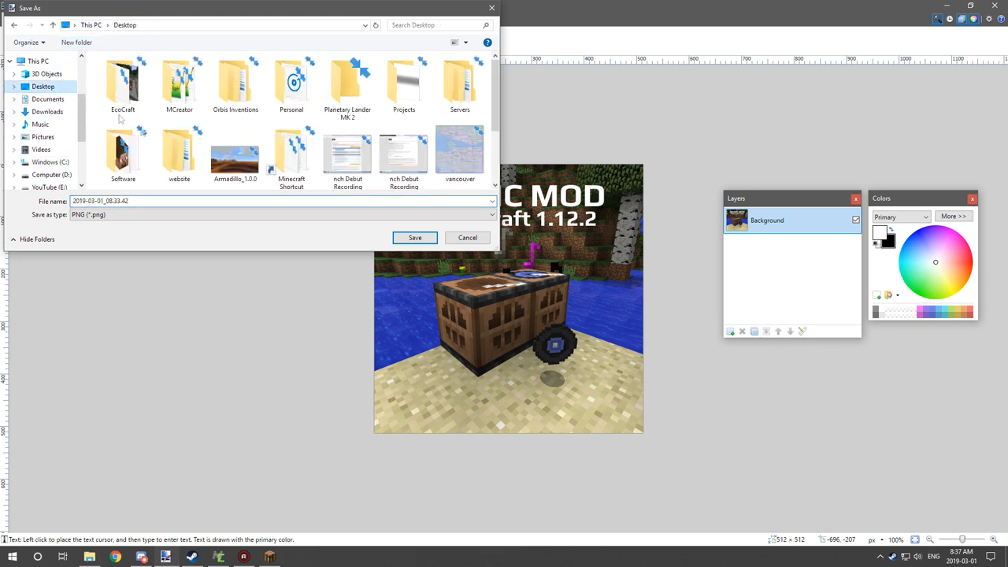
text(thumbnail)
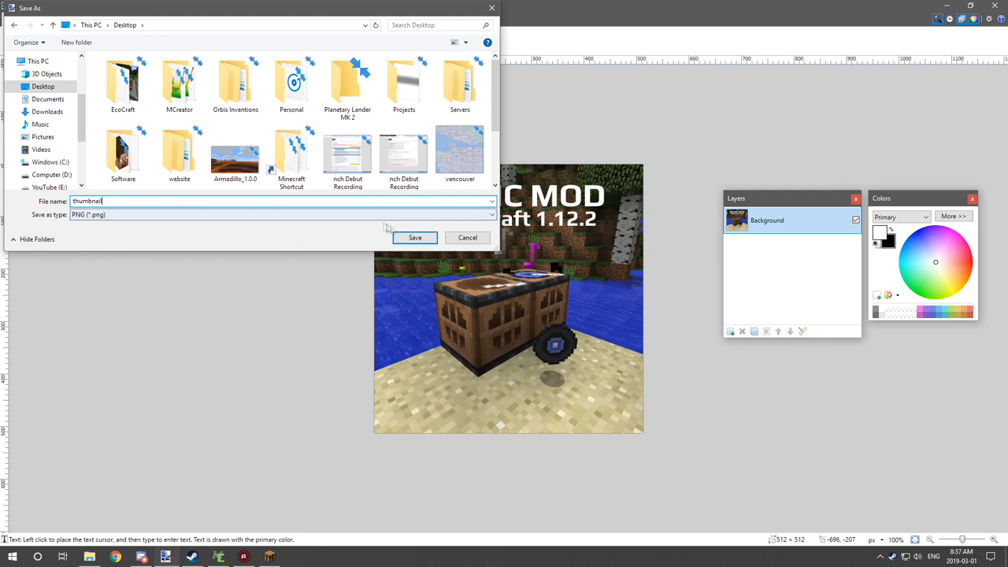
click(415, 237)
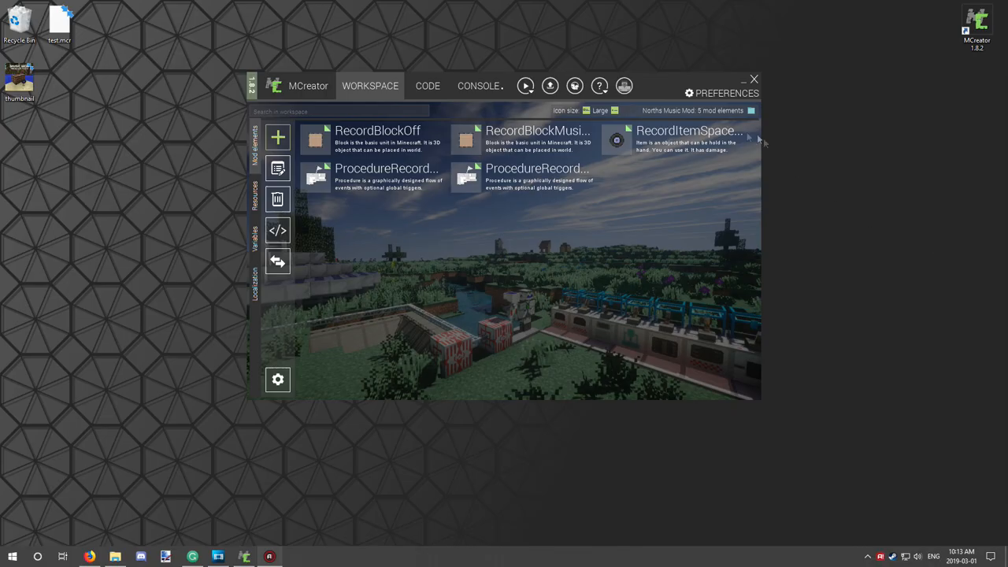
mouse_move(256, 197)
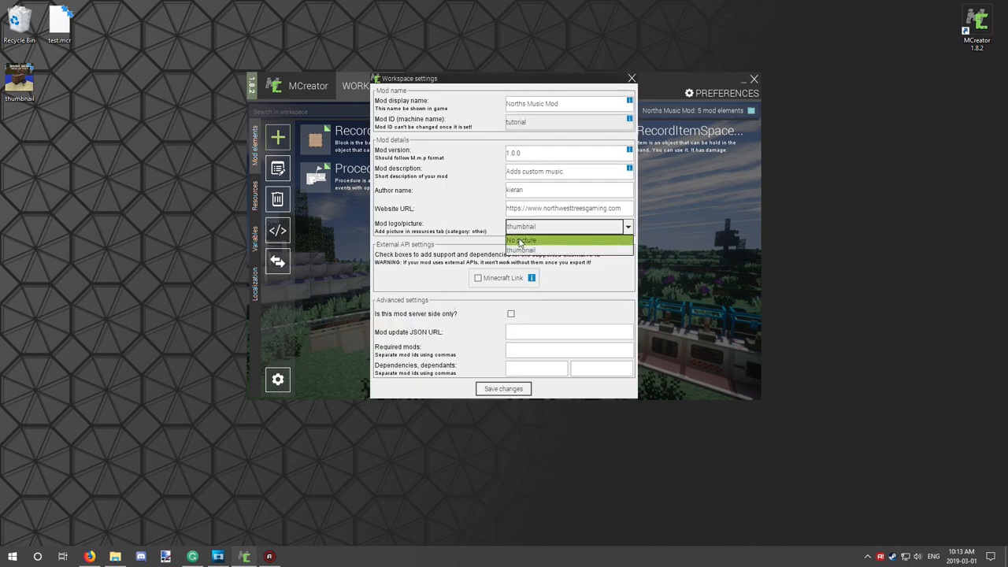
- Set 'thumbnail' as mod logo, finish the northwesttreesgaming.com website URL, and save
click(519, 250)
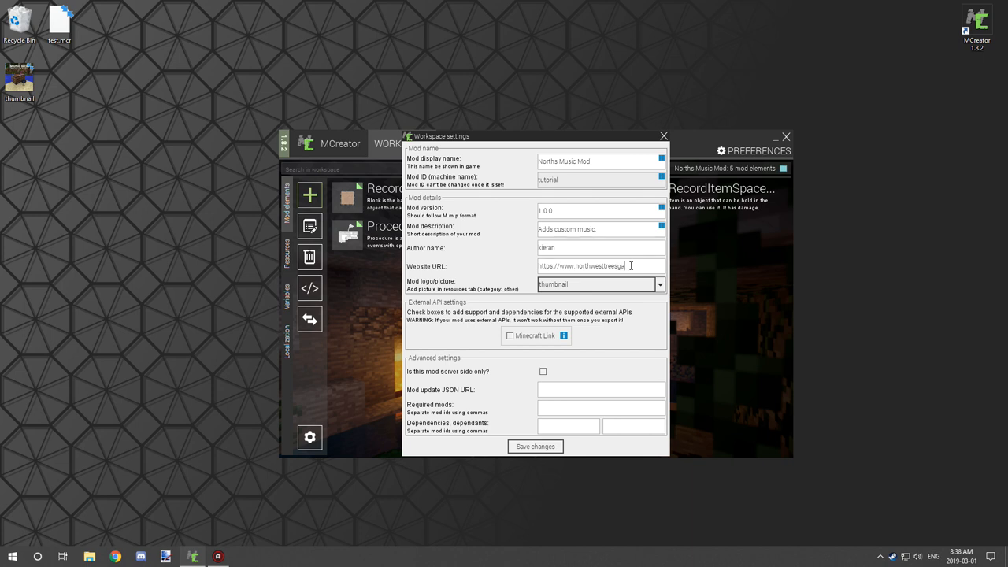
text(ming.com)
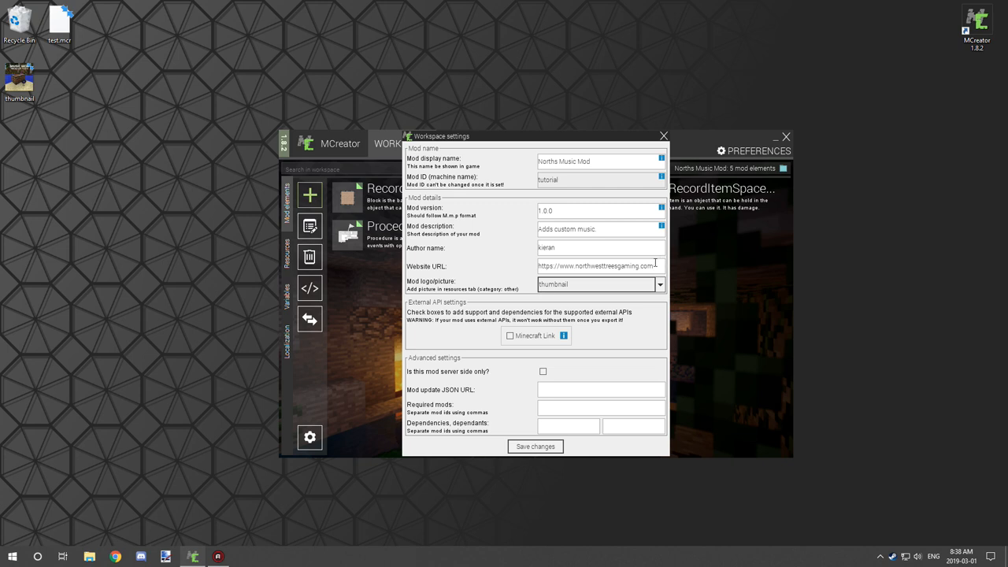
click(534, 446)
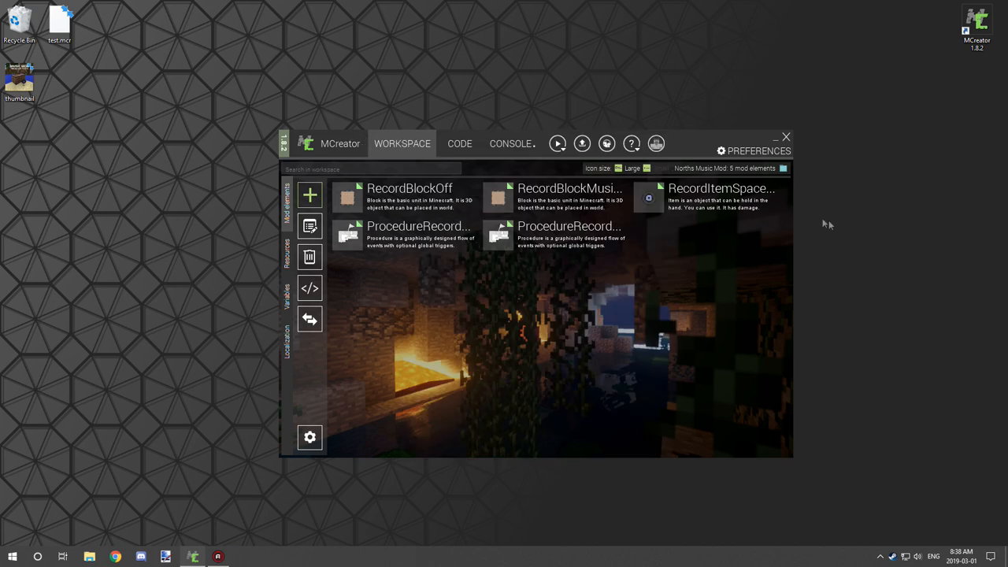
mouse_move(339, 354)
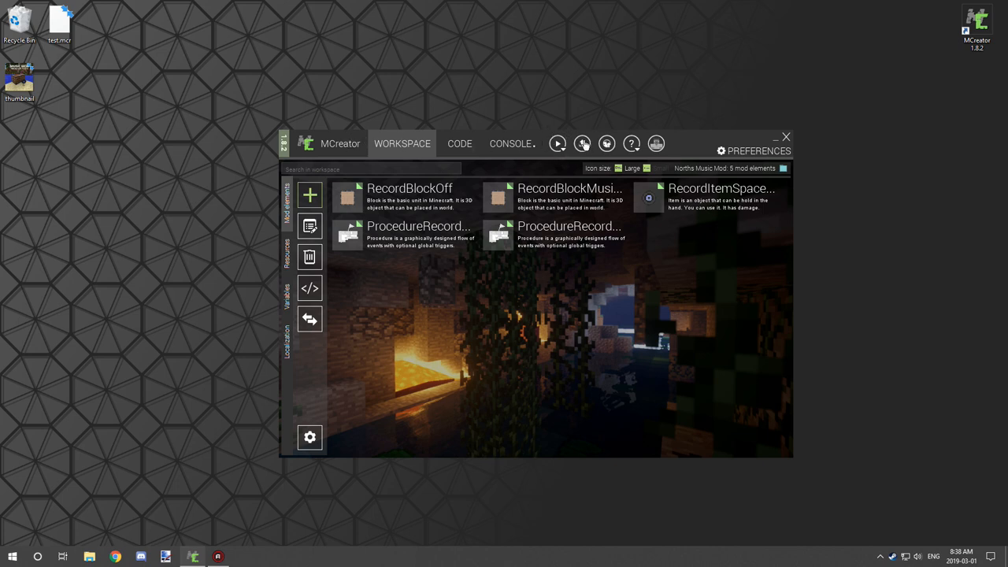
mouse_move(582, 144)
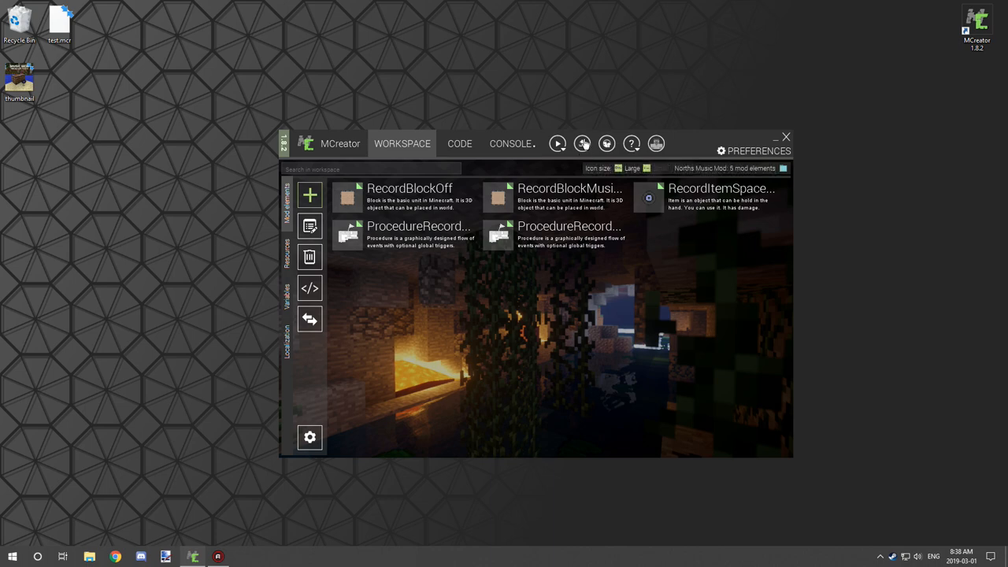
- Run the mod export build until the terms-of-use notice appears
click(511, 144)
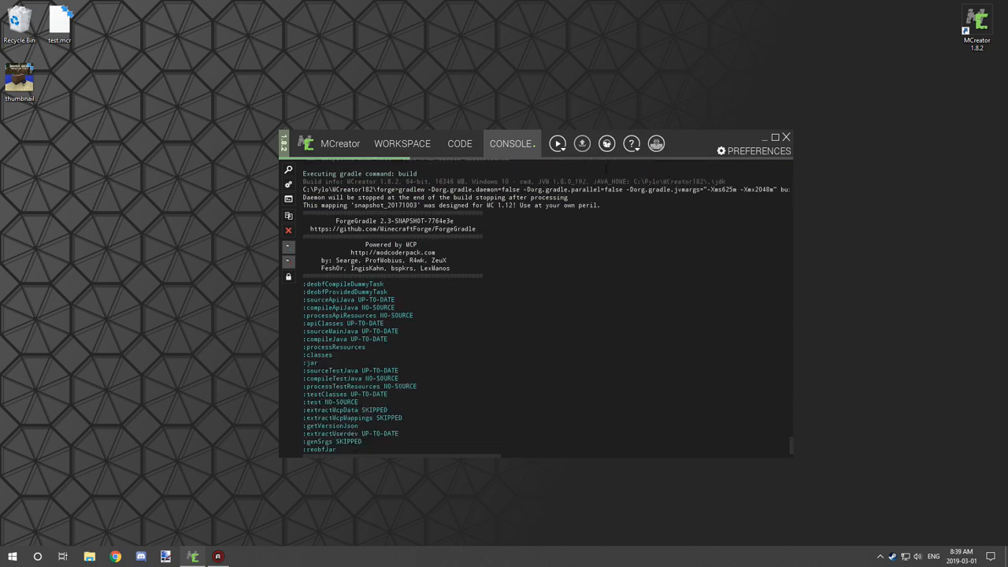
click(582, 143)
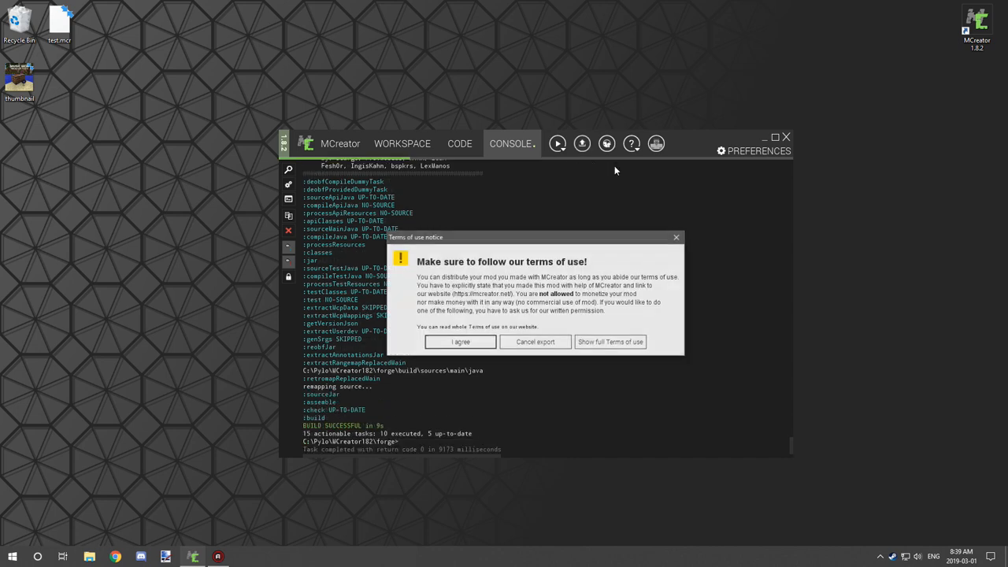
mouse_move(571, 197)
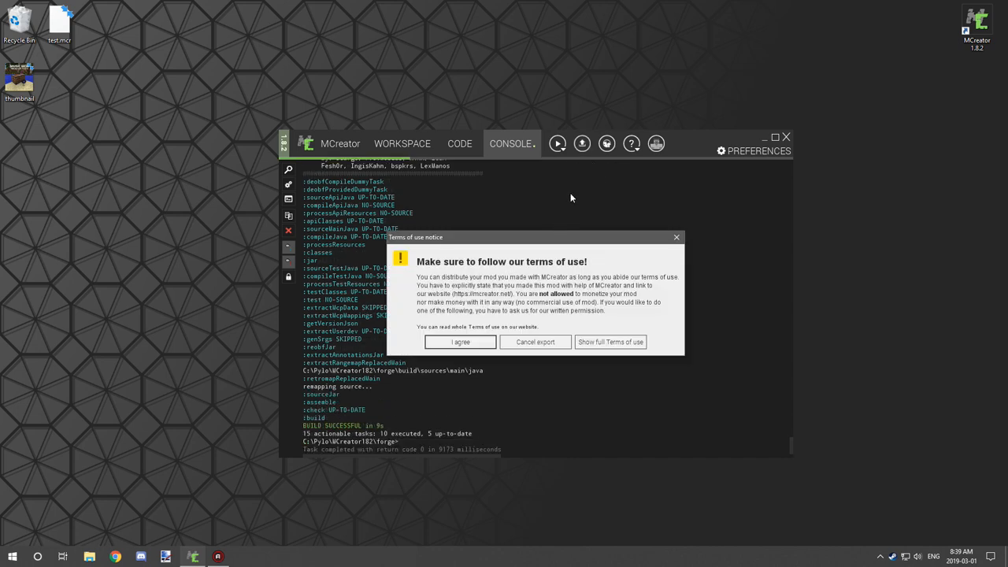
mouse_move(617, 292)
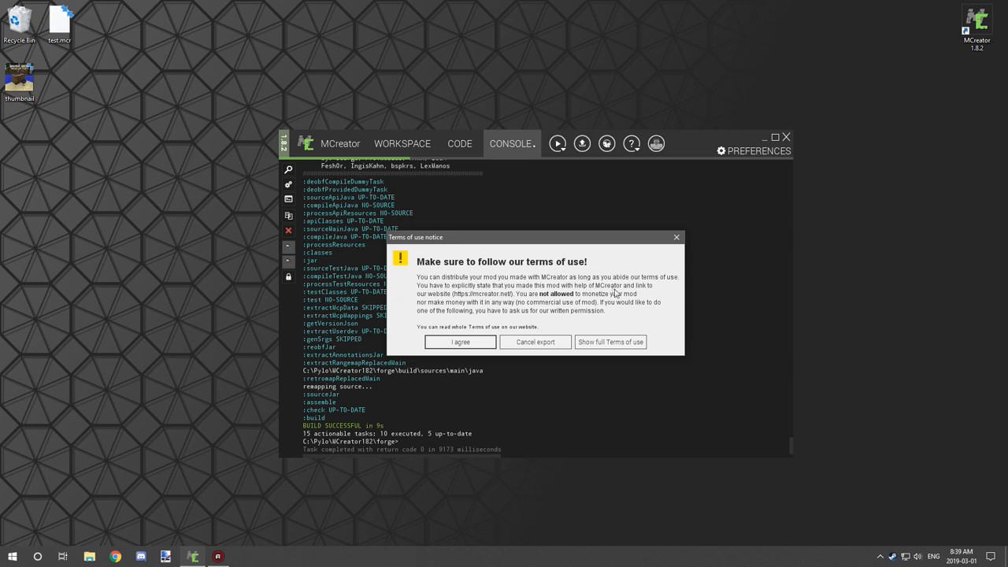
mouse_move(614, 283)
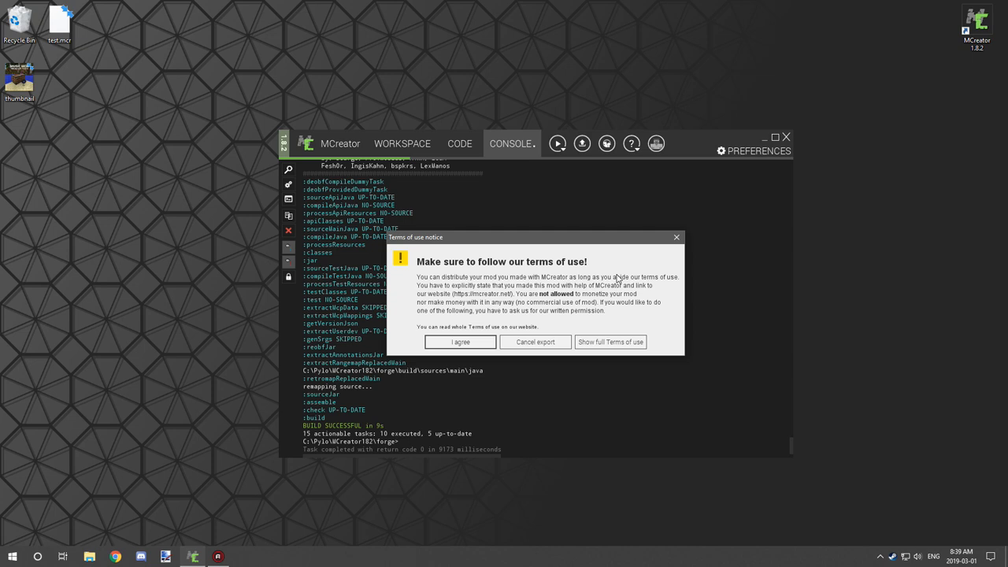
mouse_move(622, 277)
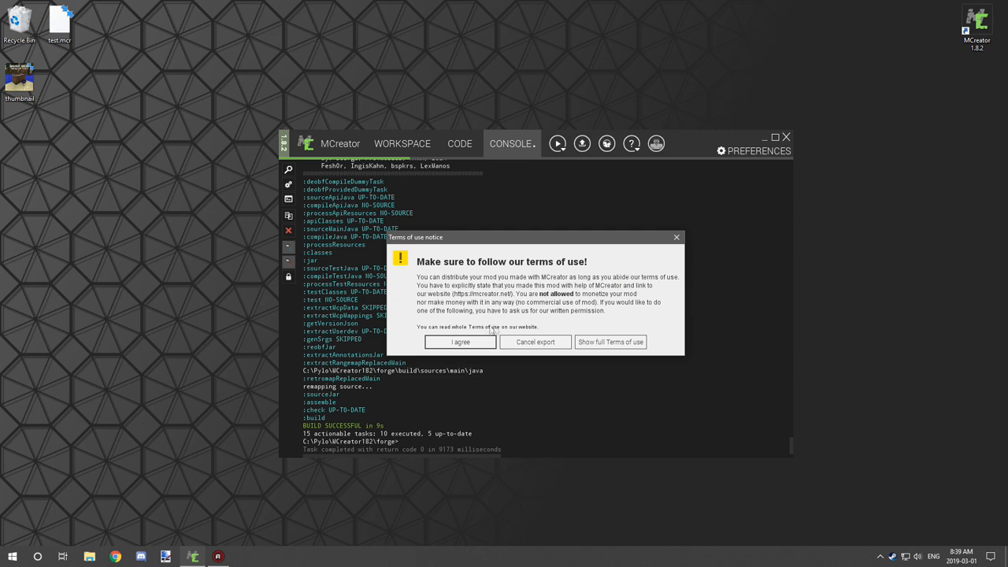
mouse_move(628, 325)
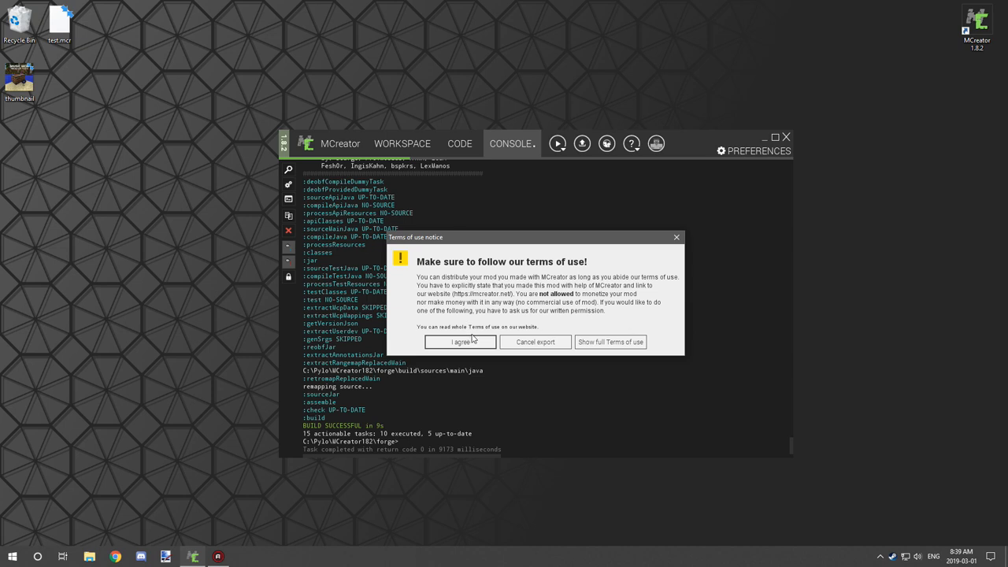
mouse_move(423, 347)
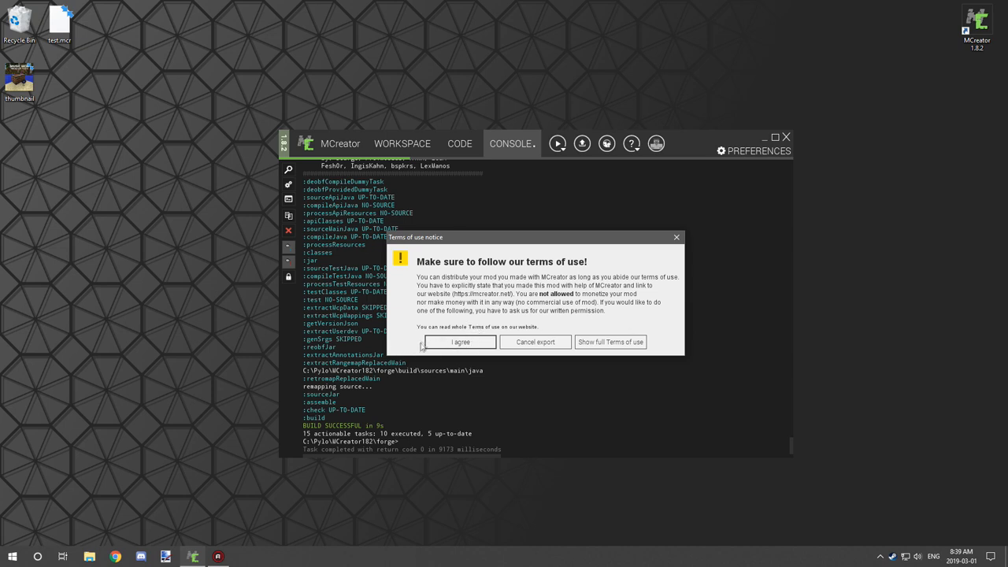
- Accept the export terms and enter 'testmod' as the jar file name
click(461, 341)
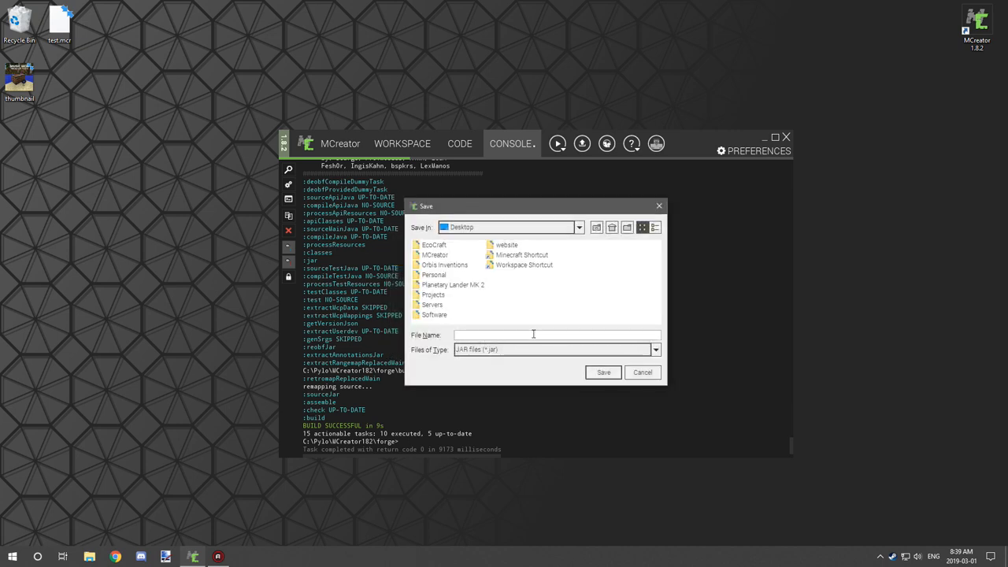
text(testmod)
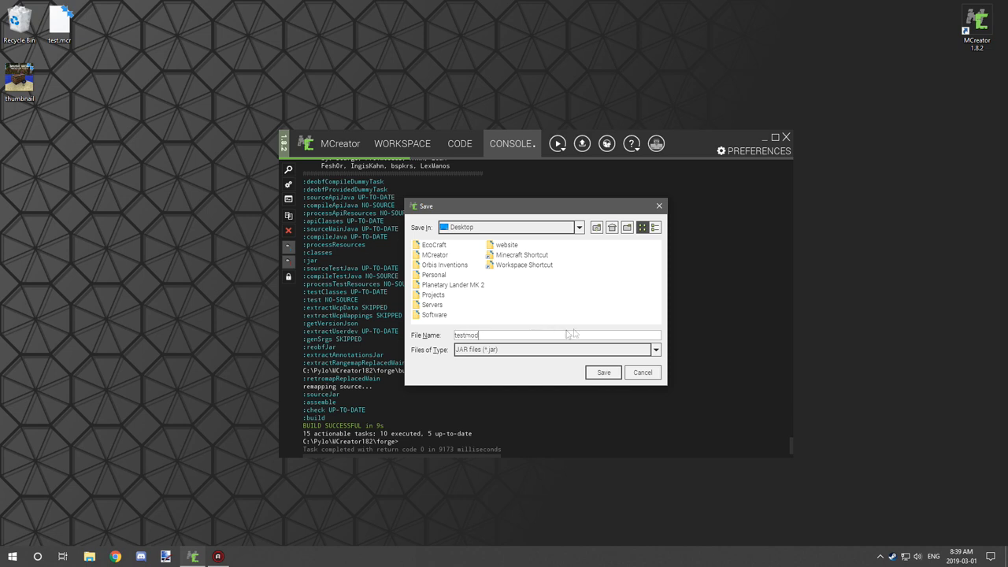
mouse_move(606, 360)
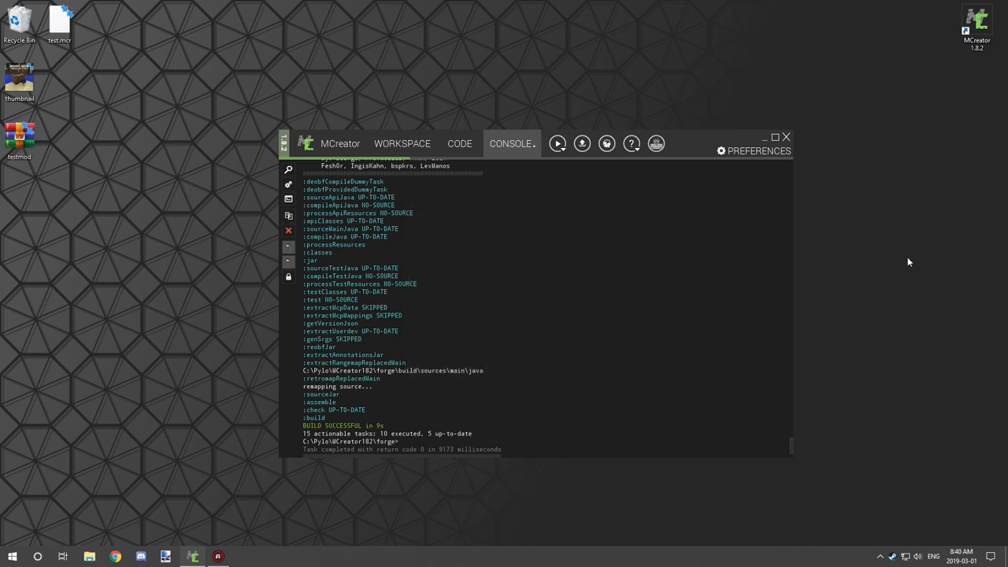
mouse_move(881, 250)
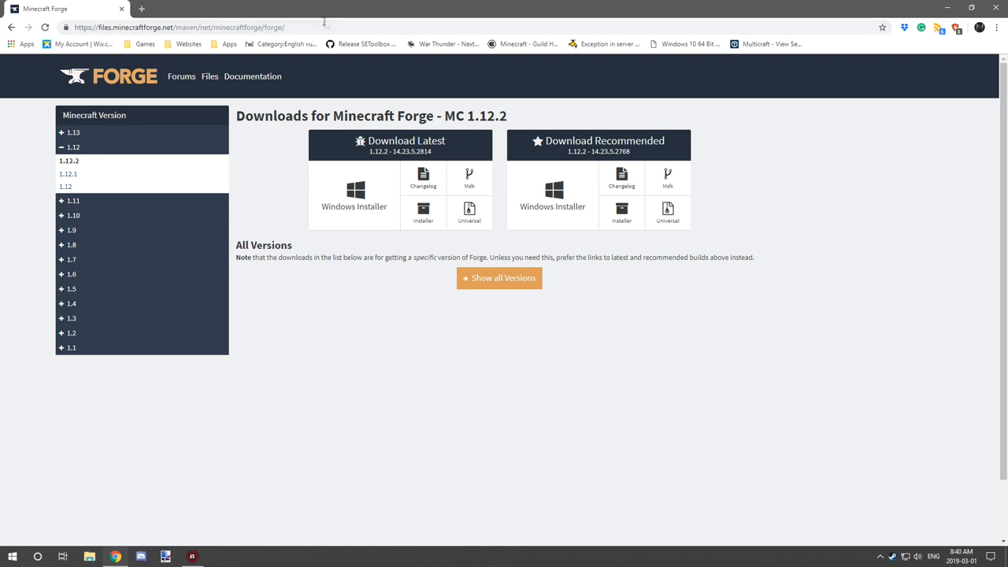
- Download the recommended Forge 1.12.2 Windows installer, skipping the ad page
click(178, 27)
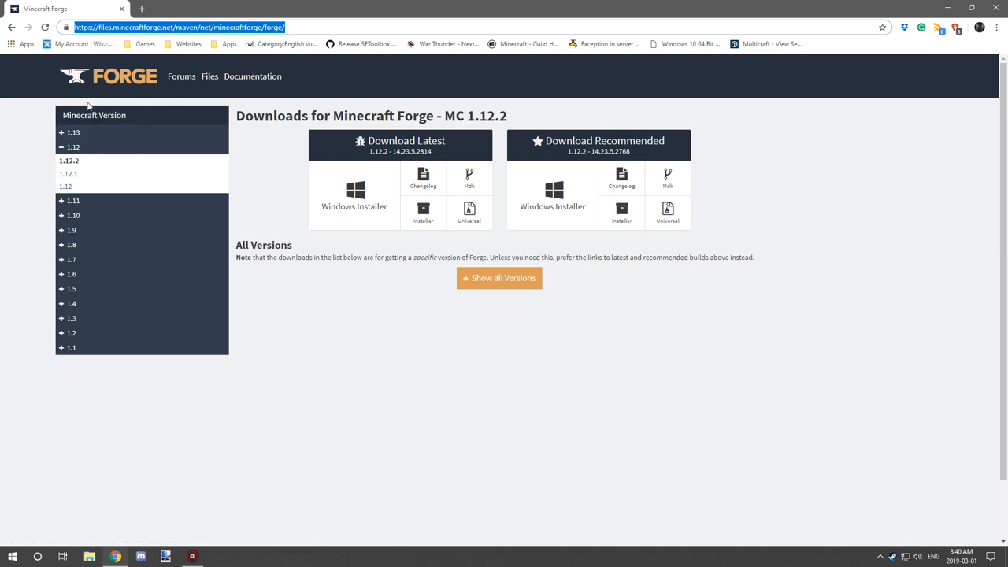
mouse_move(69, 161)
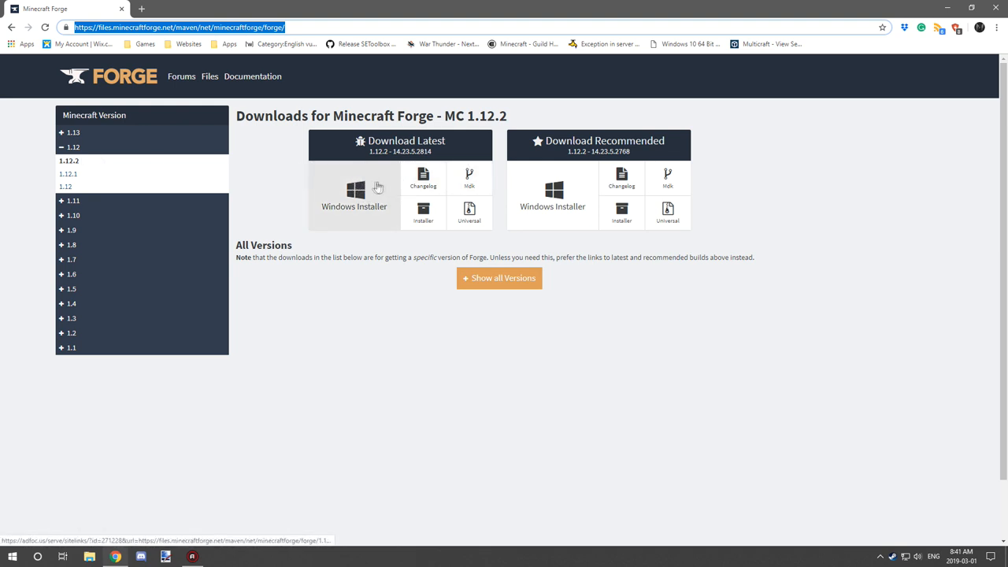
mouse_move(378, 181)
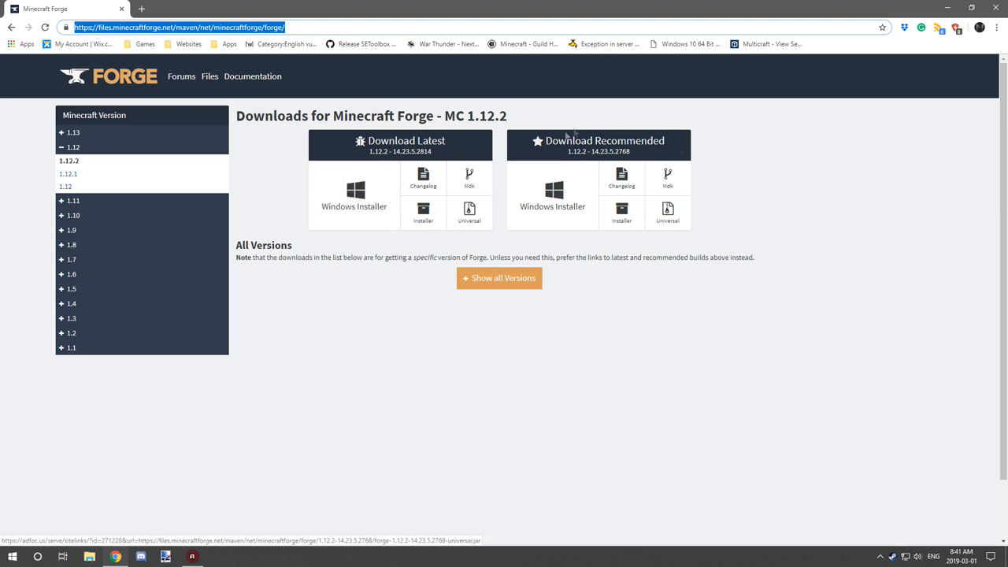
click(552, 189)
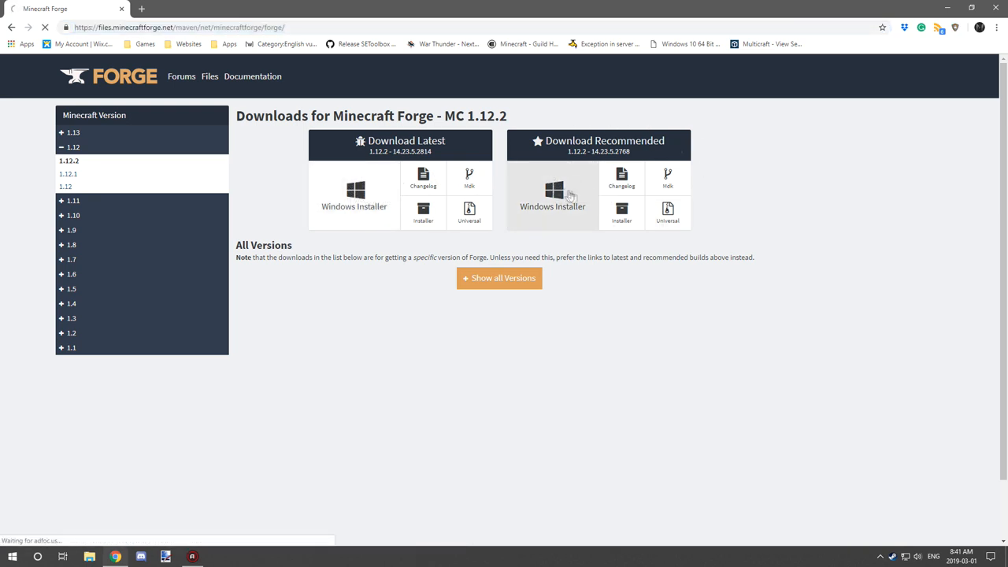
click(552, 193)
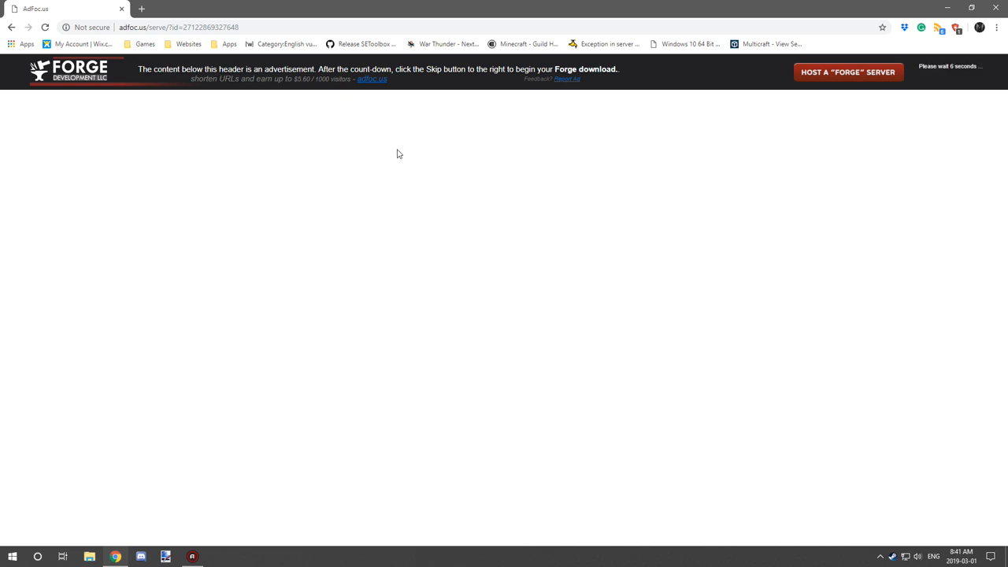
mouse_move(600, 104)
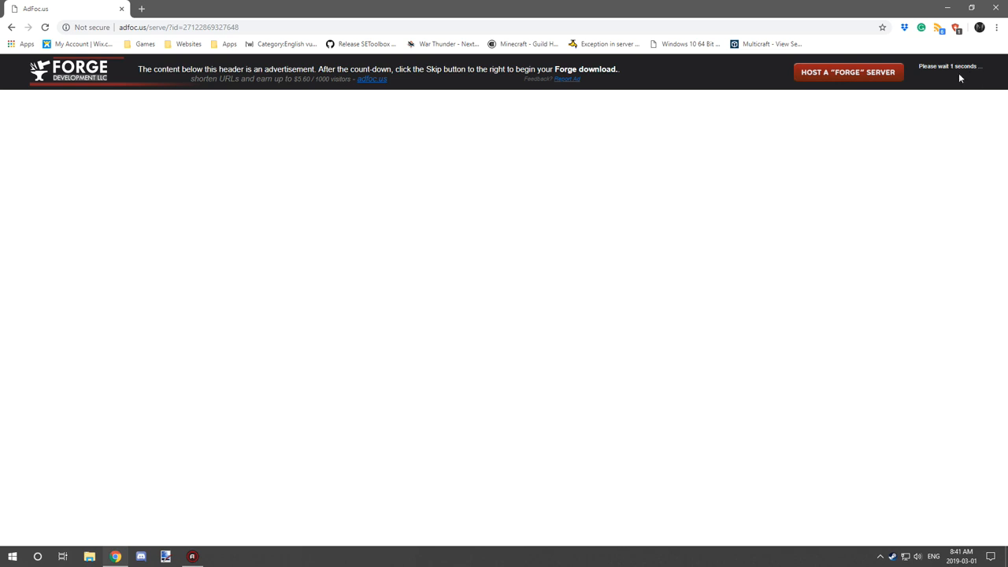
click(936, 72)
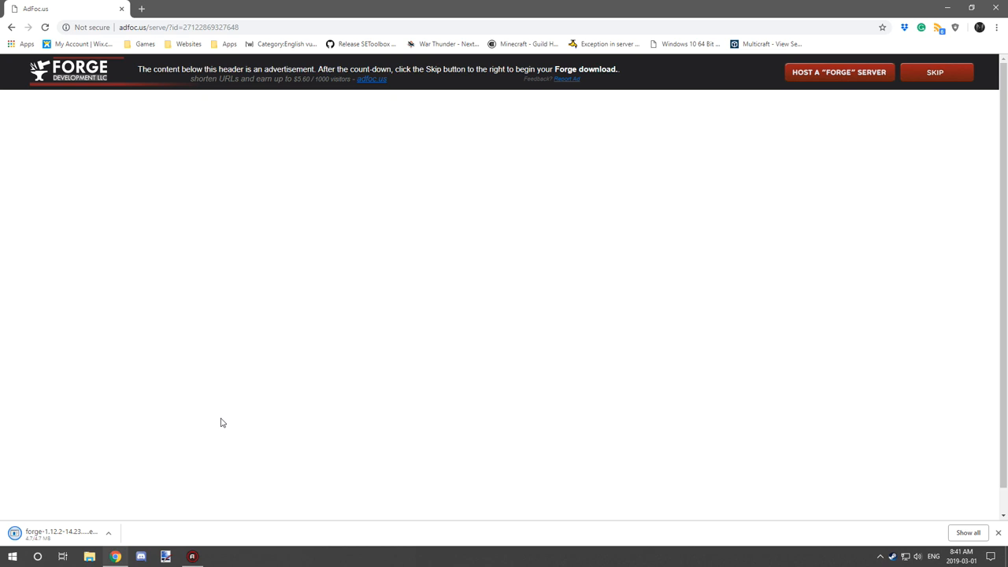
mouse_move(189, 514)
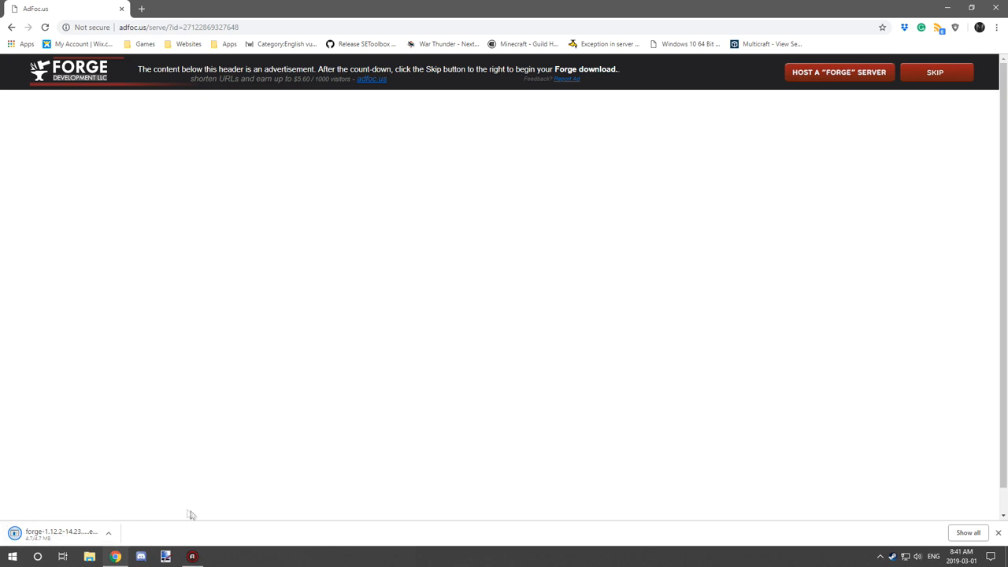
mouse_move(134, 492)
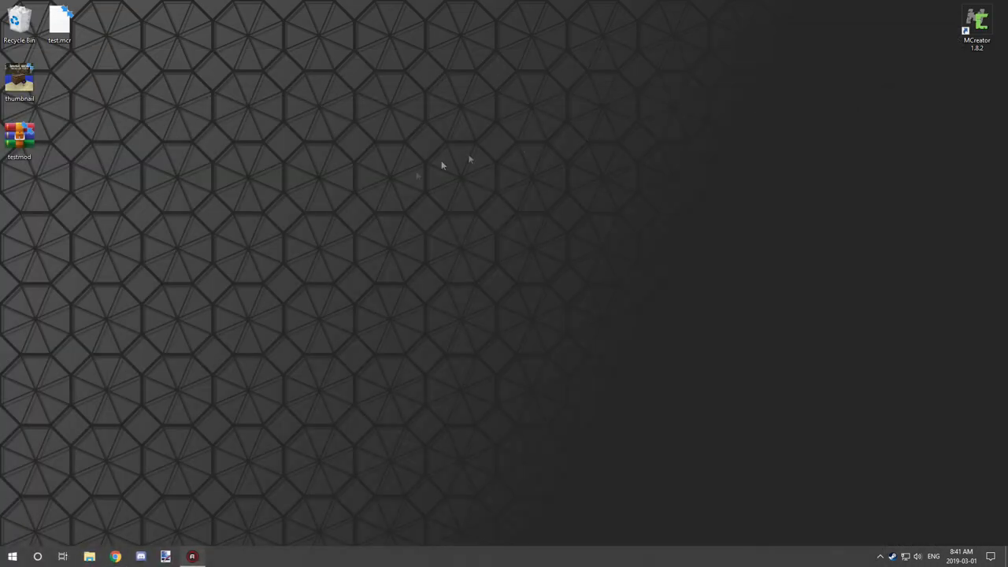
- Open Minecraft Launcher, switch to a different account, and list the installation profiles
click(12, 557)
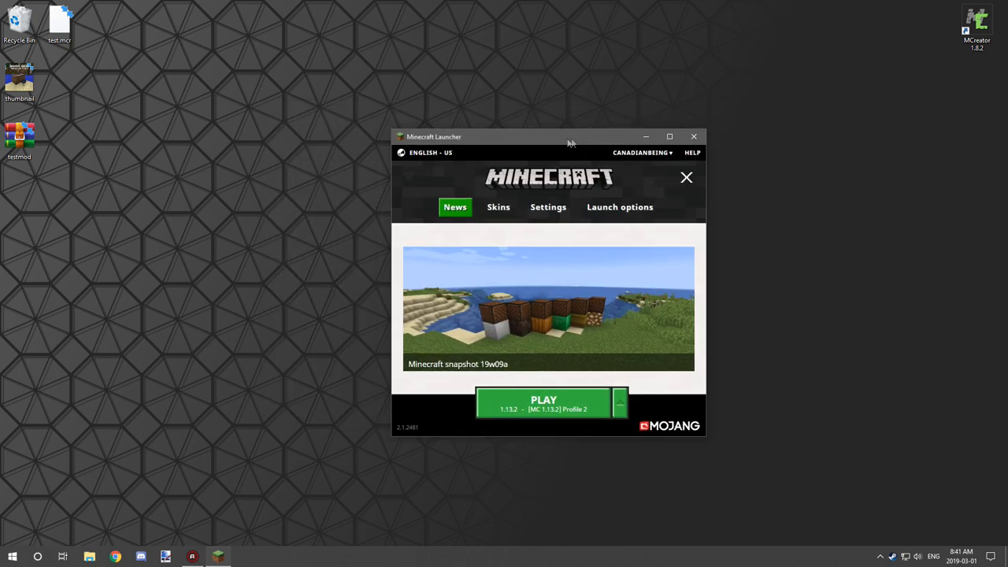
click(640, 152)
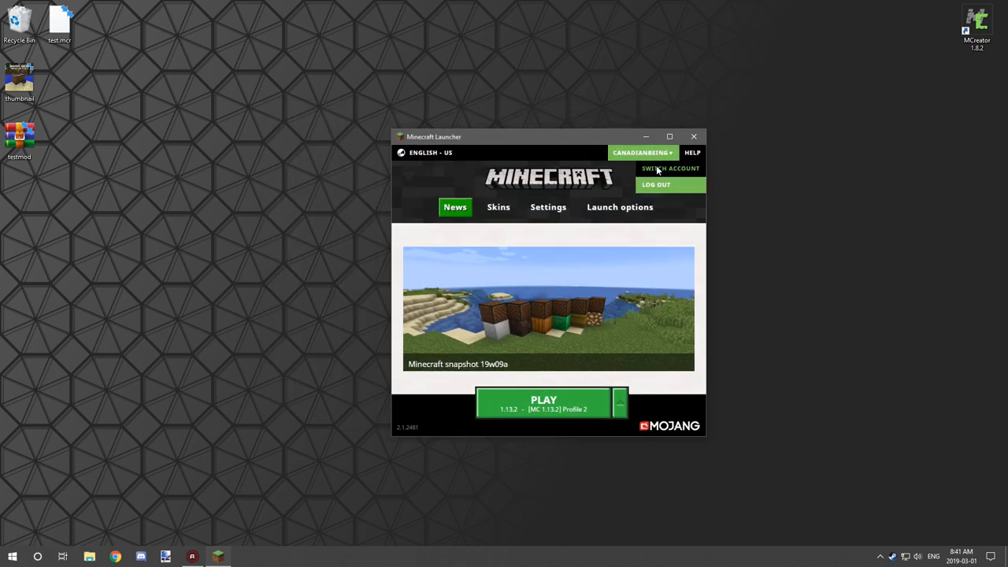
click(670, 168)
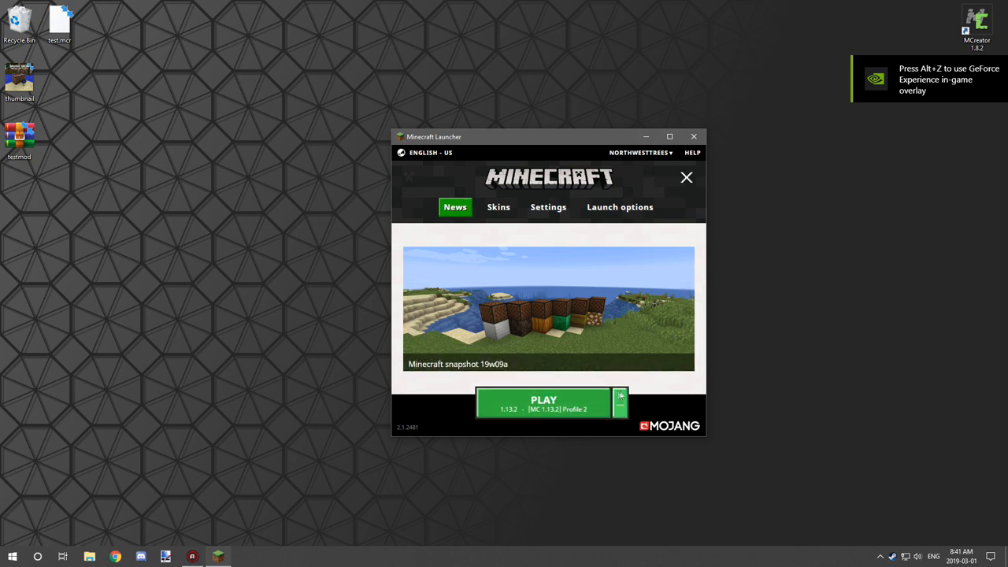
click(620, 402)
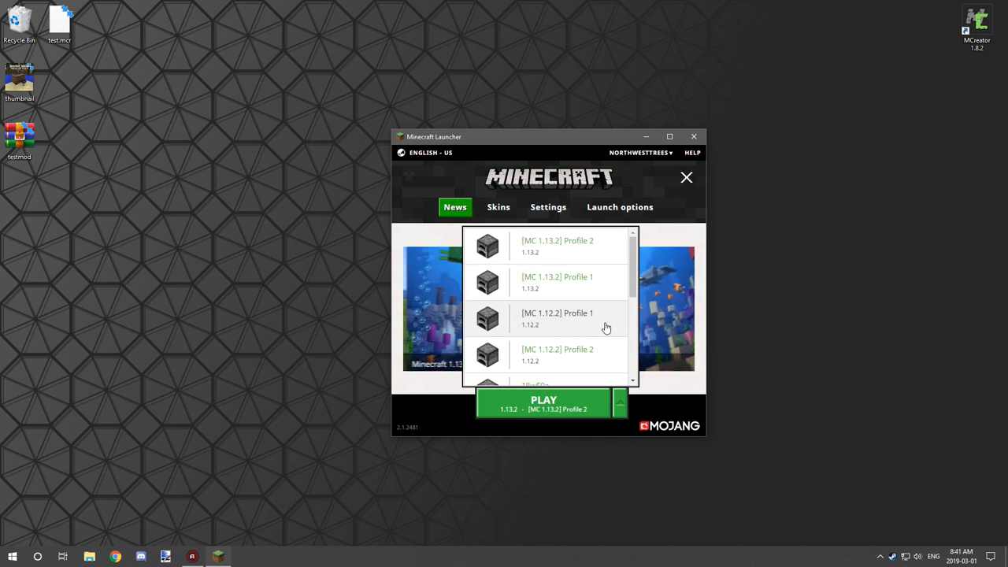
scroll(down, 3)
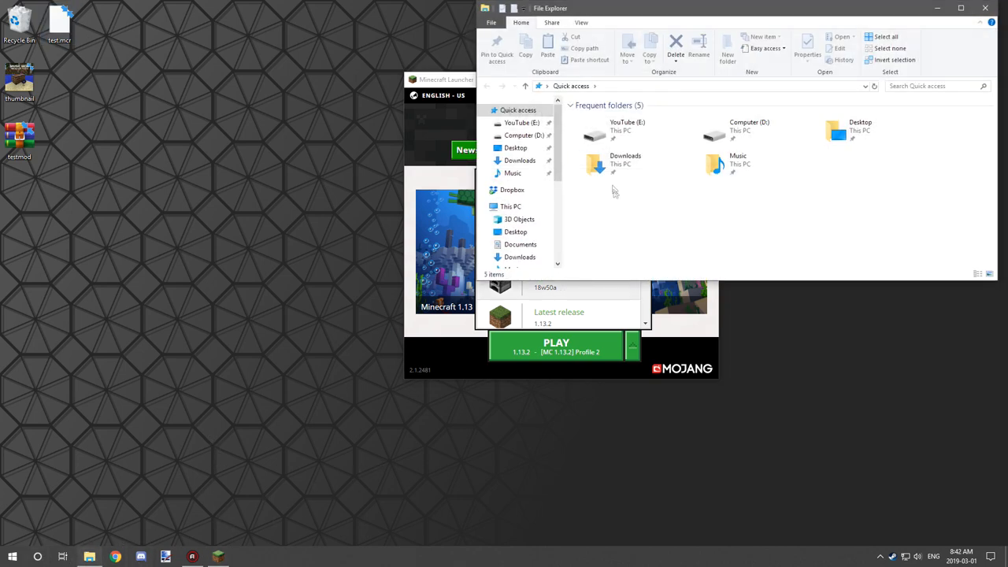
- Run the Forge installer from Downloads as administrator and install the client
double_click(625, 162)
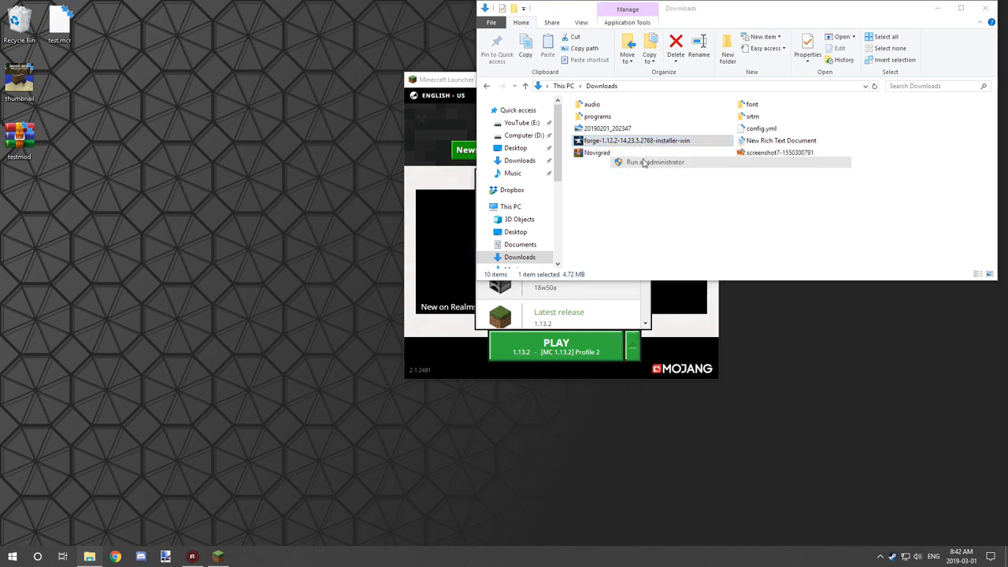
click(654, 161)
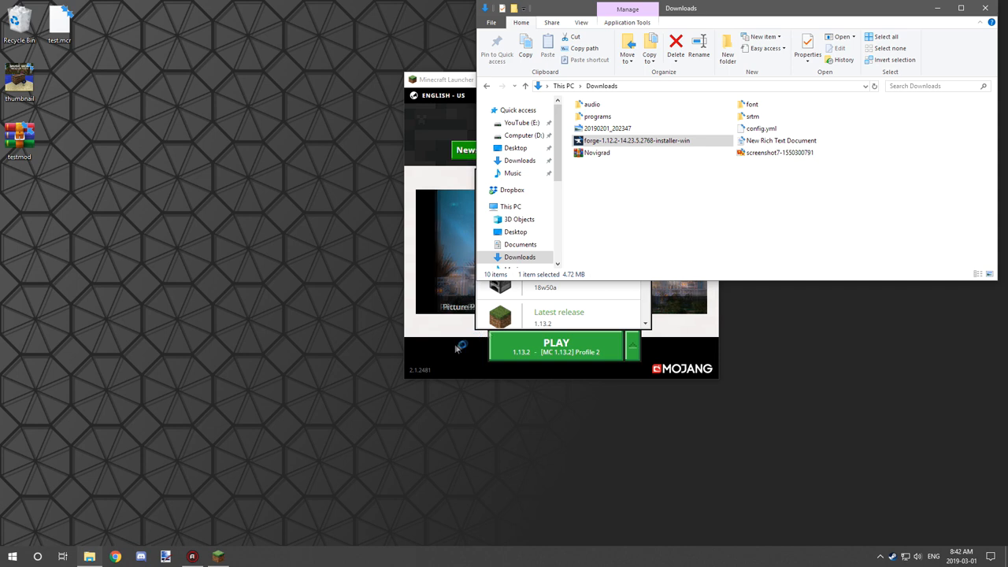
double_click(636, 140)
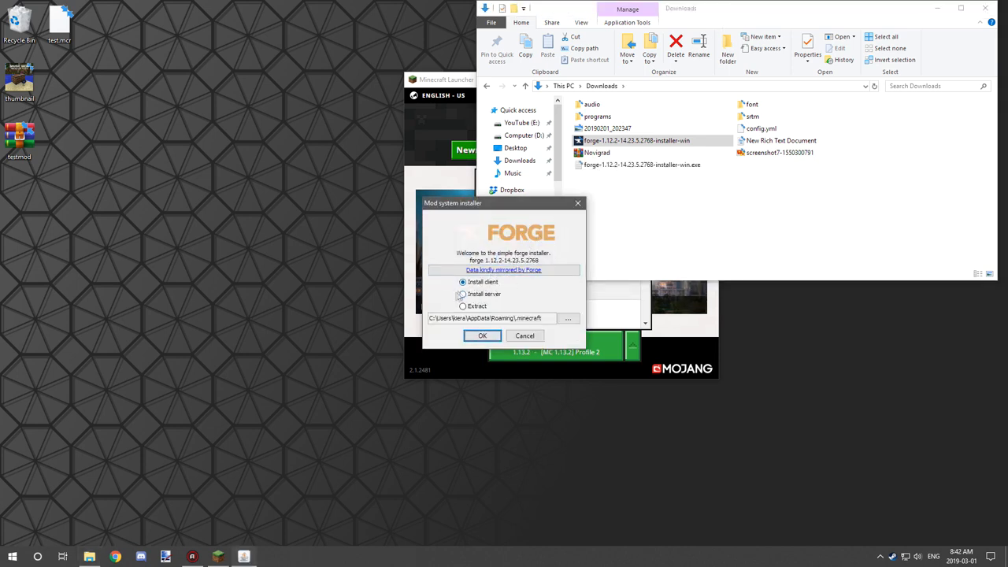
mouse_move(493, 299)
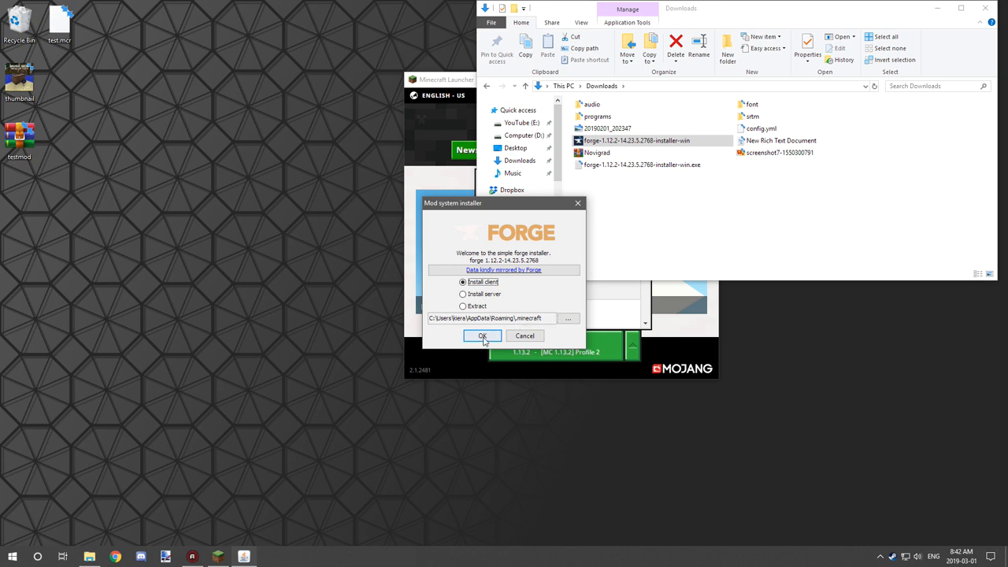
click(483, 336)
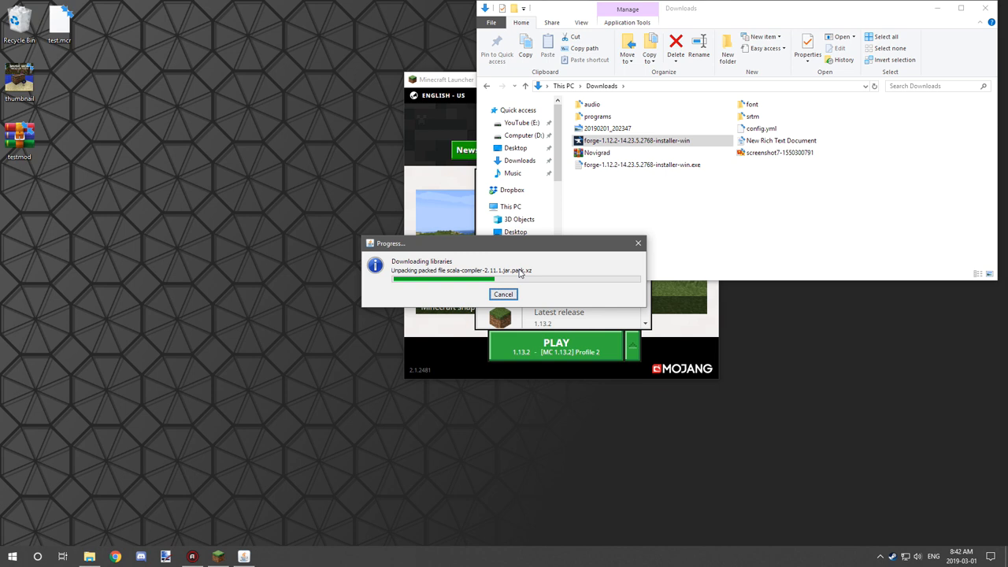
mouse_move(518, 269)
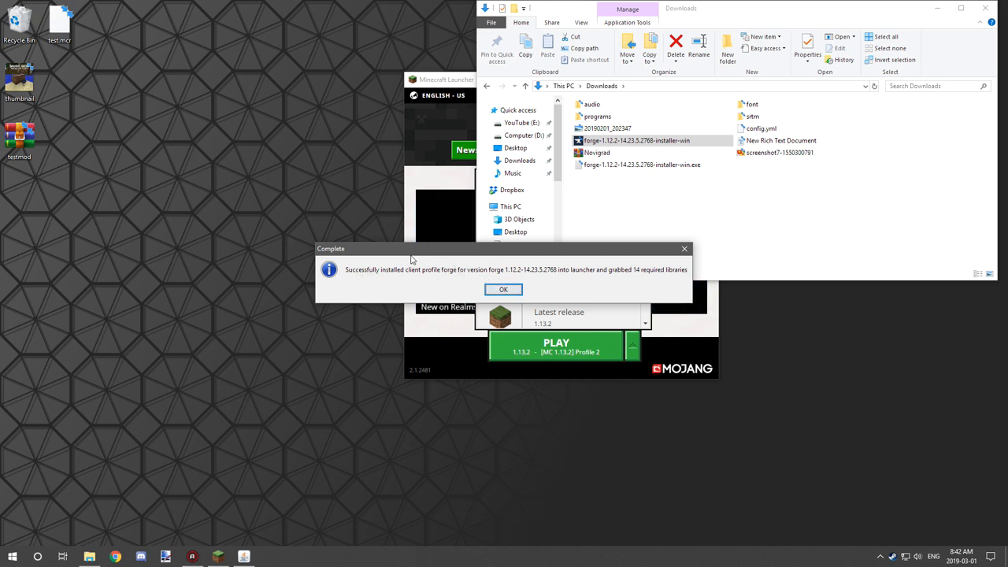
mouse_move(439, 277)
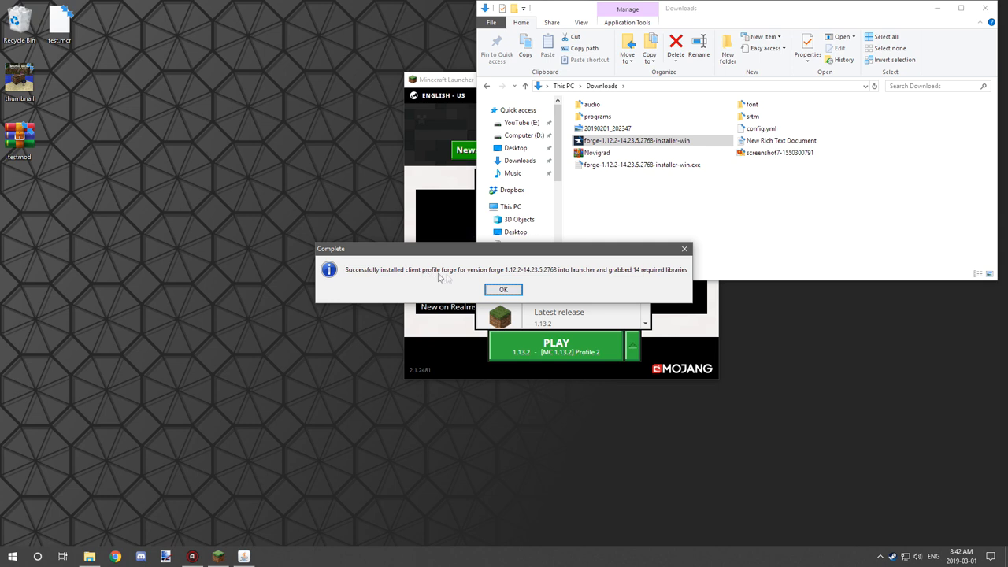
click(503, 289)
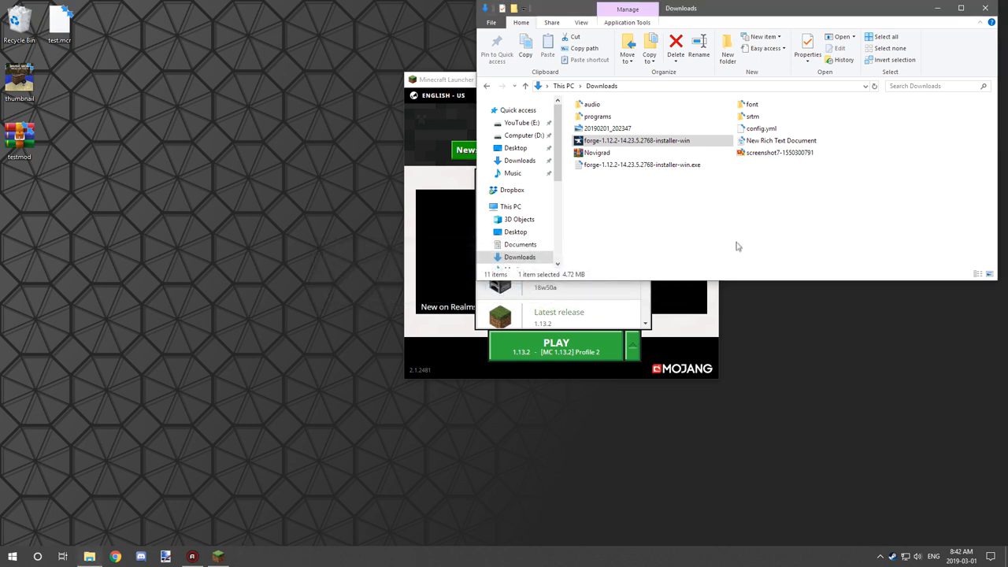
- Relaunch Minecraft Launcher, select the forge profile, and scroll installations to forge
click(446, 78)
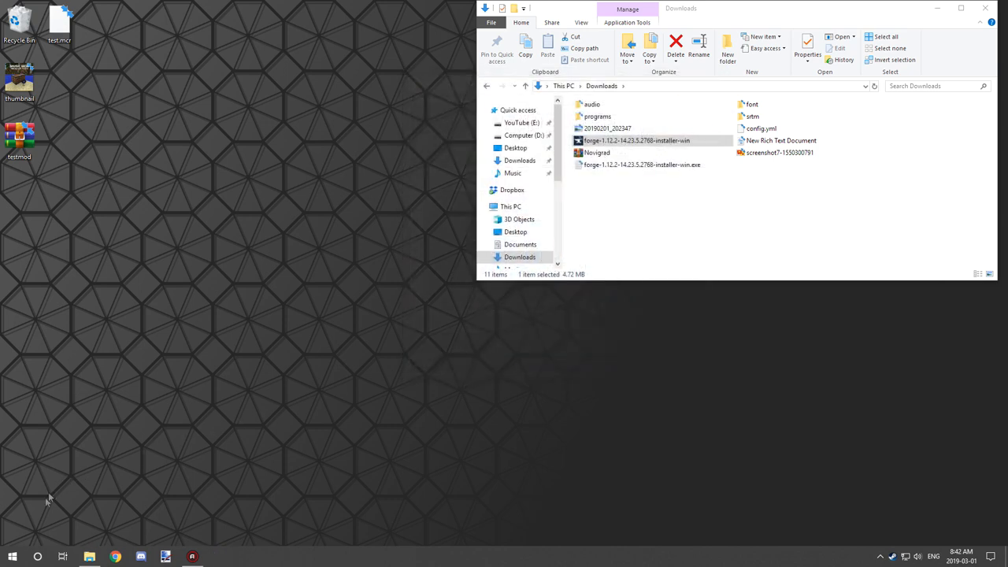
click(12, 557)
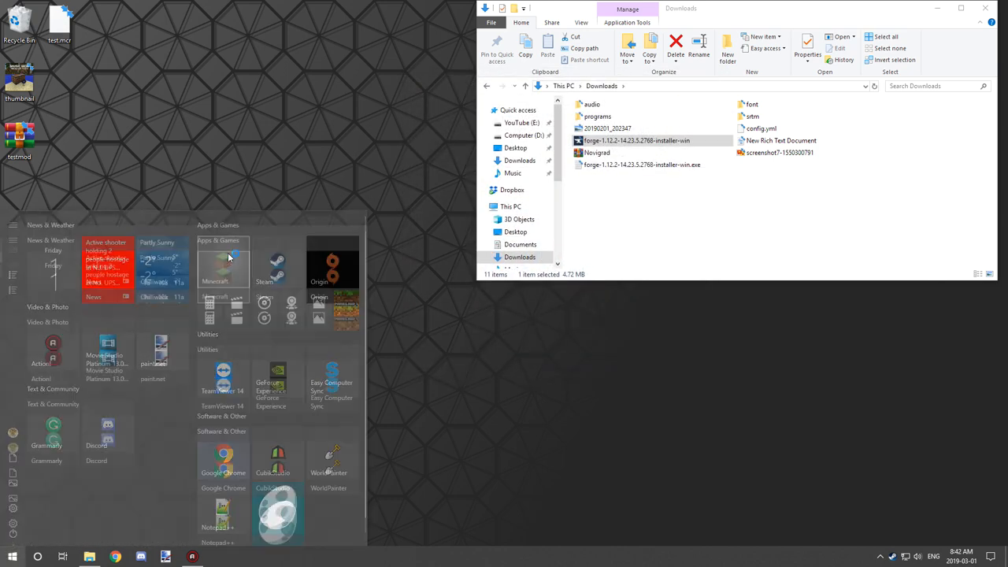
click(223, 268)
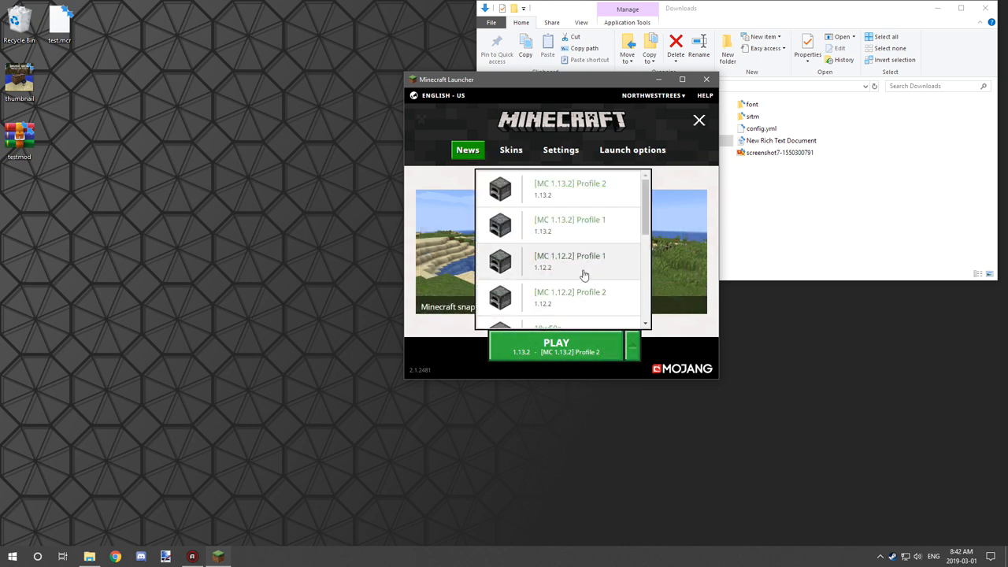
scroll(down, 3)
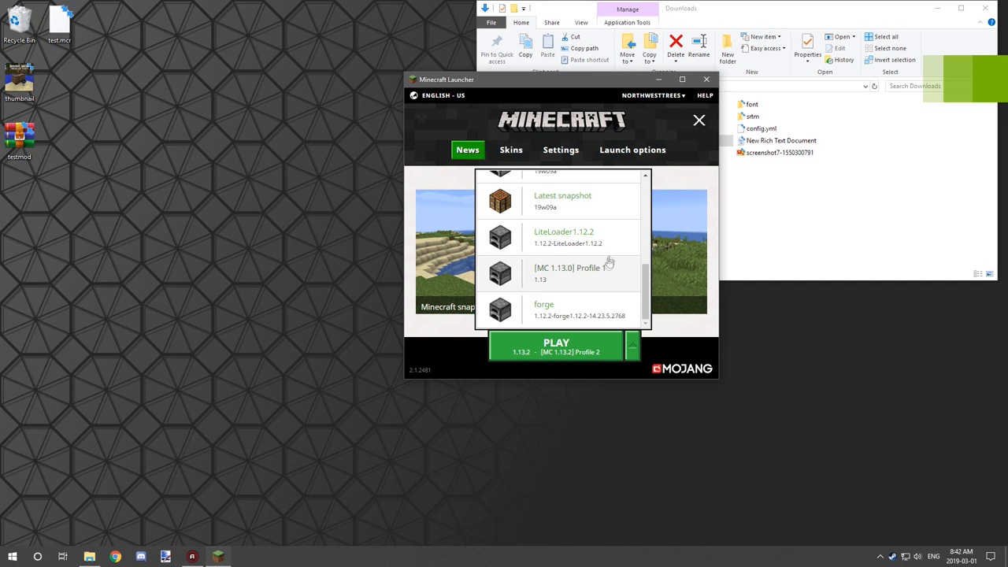
click(543, 310)
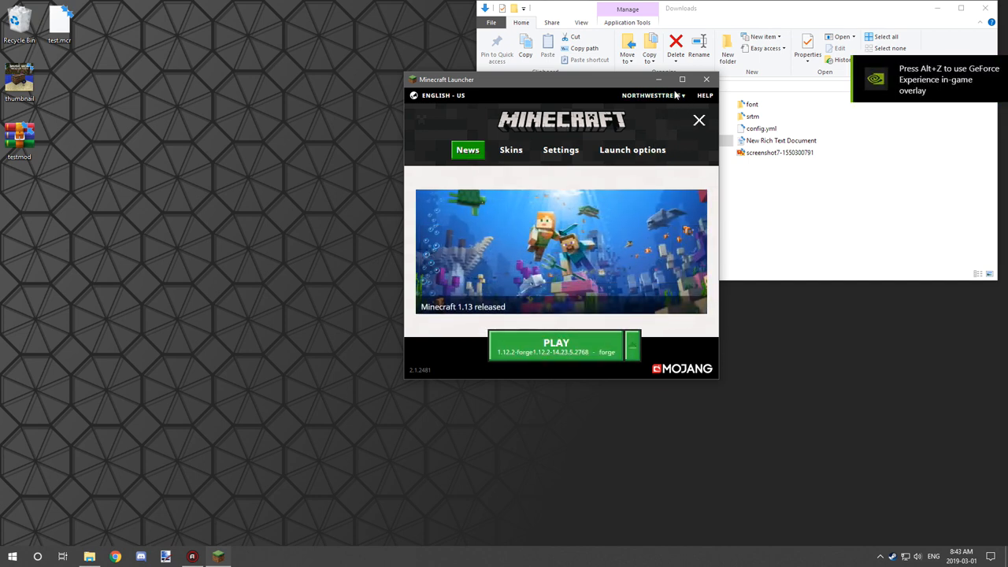
click(632, 150)
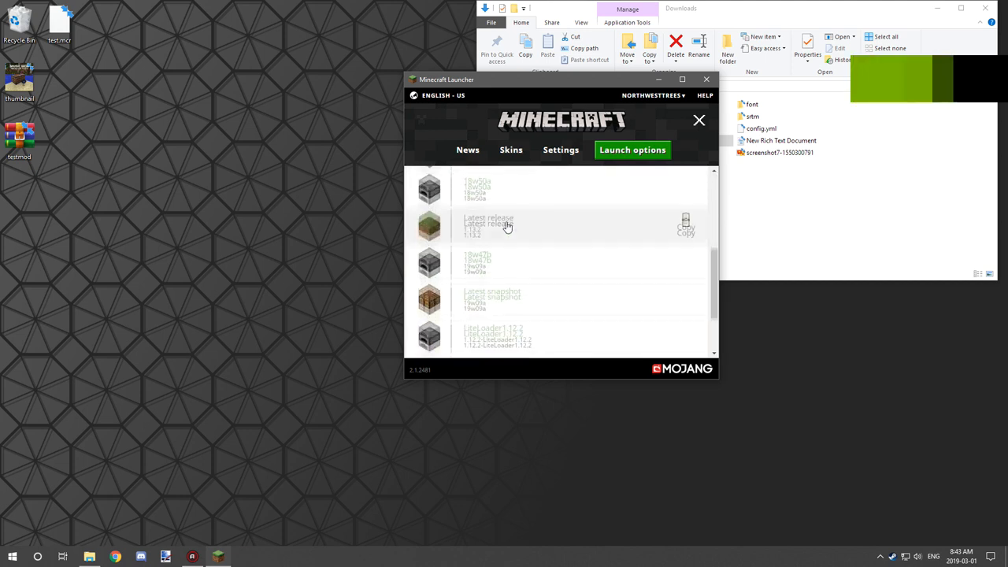
scroll(down, 3)
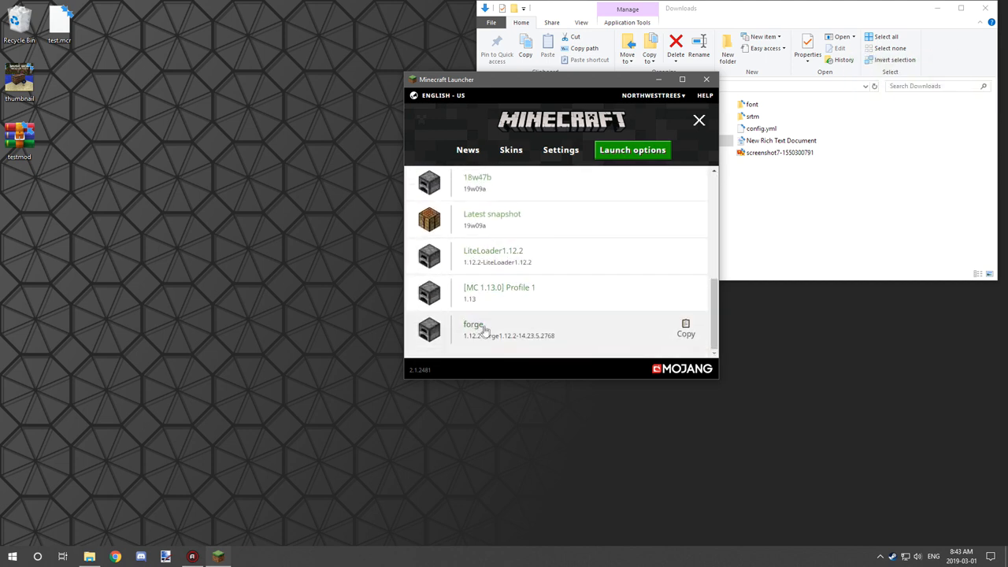
- Set forge to version 1.12.2-forge1.12.2-14.23.5.2768 with game directory ending forge\1.12.2
click(473, 329)
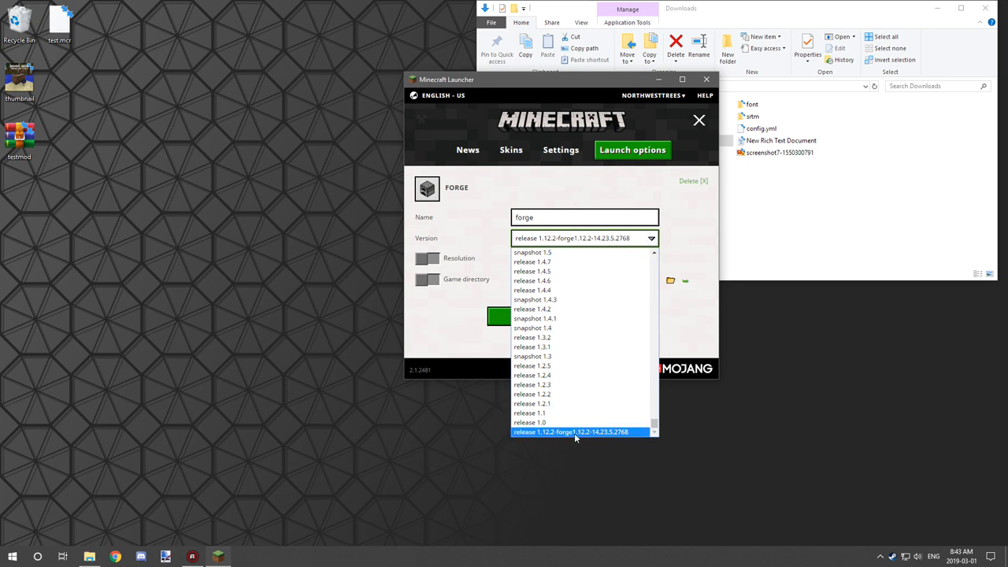
click(572, 432)
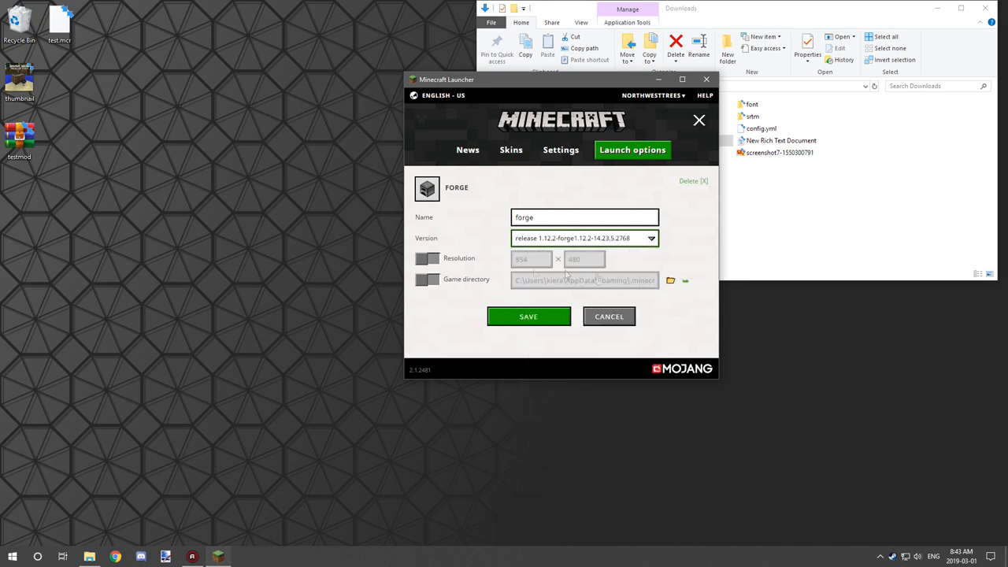
click(428, 280)
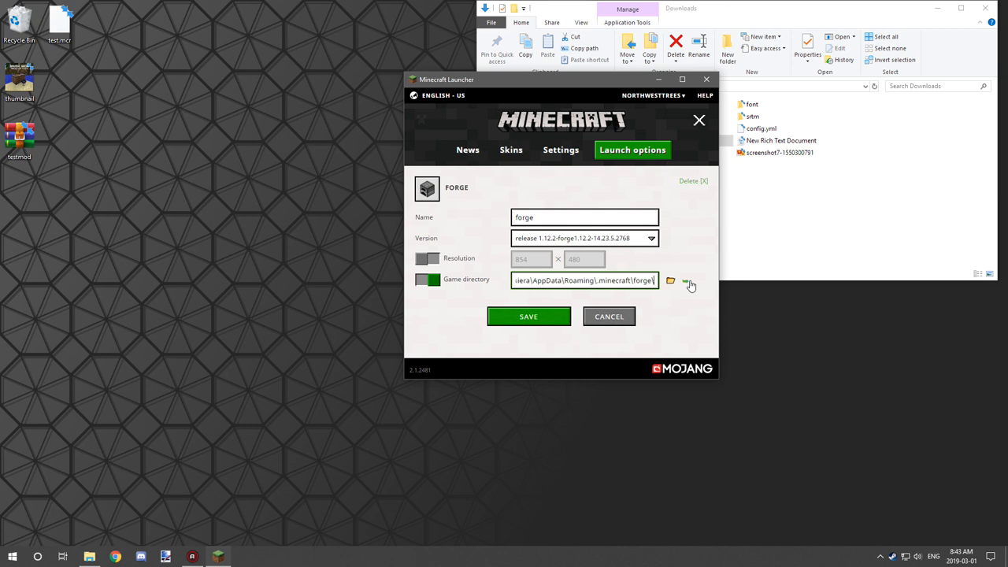
text(1.12.2)
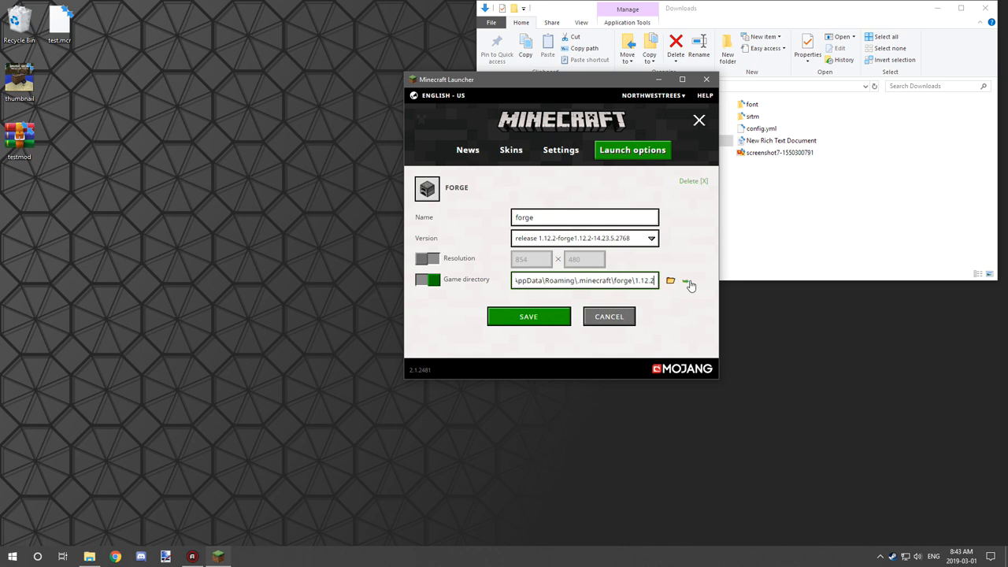
click(670, 280)
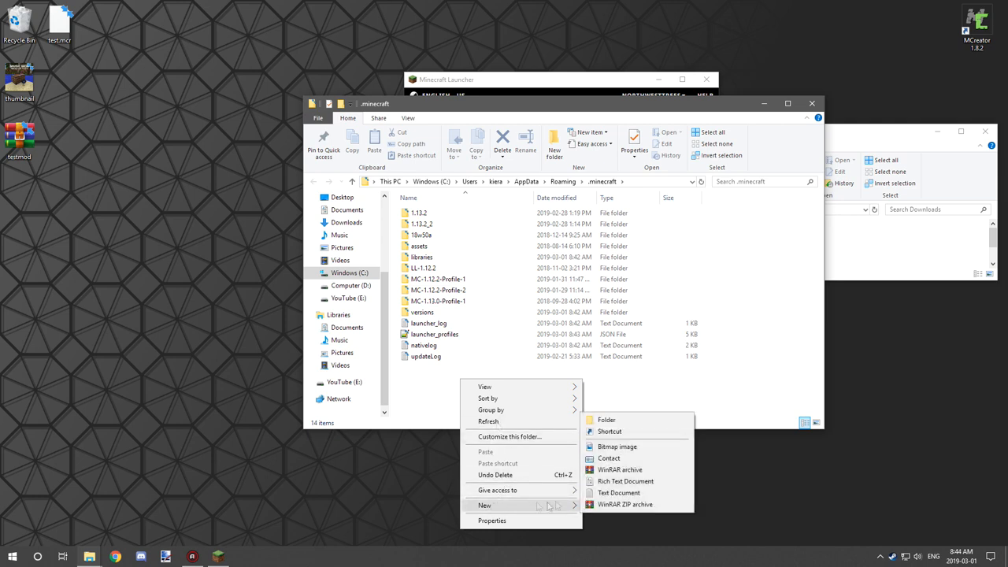
- Create a forge folder in .minecraft and put testmod into forge\1.12.2\mods
click(607, 419)
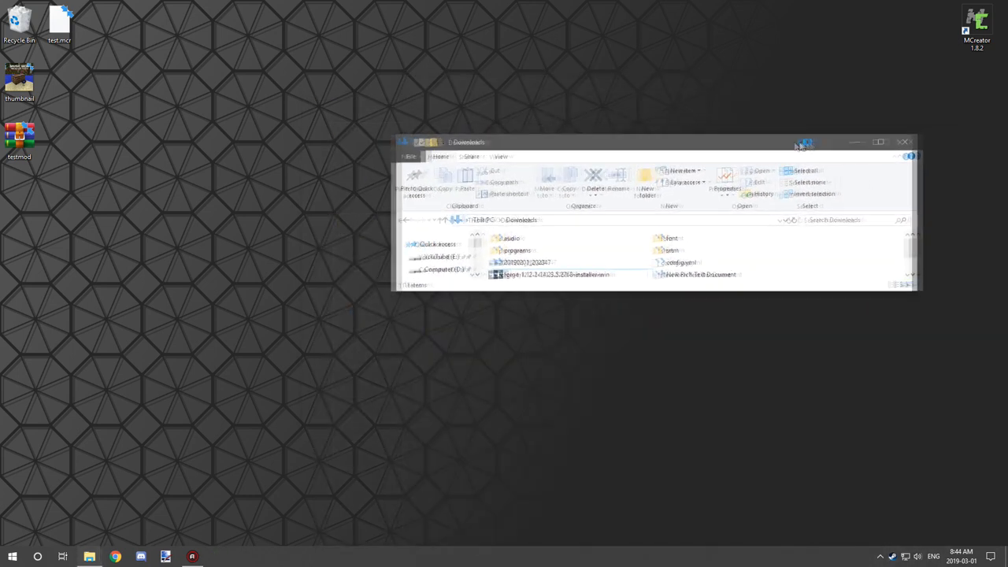
click(37, 557)
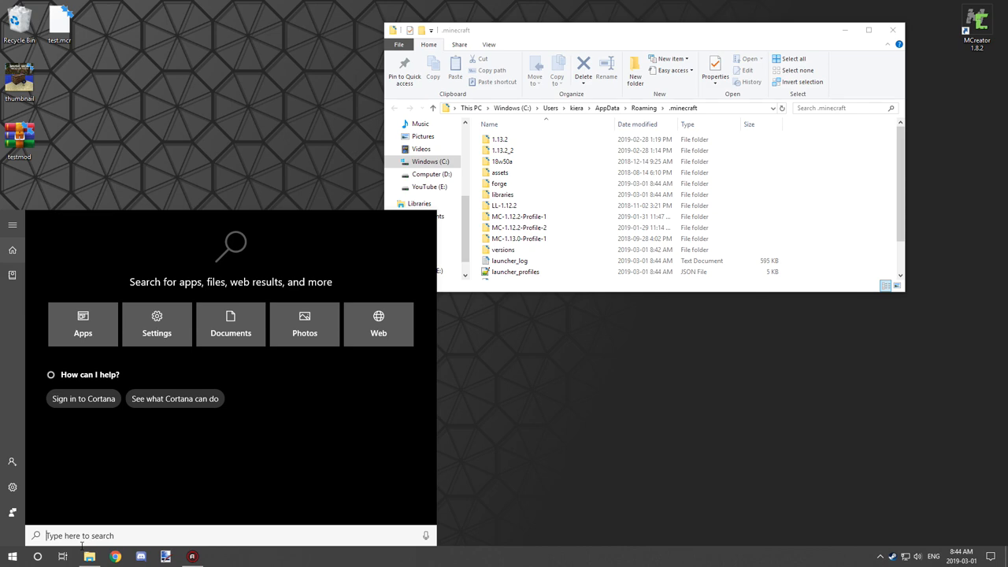
text(%appdata)
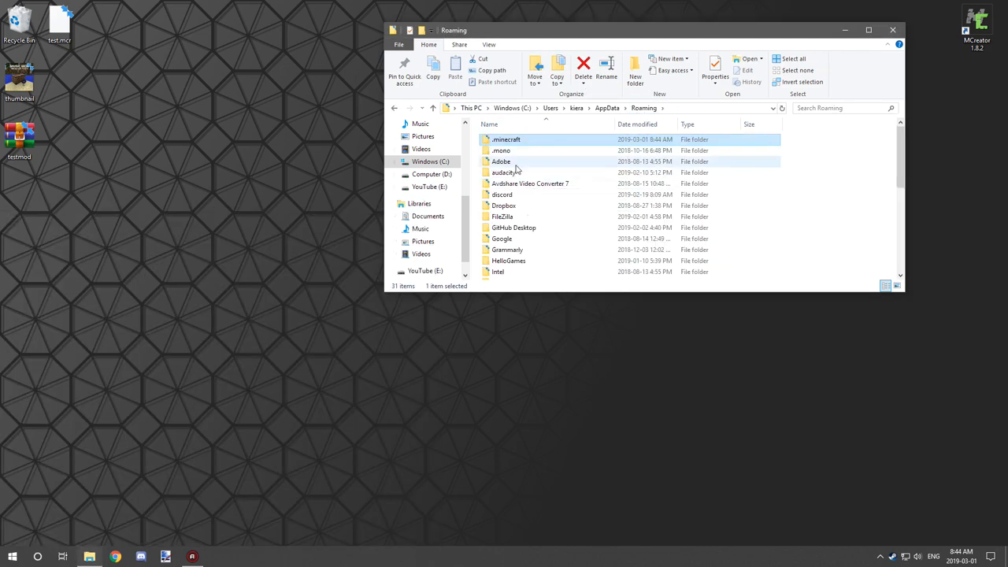
double_click(505, 140)
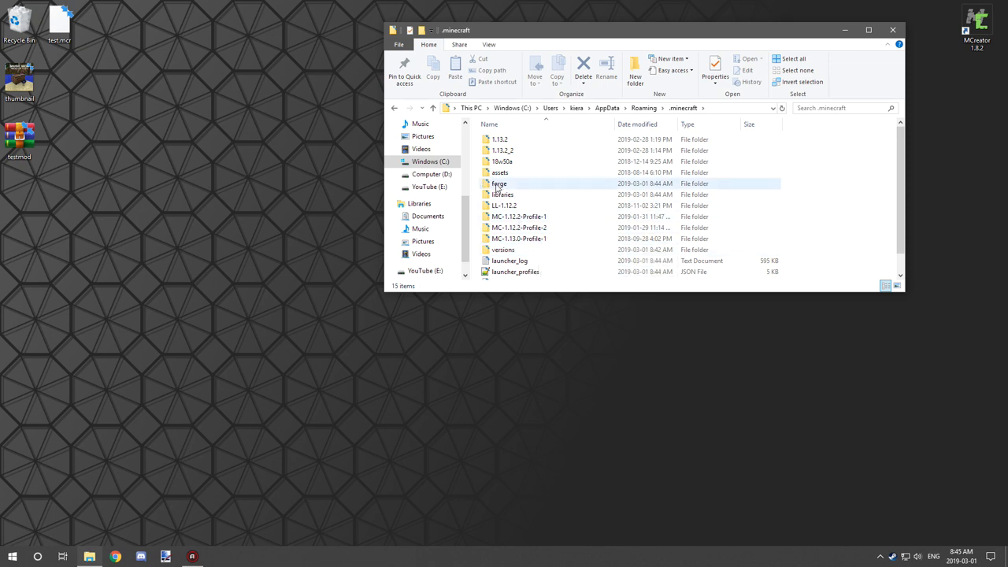
double_click(499, 183)
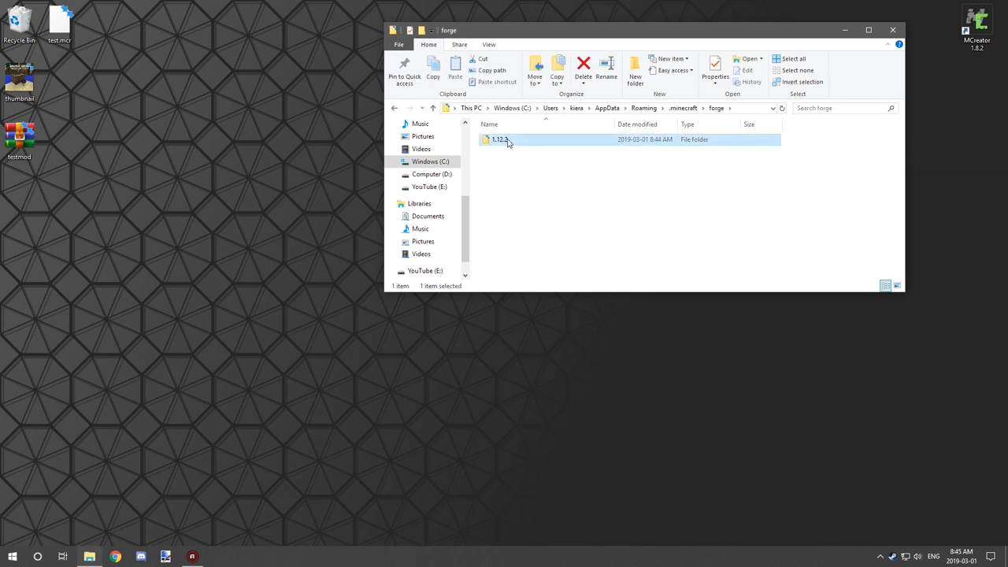
double_click(500, 139)
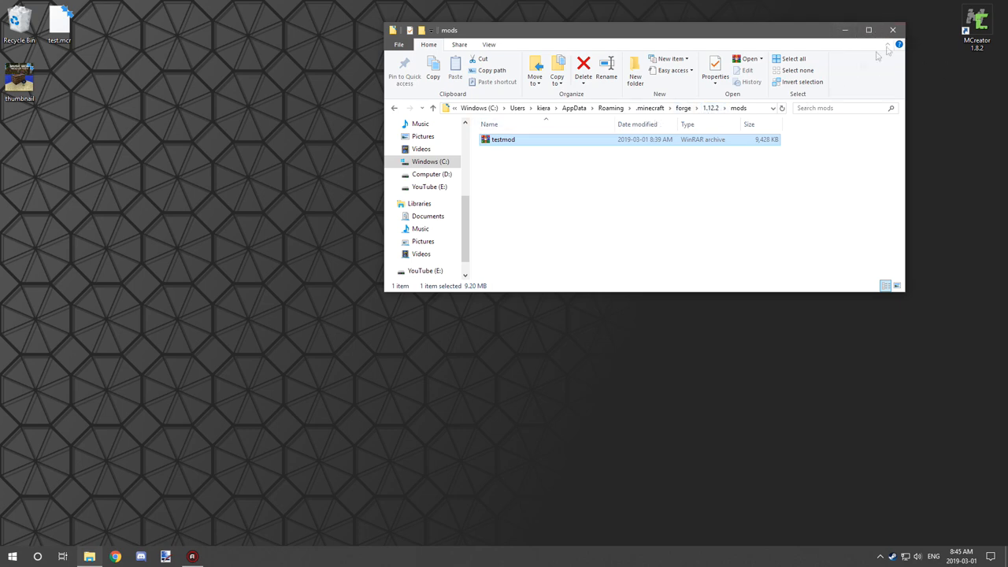
click(12, 557)
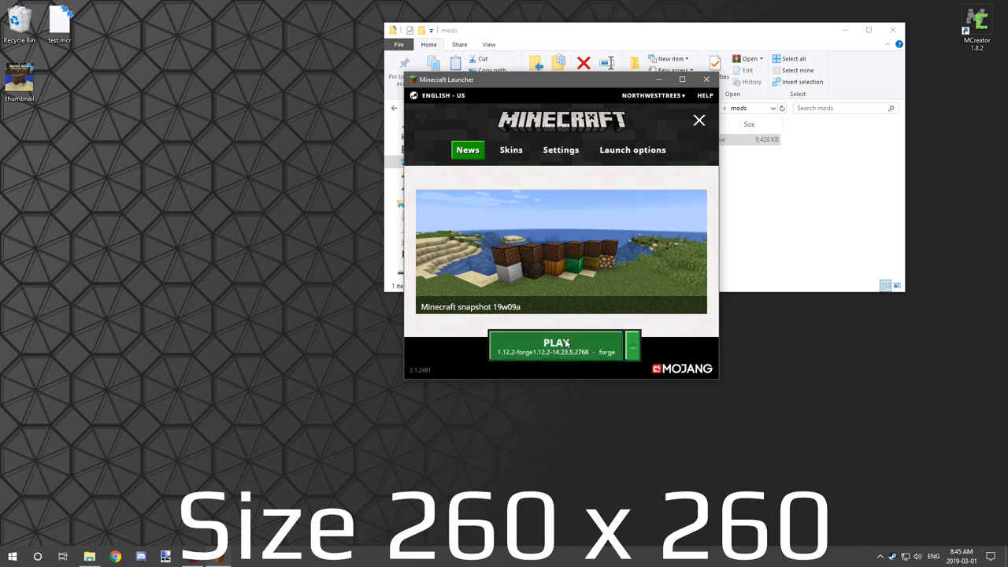
- Launch Forge 1.12.2 and view Norths Music Mod 1.0.0 in the Mod List
click(699, 119)
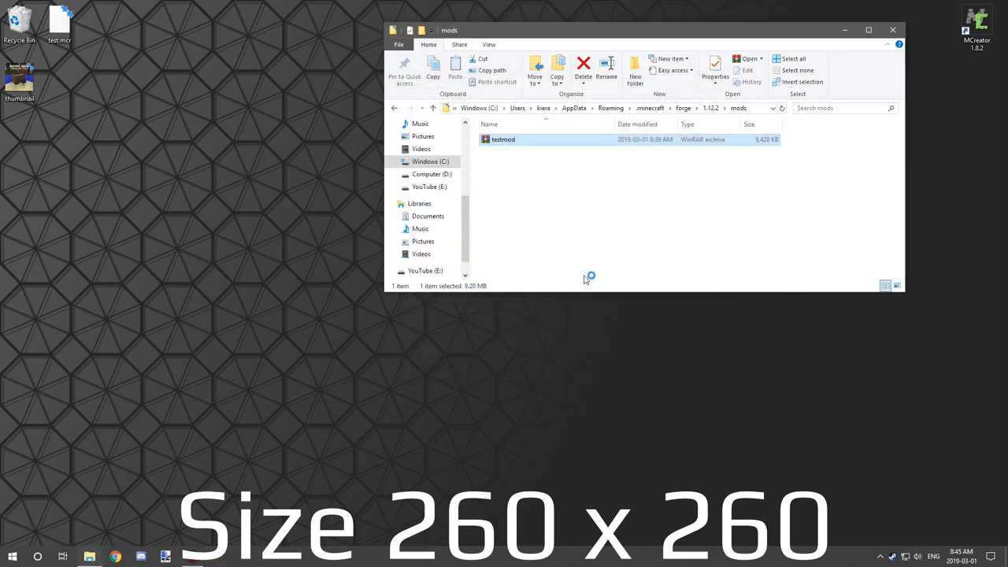
mouse_move(586, 281)
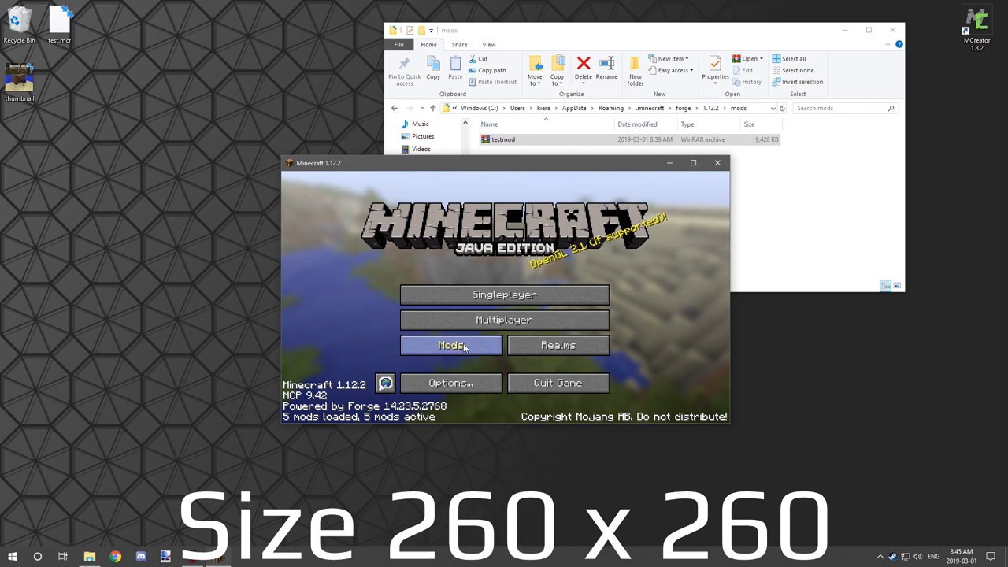
click(450, 345)
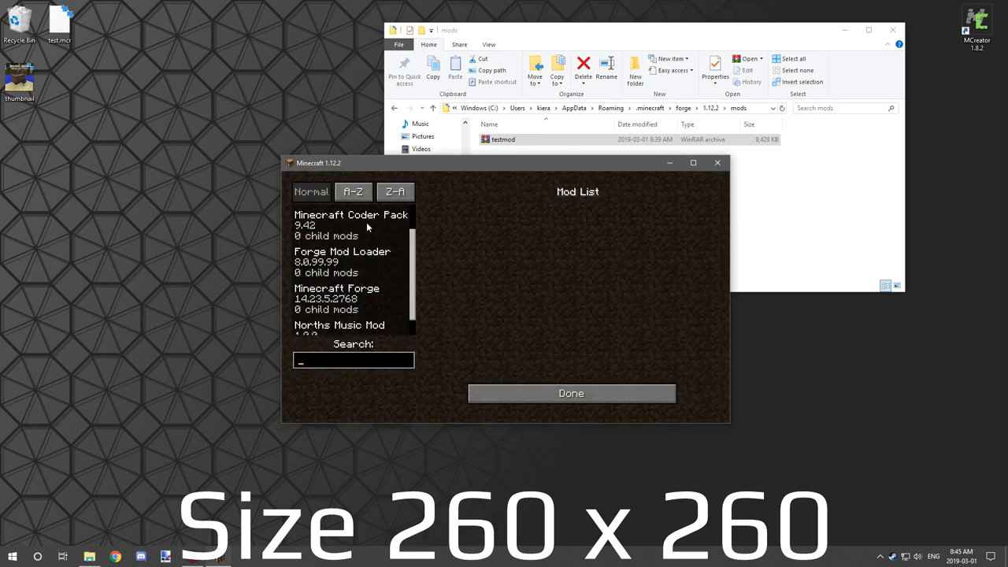
click(338, 324)
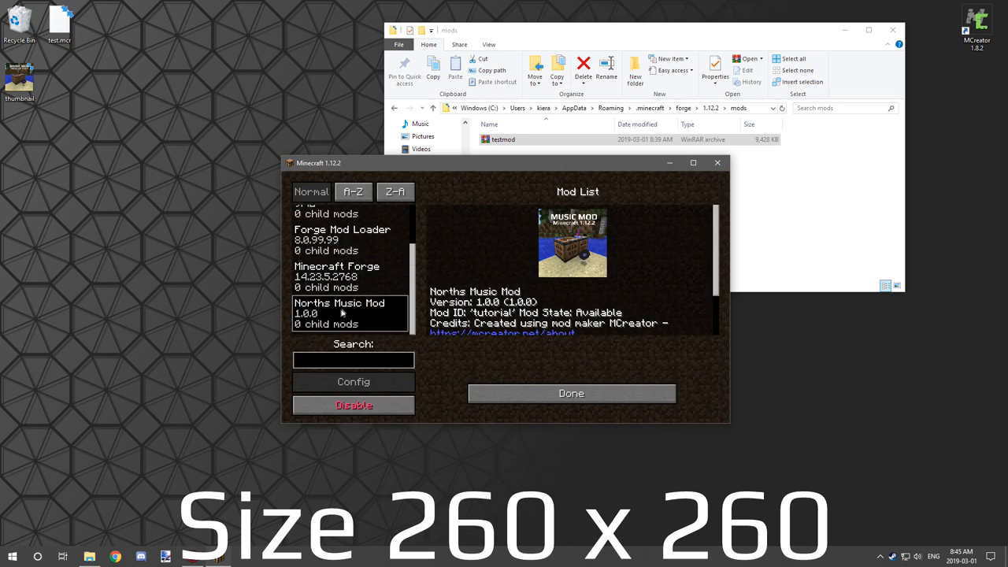
mouse_move(613, 282)
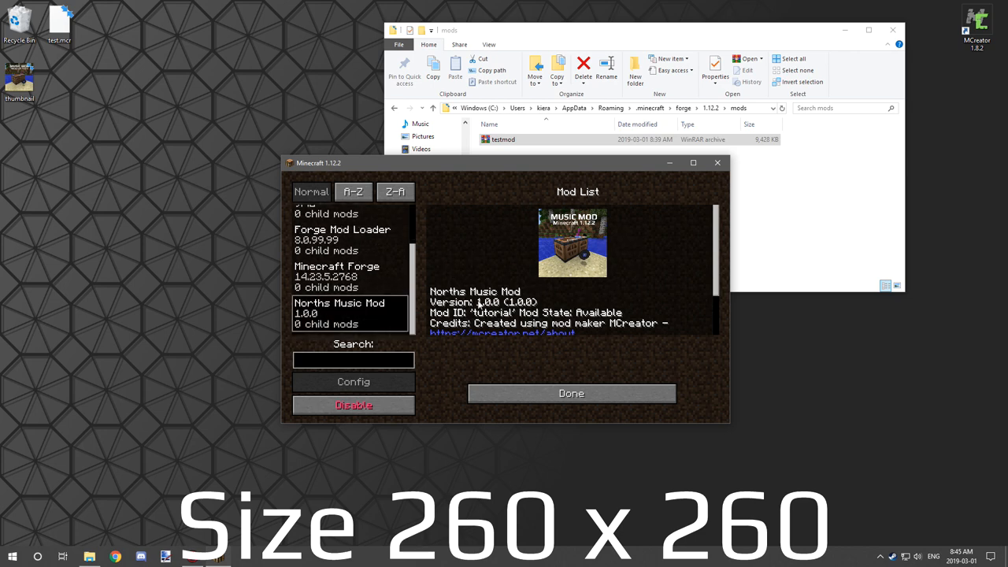
click(693, 162)
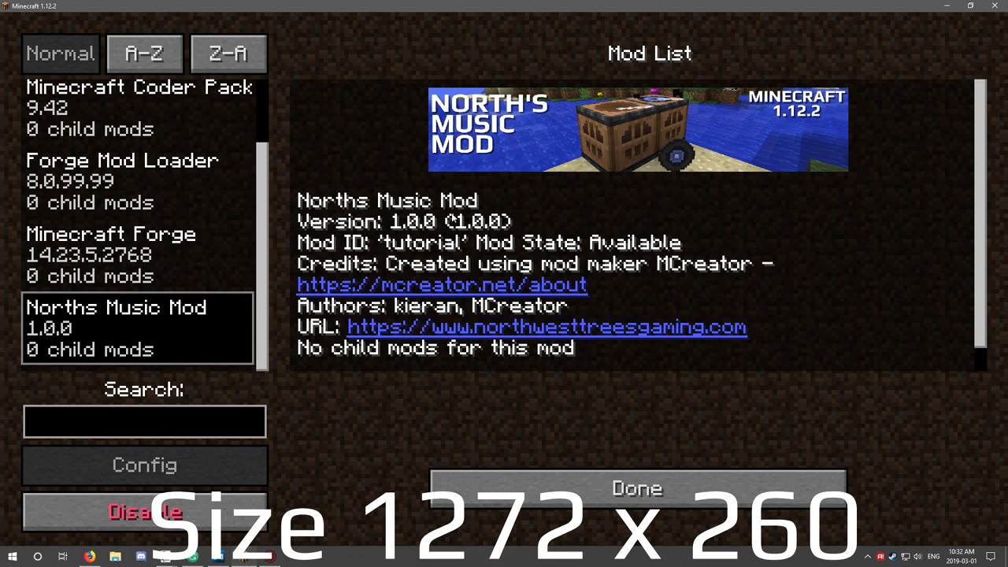
mouse_move(563, 189)
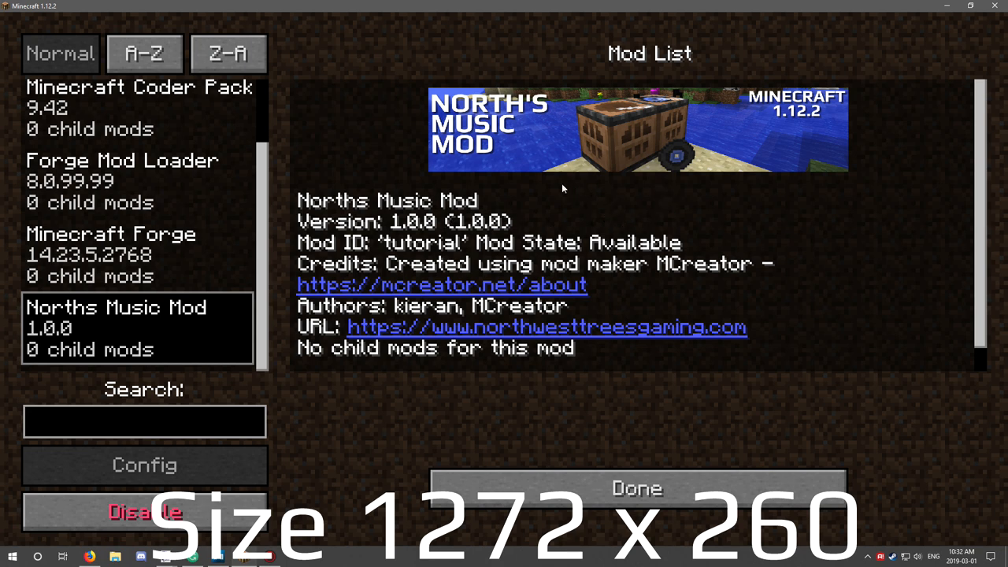
mouse_move(229, 445)
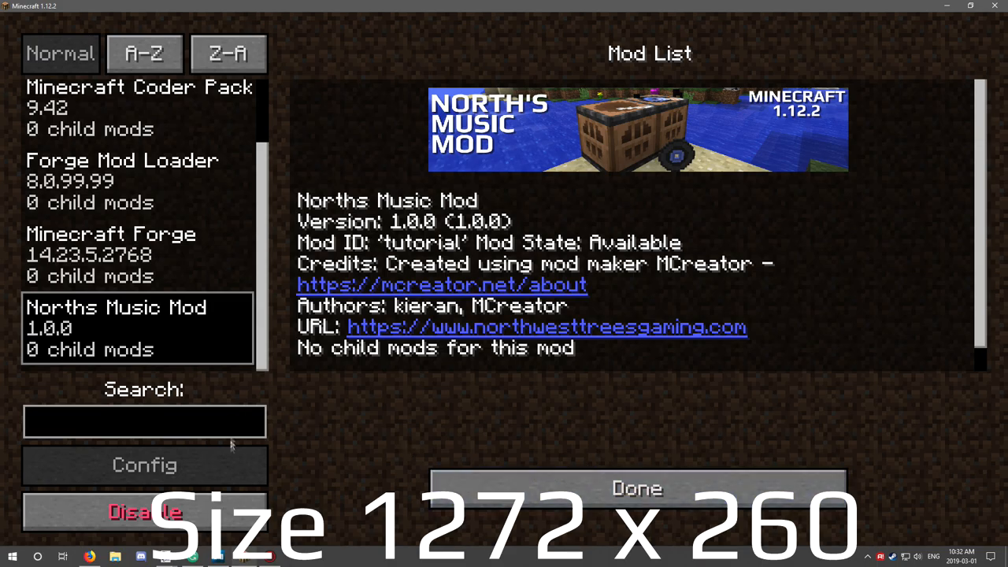
- Leave the Mod List with Done and enter the grassy world
click(636, 488)
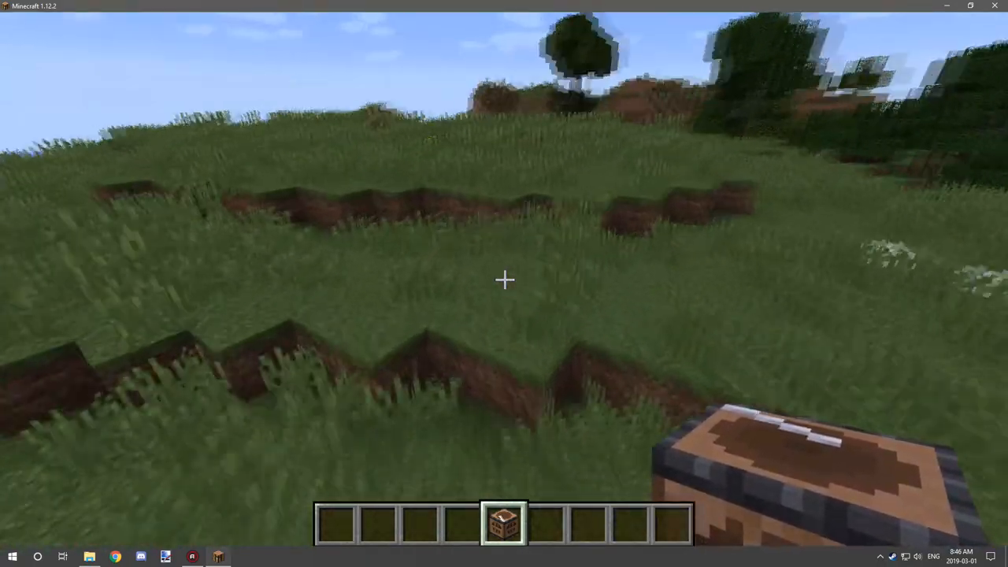
- Switch to an empty hotbar slot to place the music block
key(e)
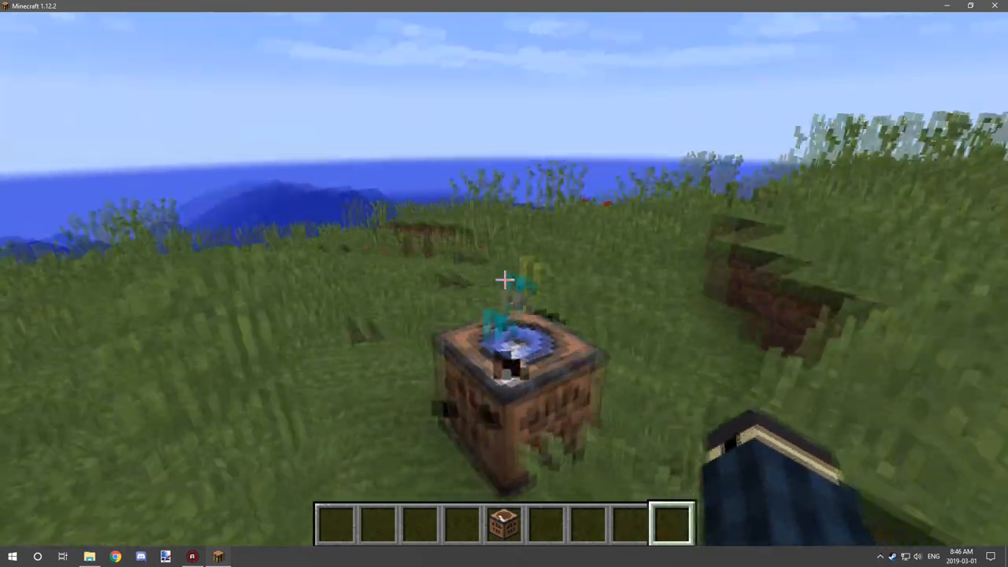
mouse_move(503, 283)
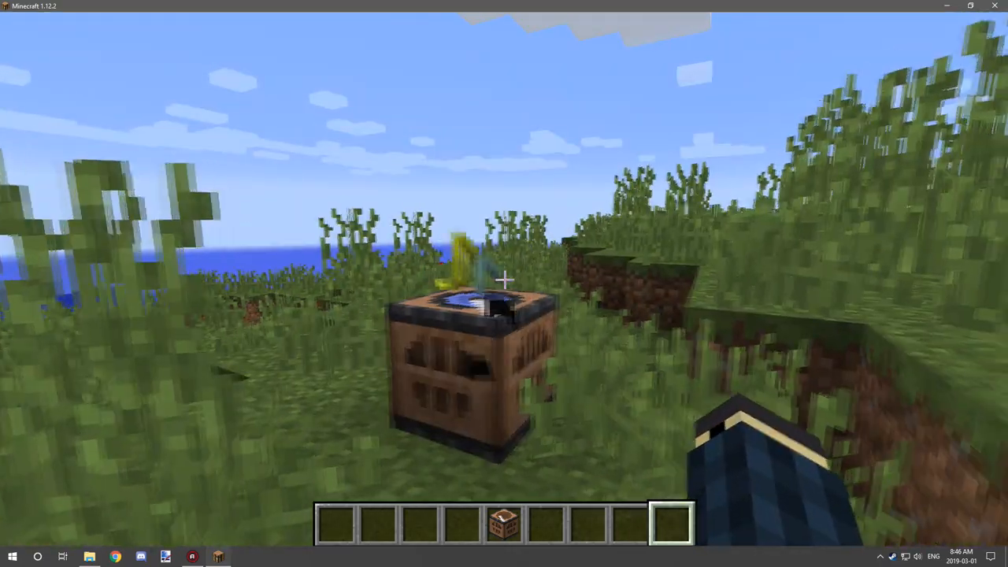
mouse_move(504, 283)
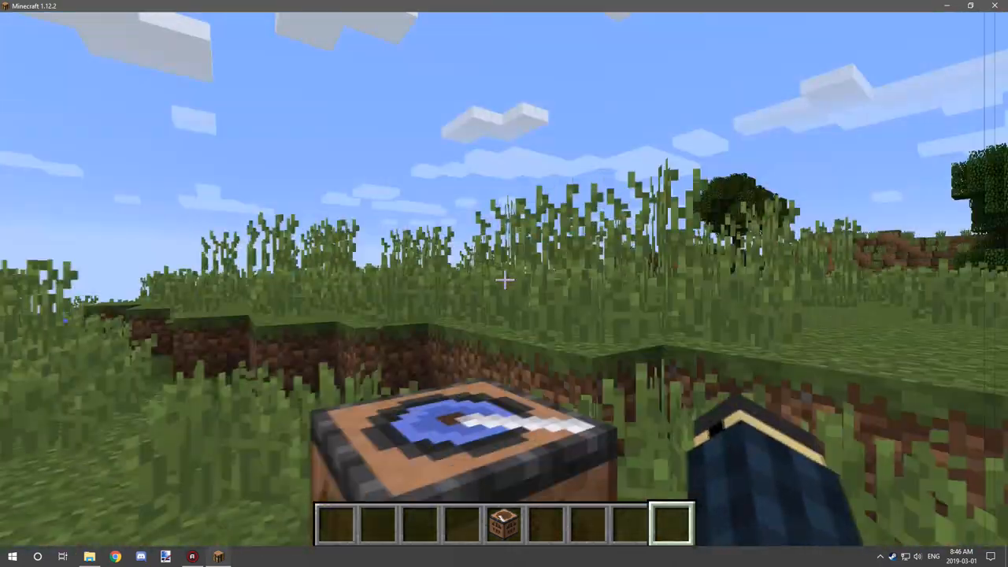